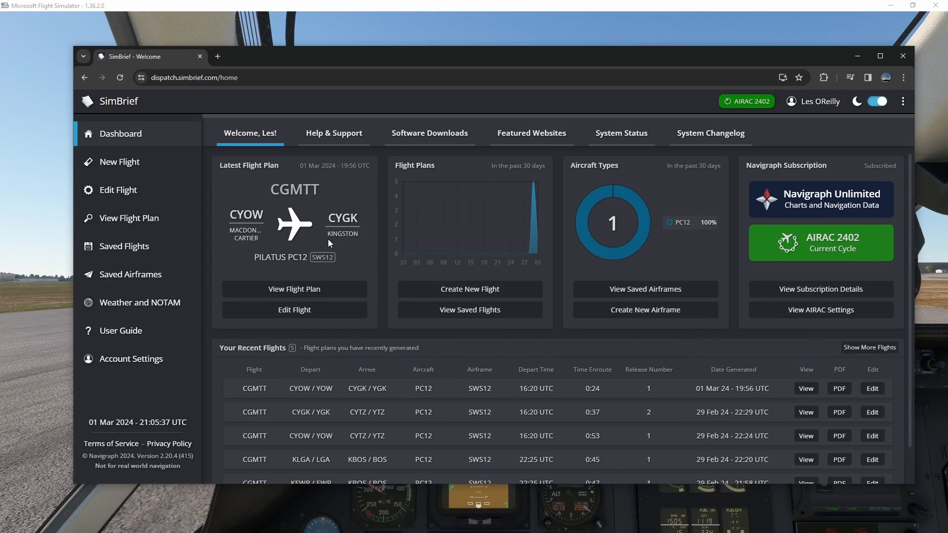
# Download the SimBrief Downloader for Windows from the Software Downloads page
pyautogui.click(430, 133)
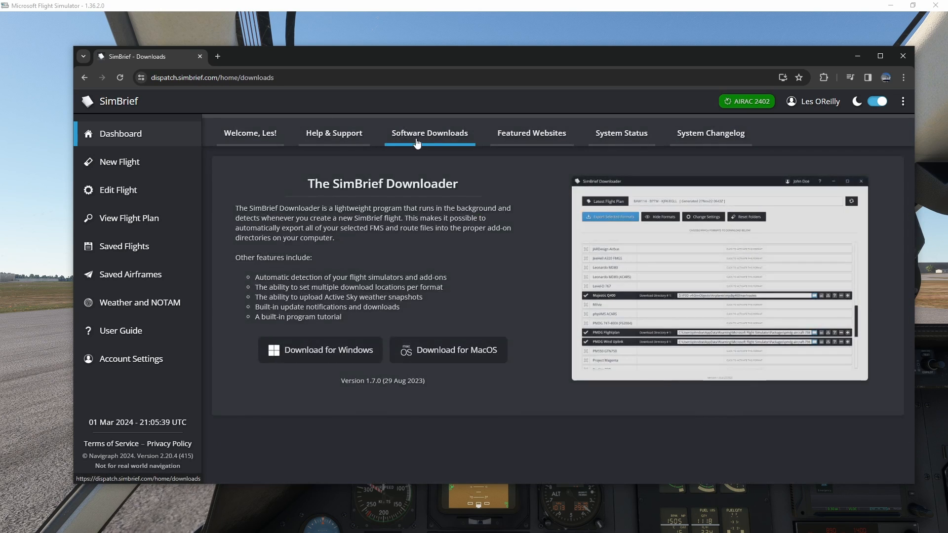
pyautogui.moveTo(487, 191)
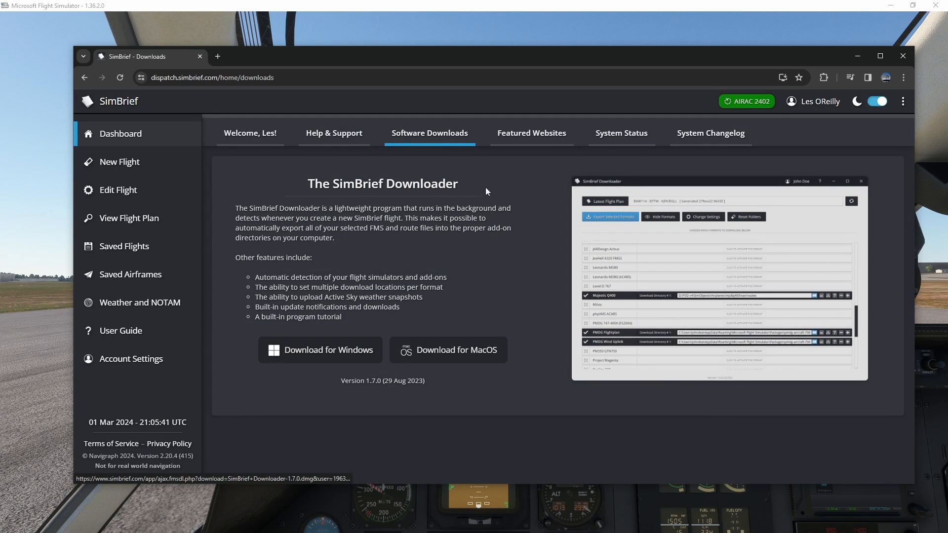
pyautogui.moveTo(319, 349)
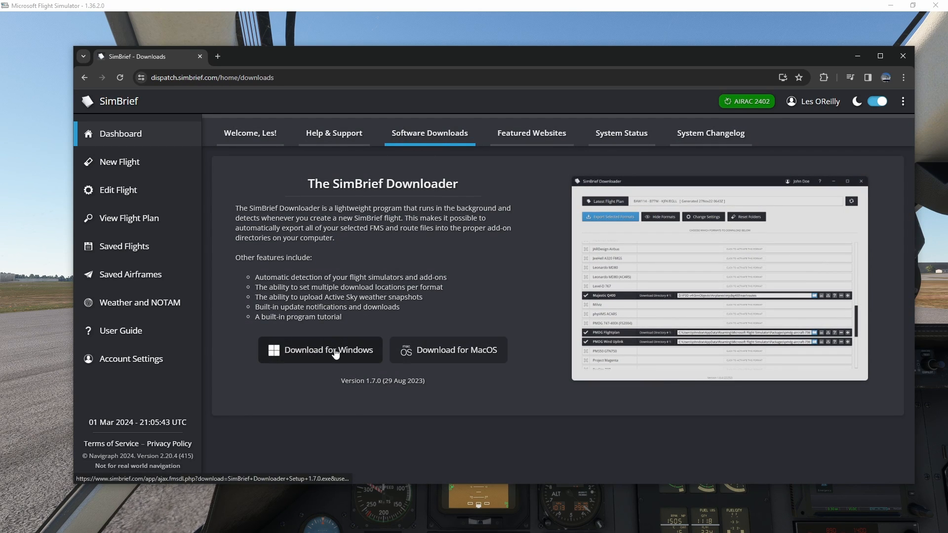
pyautogui.click(319, 350)
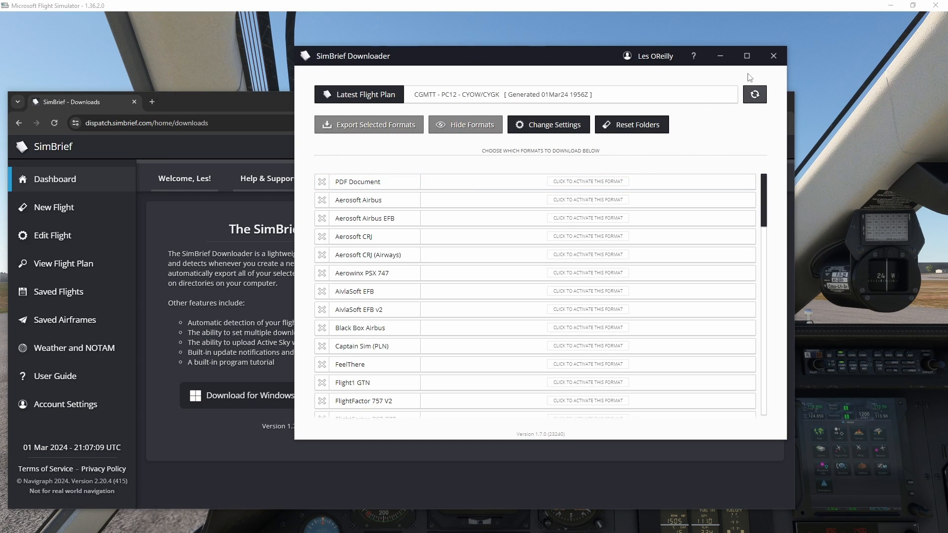
pyautogui.moveTo(732, 141)
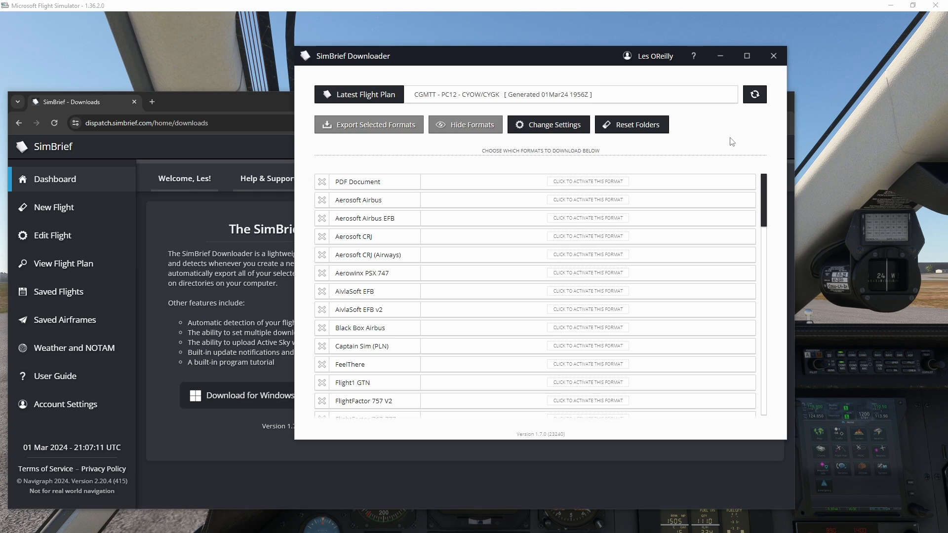
# Review the Downloader's Program Settings with notifications and saved-files list enabled
pyautogui.click(548, 125)
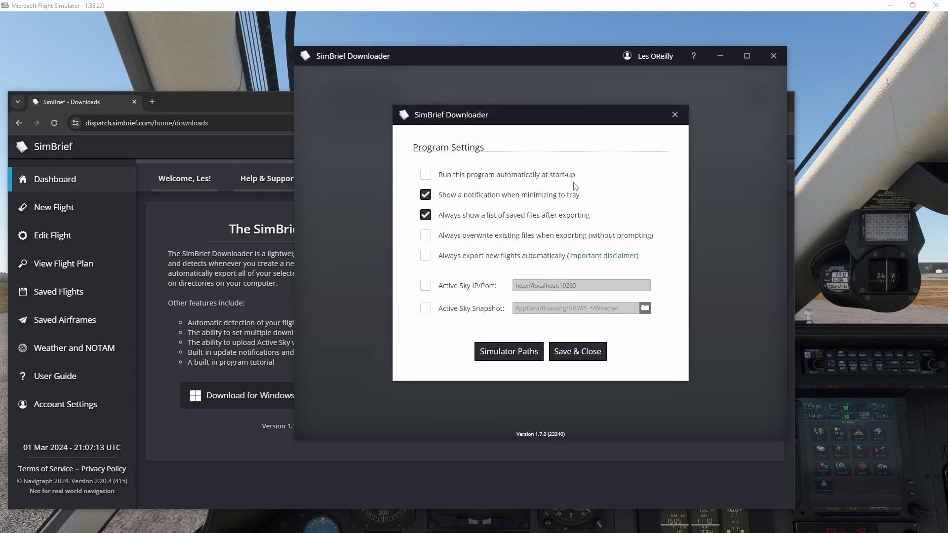
pyautogui.moveTo(452, 184)
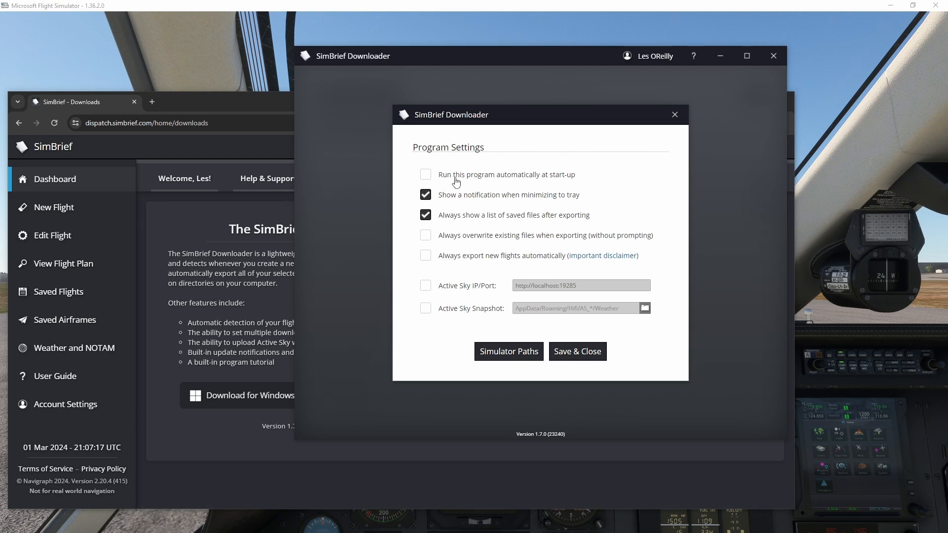
pyautogui.moveTo(470, 205)
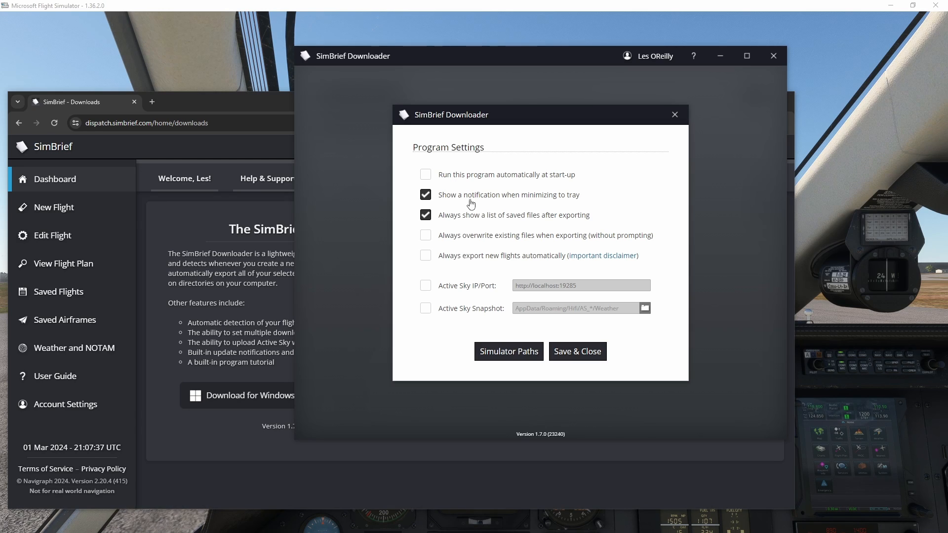
pyautogui.moveTo(636, 184)
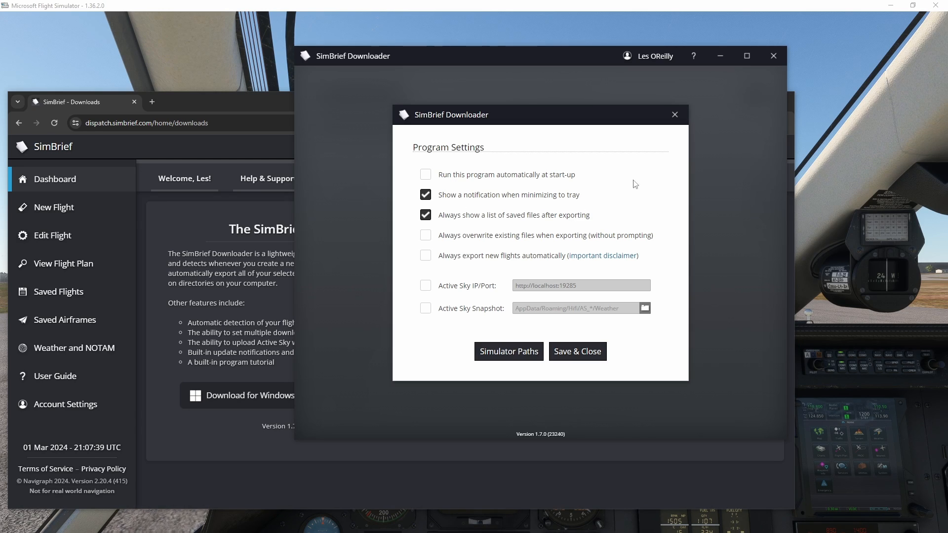
pyautogui.moveTo(642, 125)
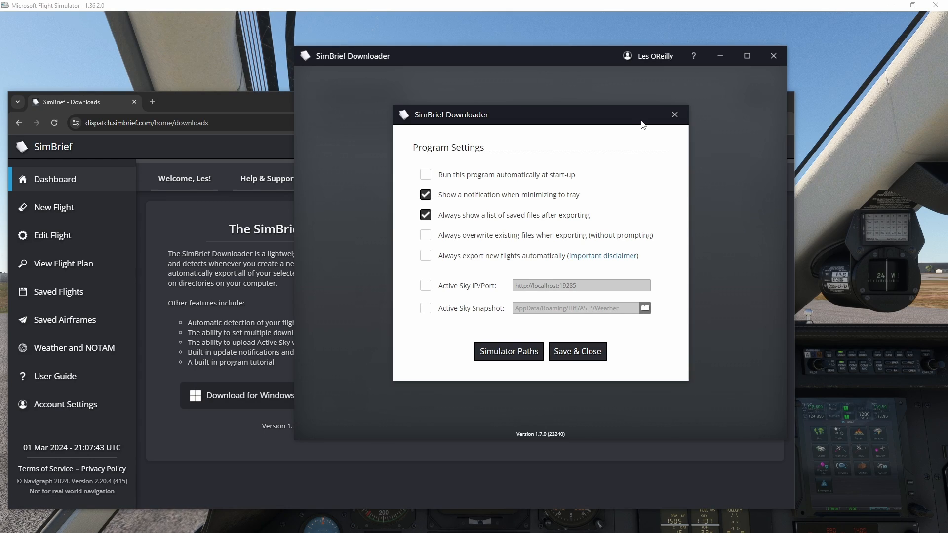
pyautogui.moveTo(430, 225)
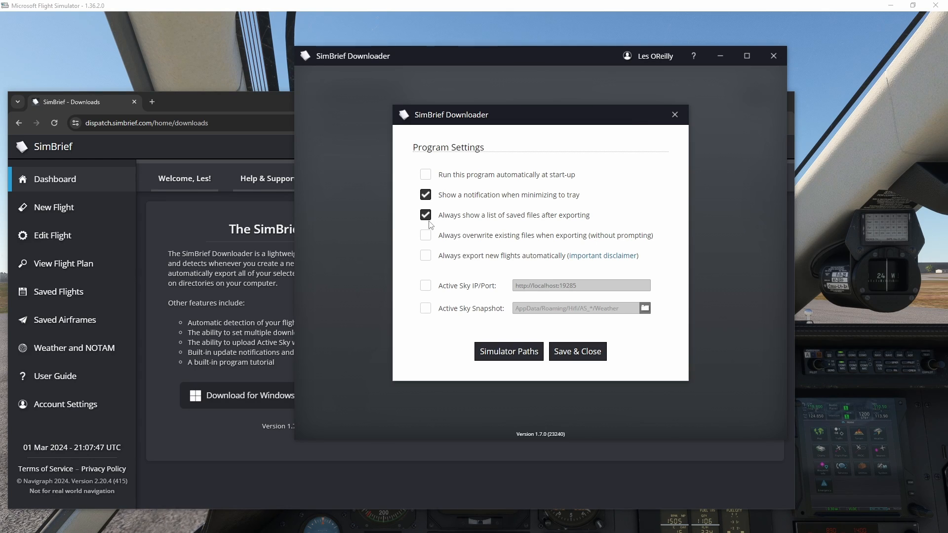
pyautogui.moveTo(504, 230)
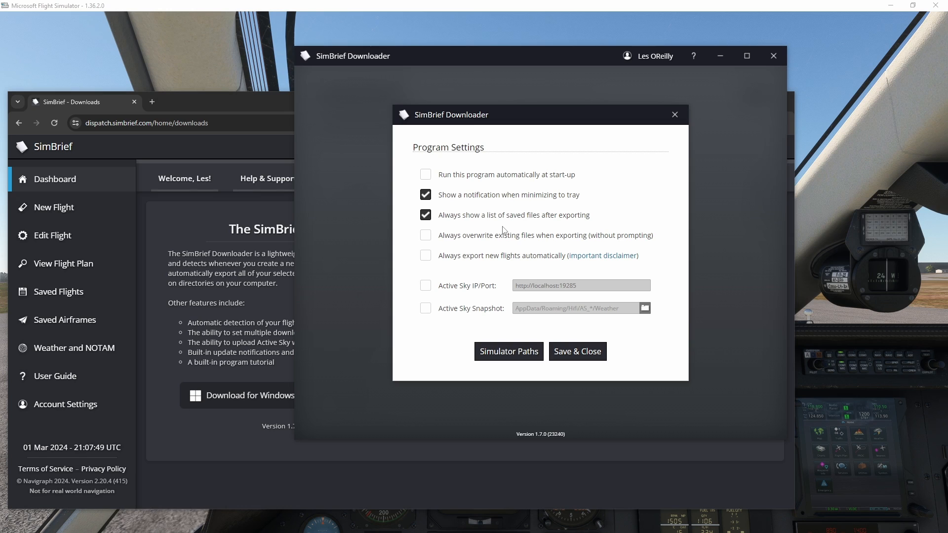
pyautogui.moveTo(434, 245)
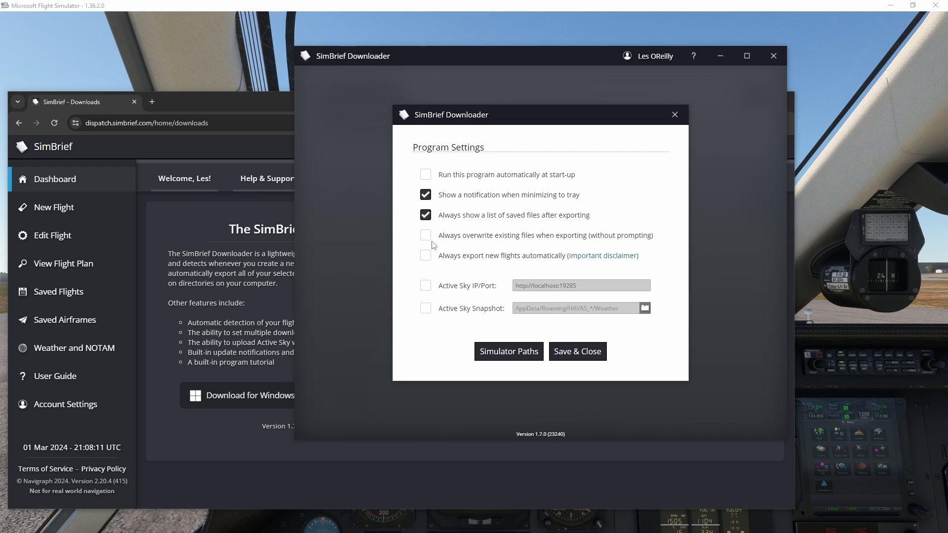
pyautogui.moveTo(514, 244)
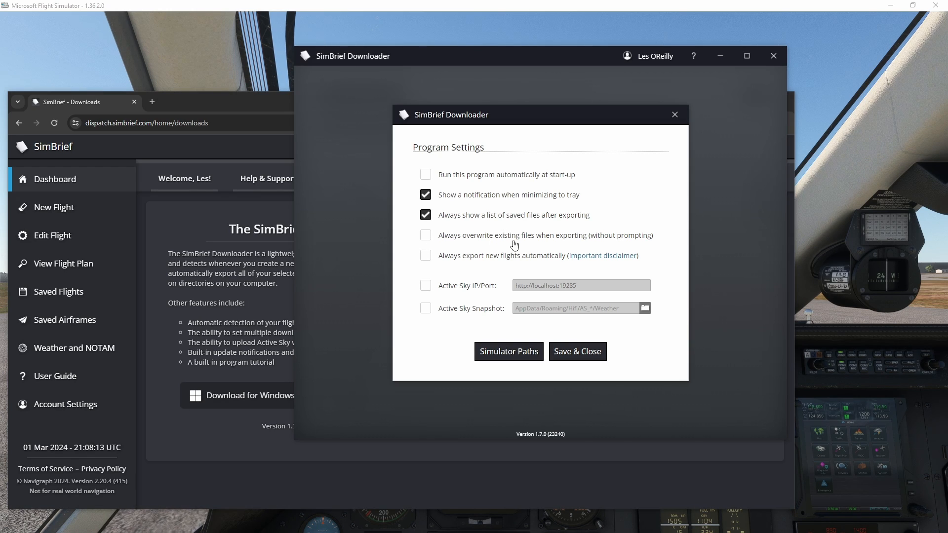
pyautogui.moveTo(456, 243)
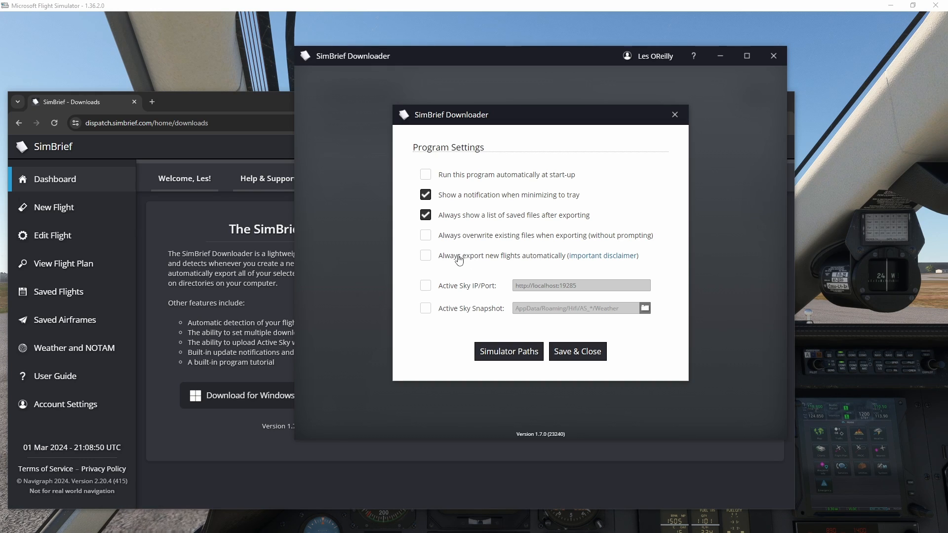
pyautogui.moveTo(625, 392)
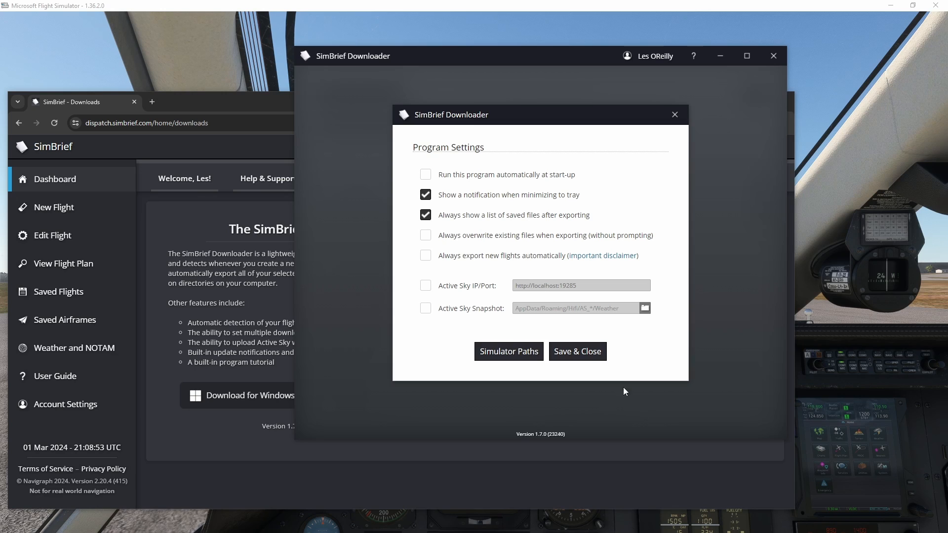
pyautogui.moveTo(577, 351)
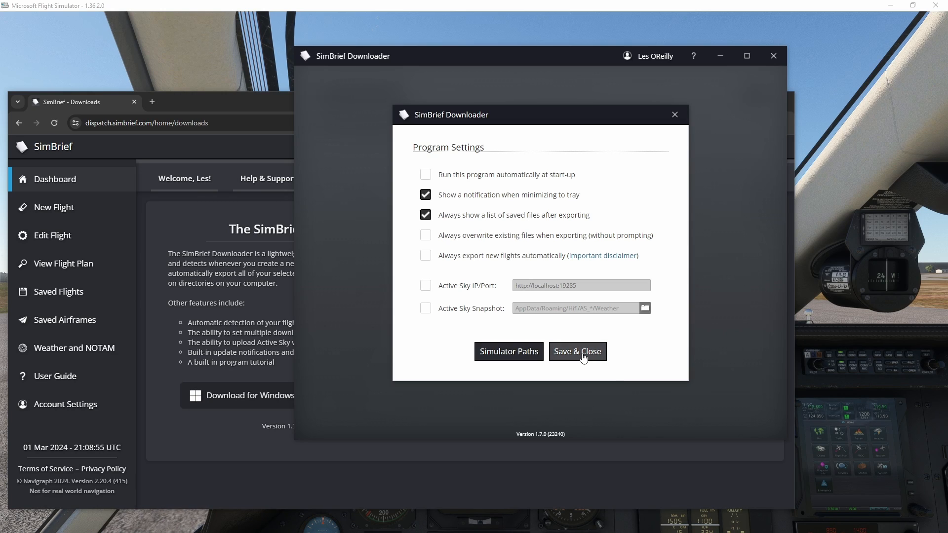
# Save the settings and activate the PDF Document export format
pyautogui.click(577, 352)
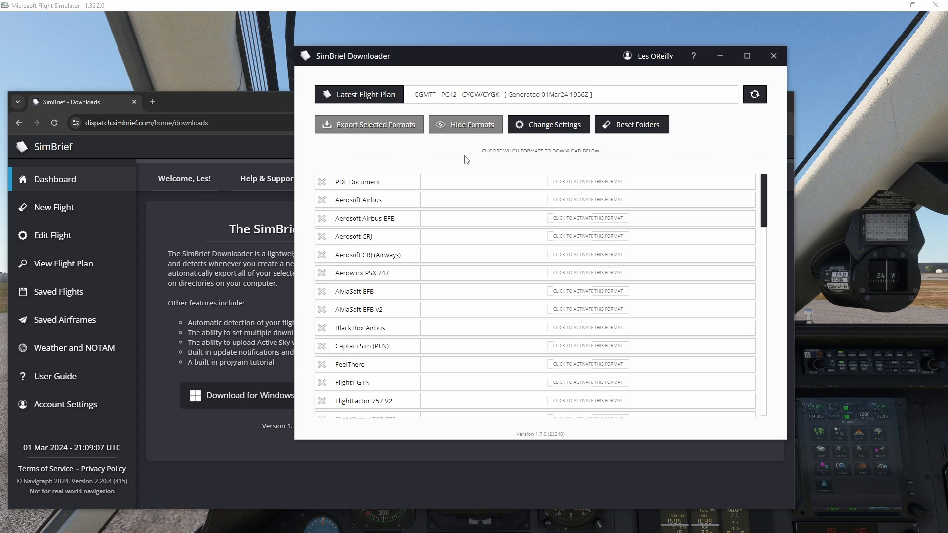
pyautogui.click(587, 181)
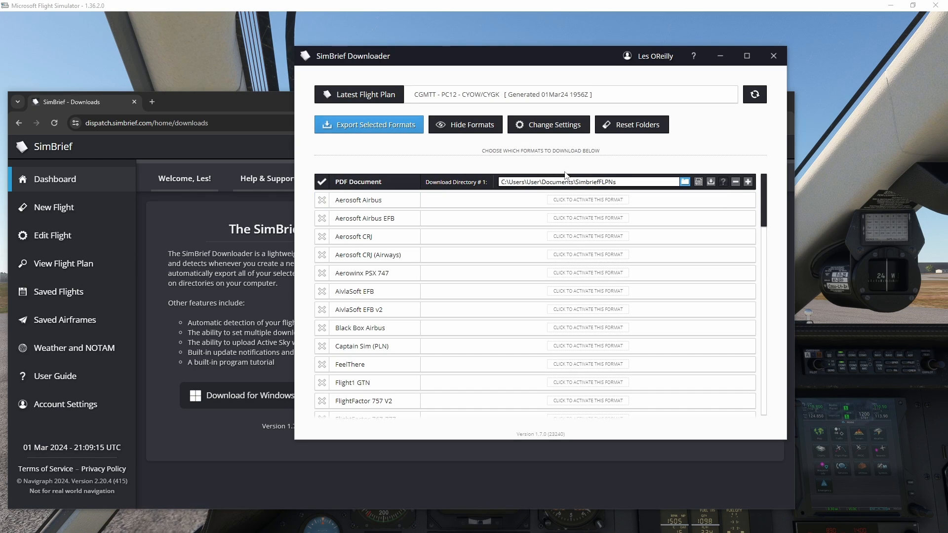
pyautogui.moveTo(639, 182)
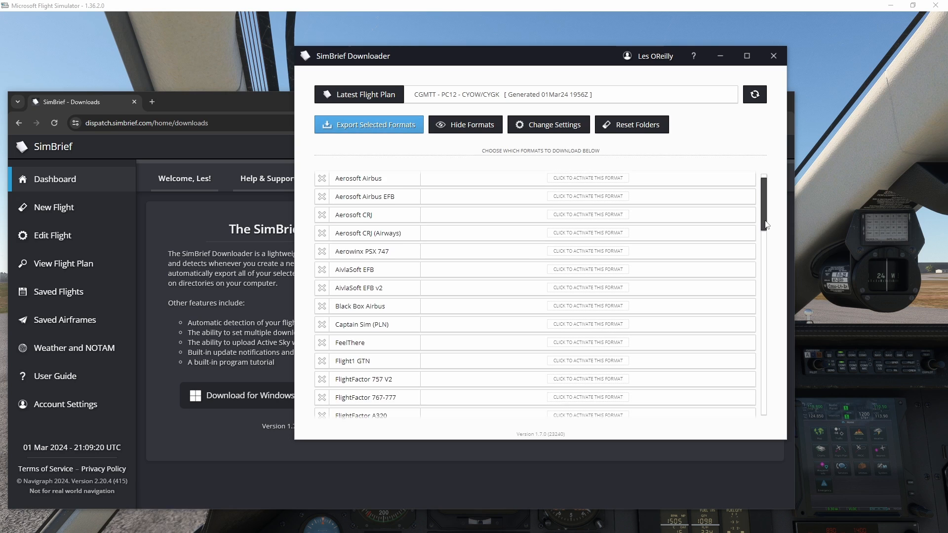
pyautogui.scroll(3)
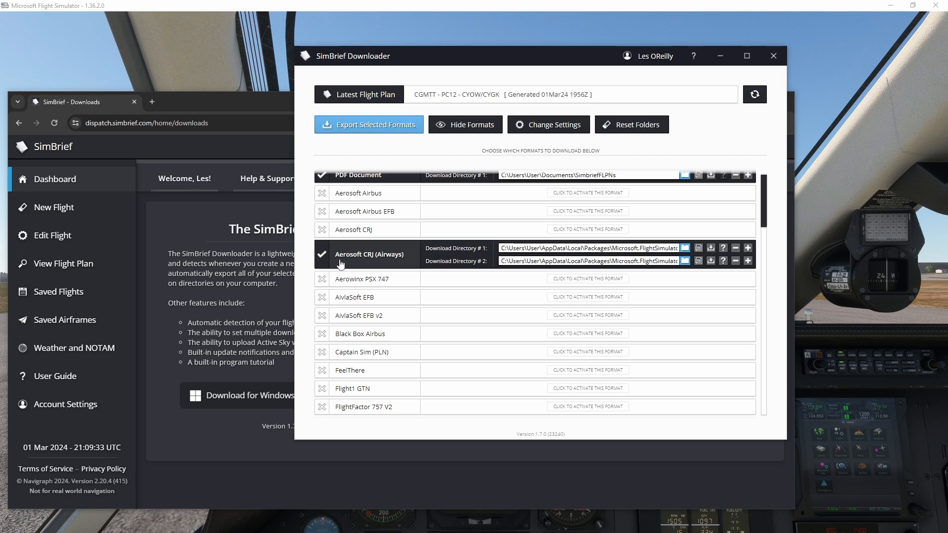
pyautogui.moveTo(367, 265)
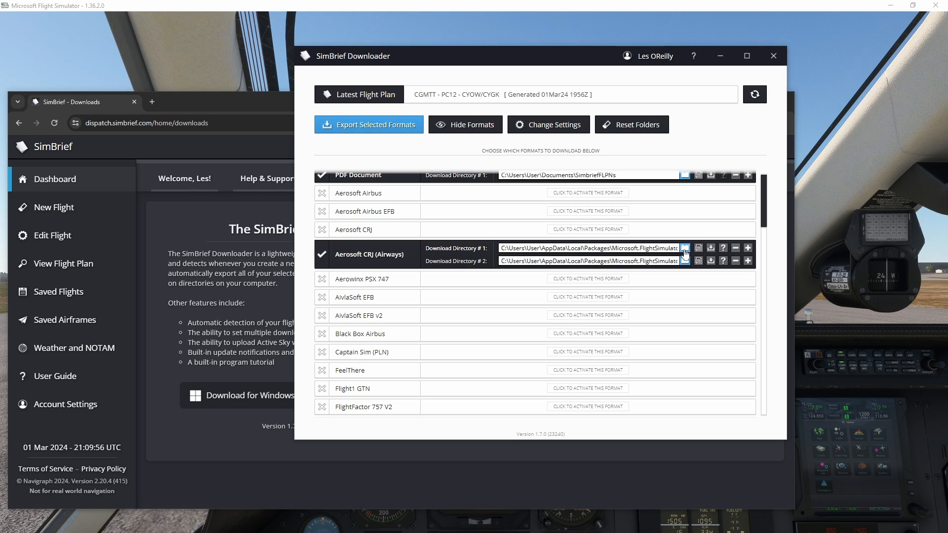
# Browse both Aerosoft CRJ (Airways) download folders and cancel without choosing
pyautogui.click(699, 247)
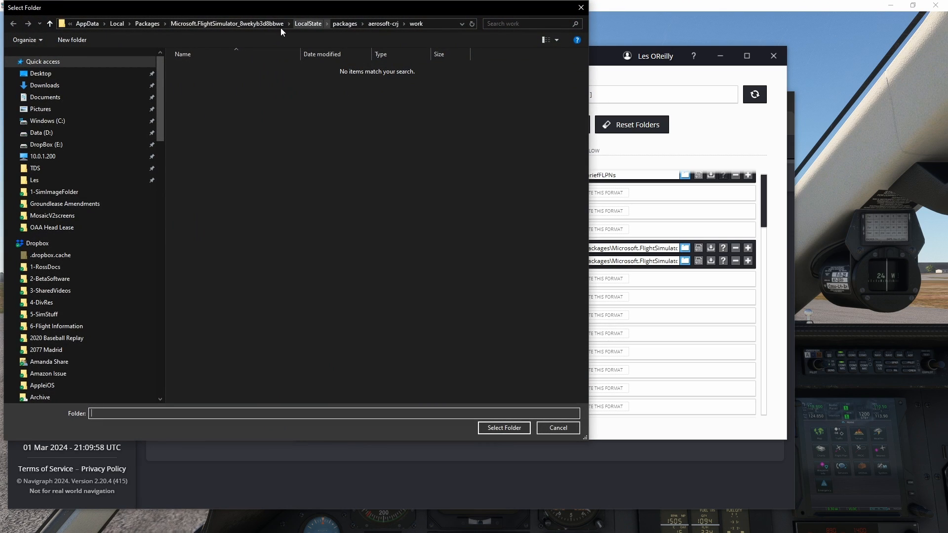
pyautogui.moveTo(556, 361)
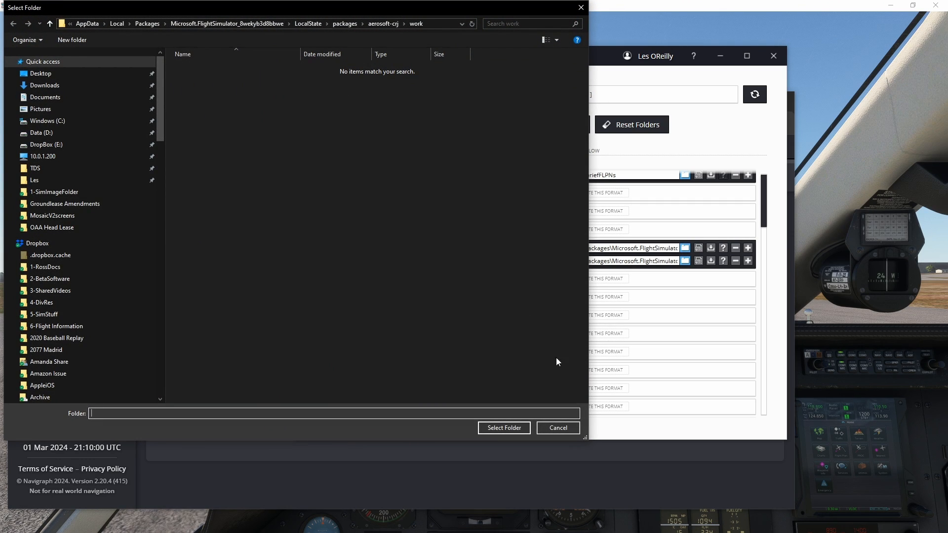
pyautogui.click(504, 427)
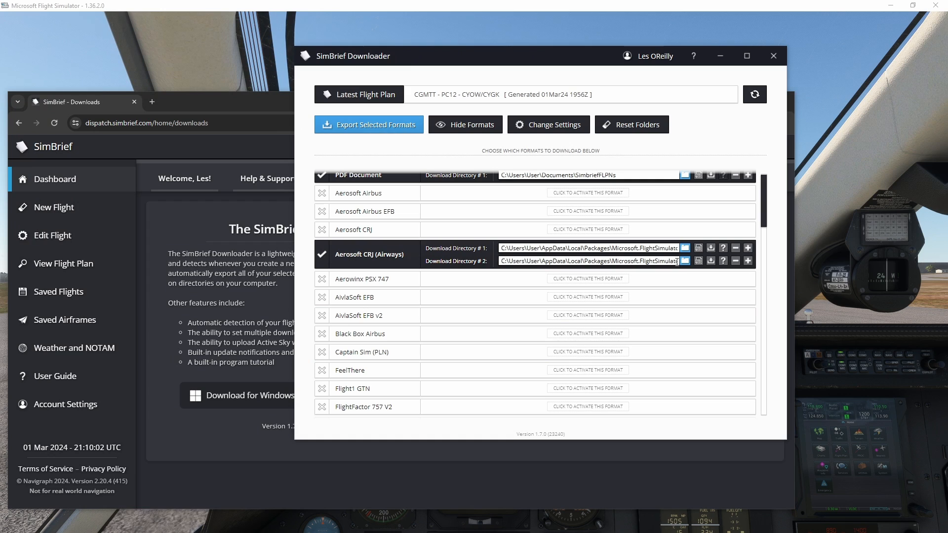
pyautogui.click(699, 261)
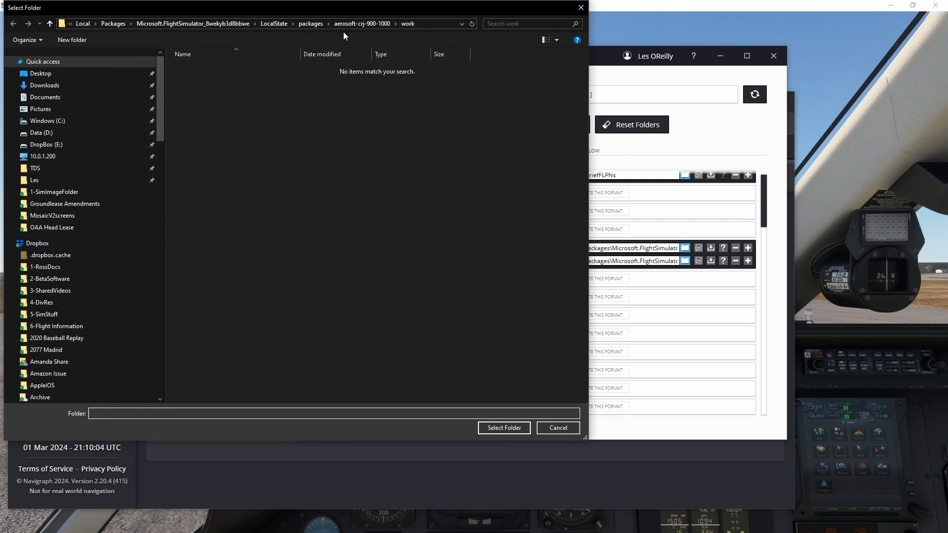
pyautogui.moveTo(378, 34)
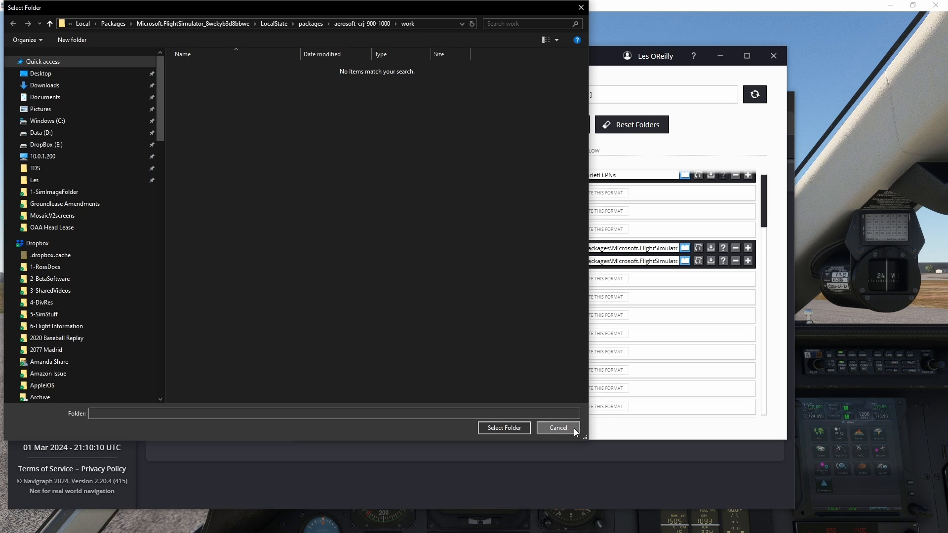
pyautogui.click(557, 428)
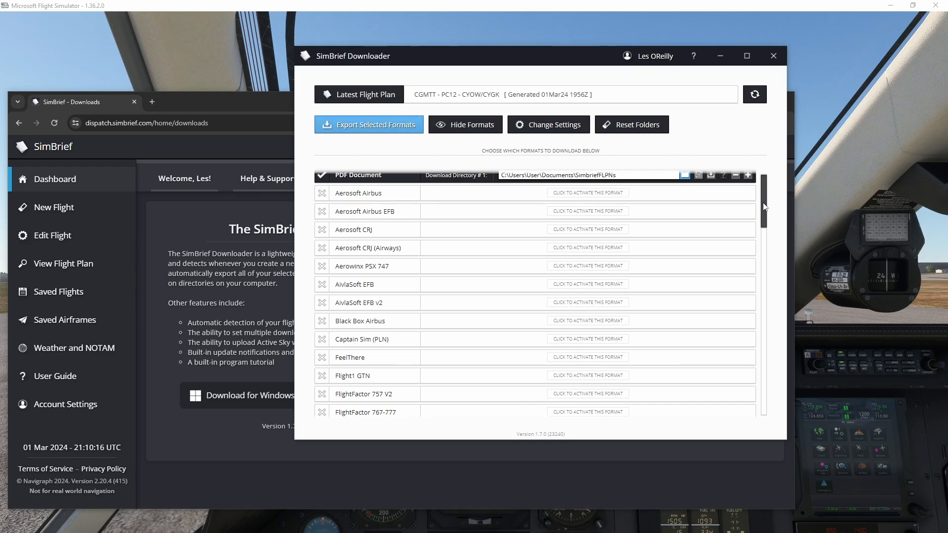
# Activate the TDS GTNXi export format saving to C:\ProgramData\TDS\GTNXi\FPL
pyautogui.scroll(-3)
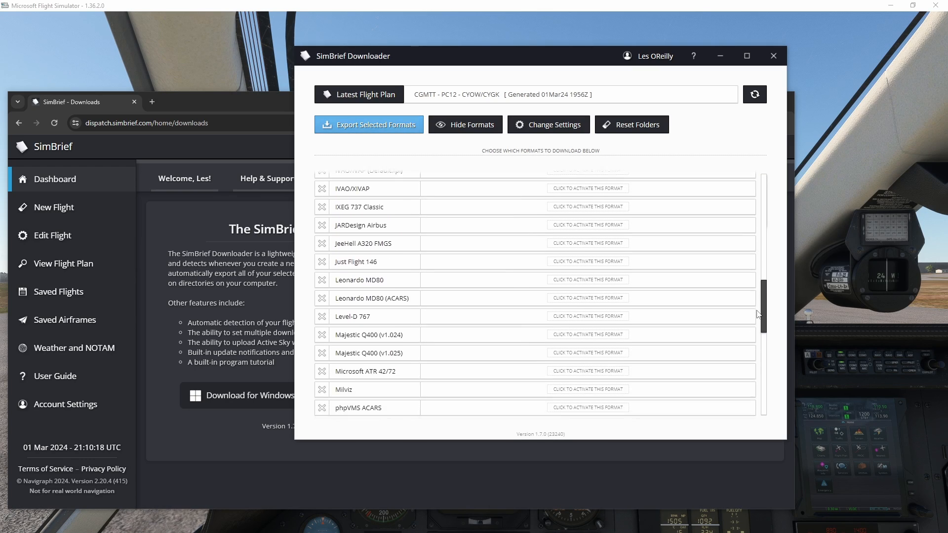
pyautogui.scroll(-3)
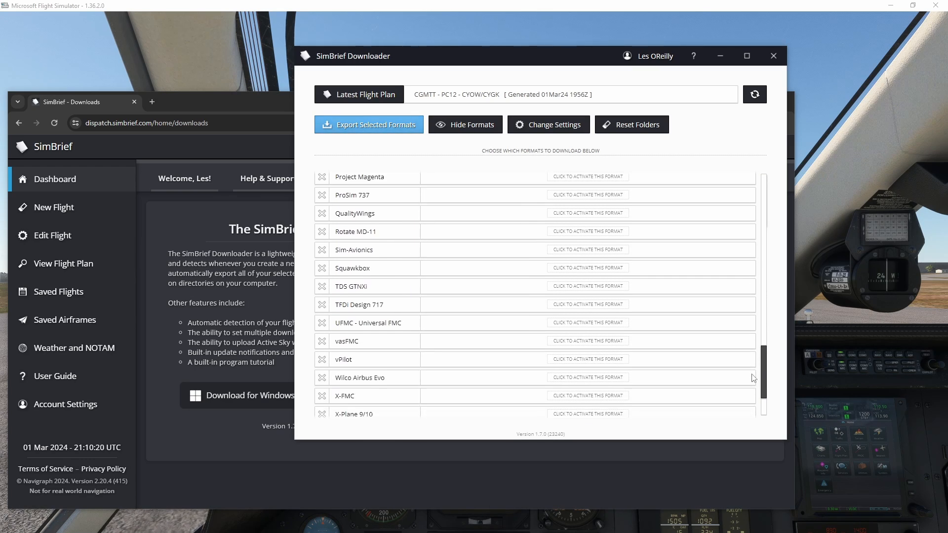
pyautogui.click(587, 286)
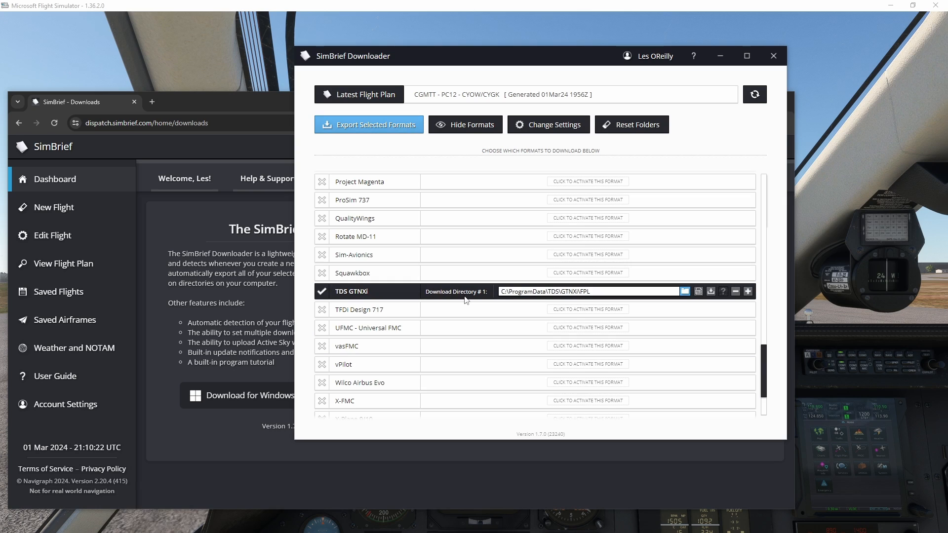
pyautogui.moveTo(525, 303)
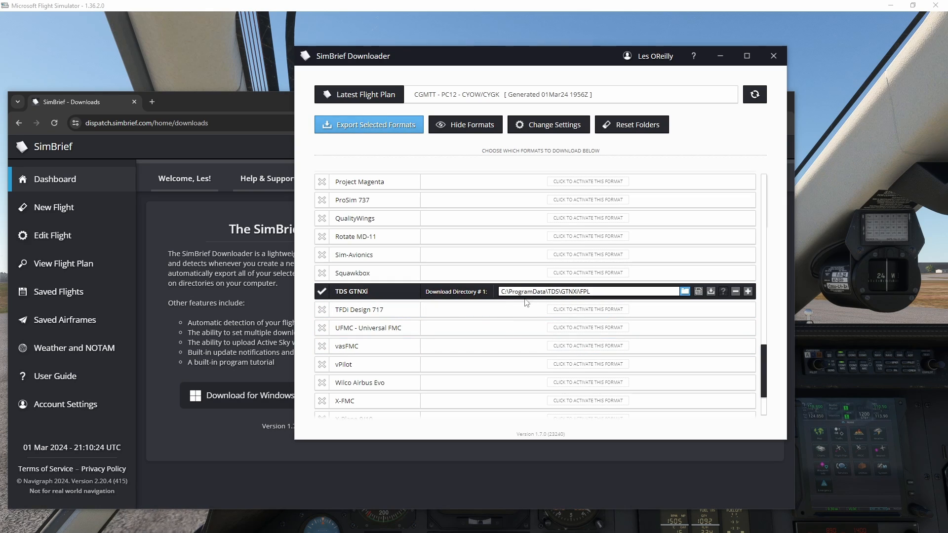
pyautogui.moveTo(567, 296)
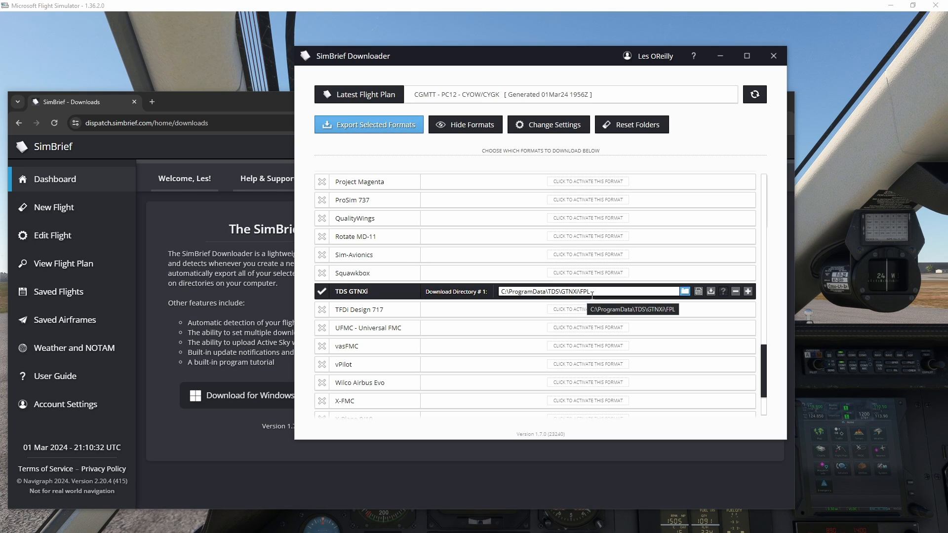
pyautogui.moveTo(498, 303)
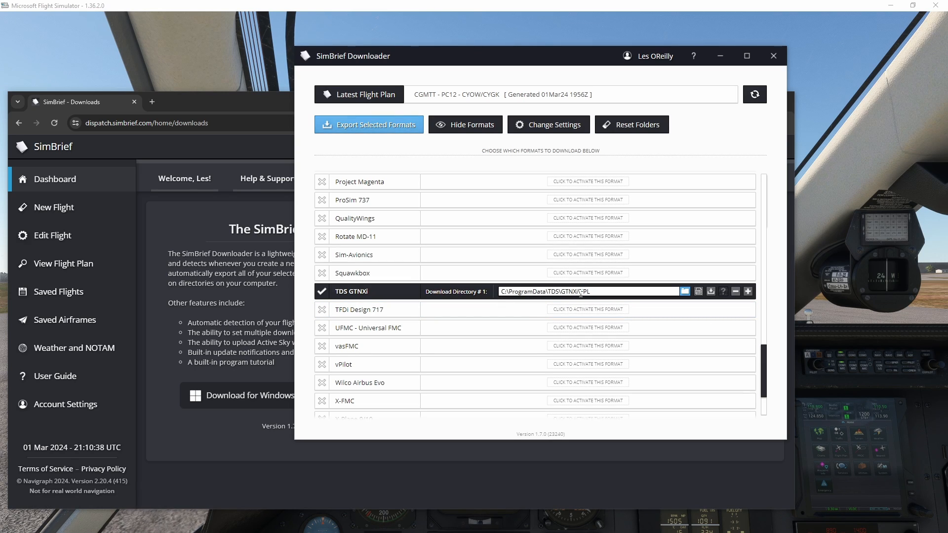
pyautogui.scroll(-3)
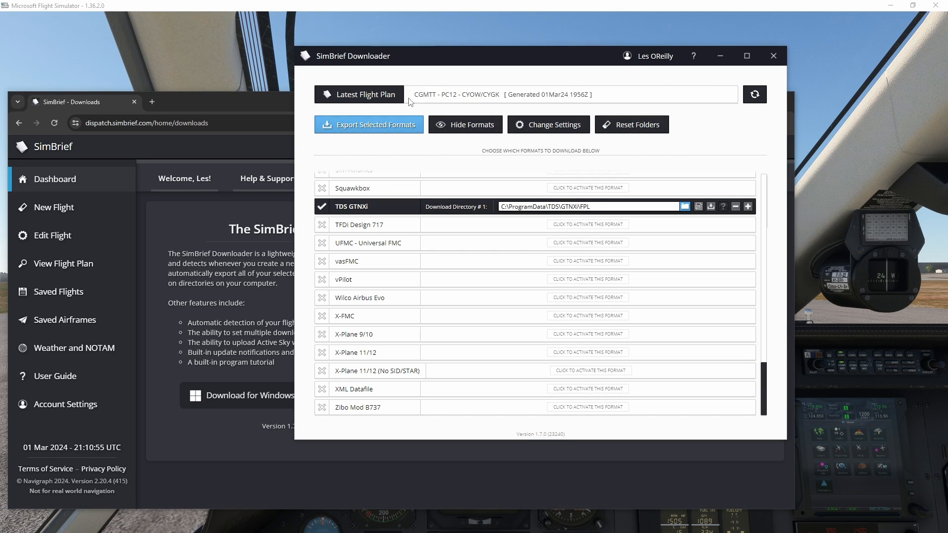
pyautogui.moveTo(438, 105)
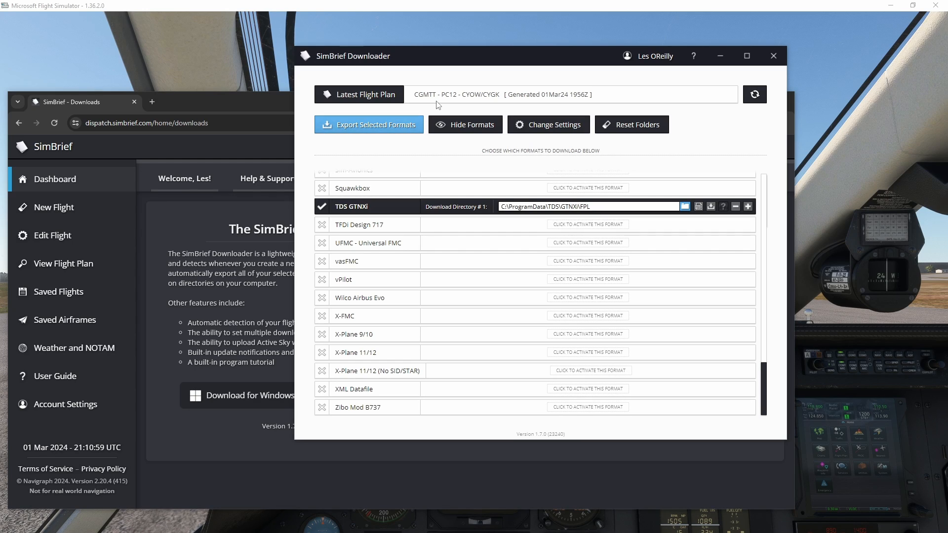
# View the empty GTNXi FPL folder in Explorer and close the Downloader to the background
pyautogui.click(684, 206)
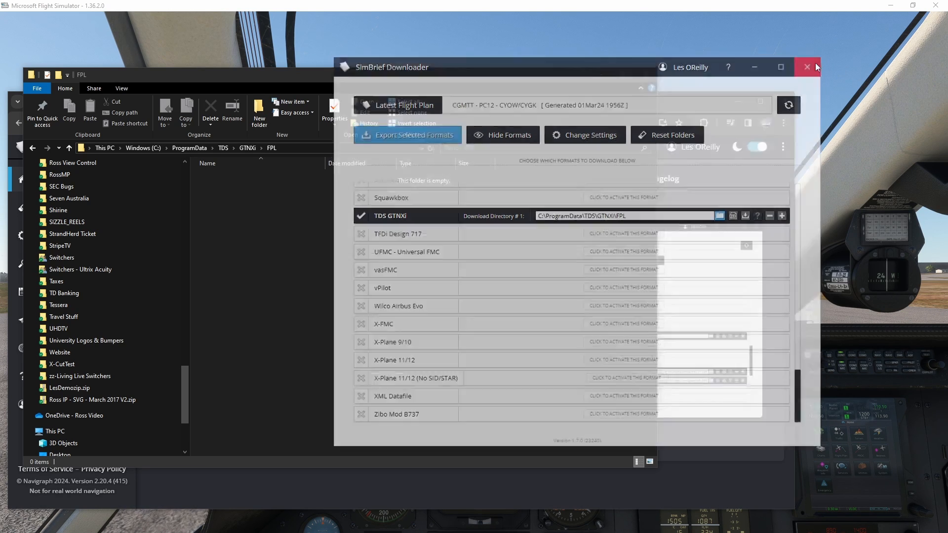
pyautogui.click(807, 66)
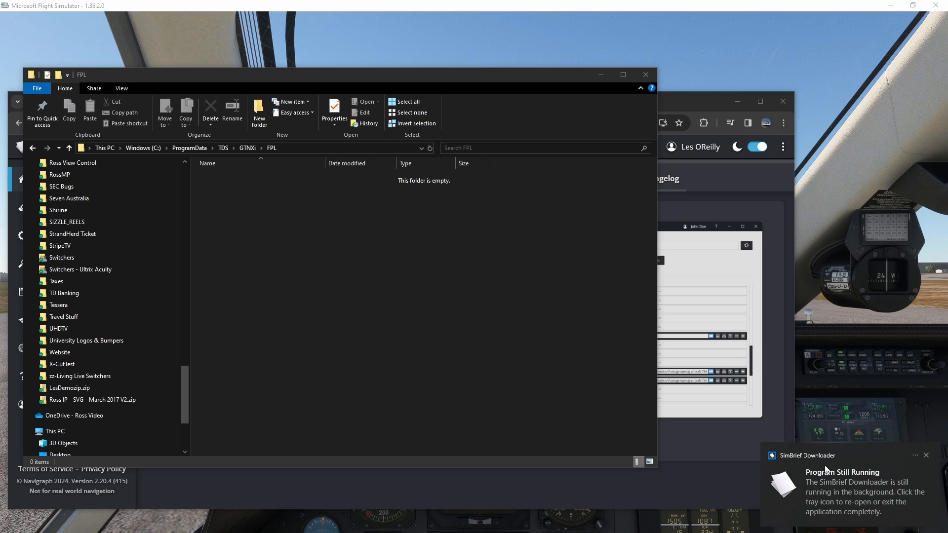
pyautogui.moveTo(827, 488)
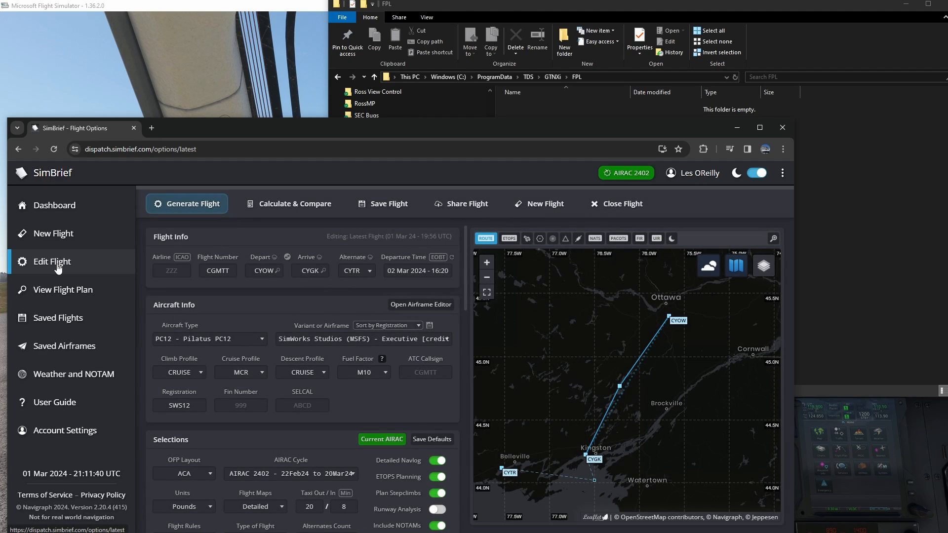
pyautogui.moveTo(676, 330)
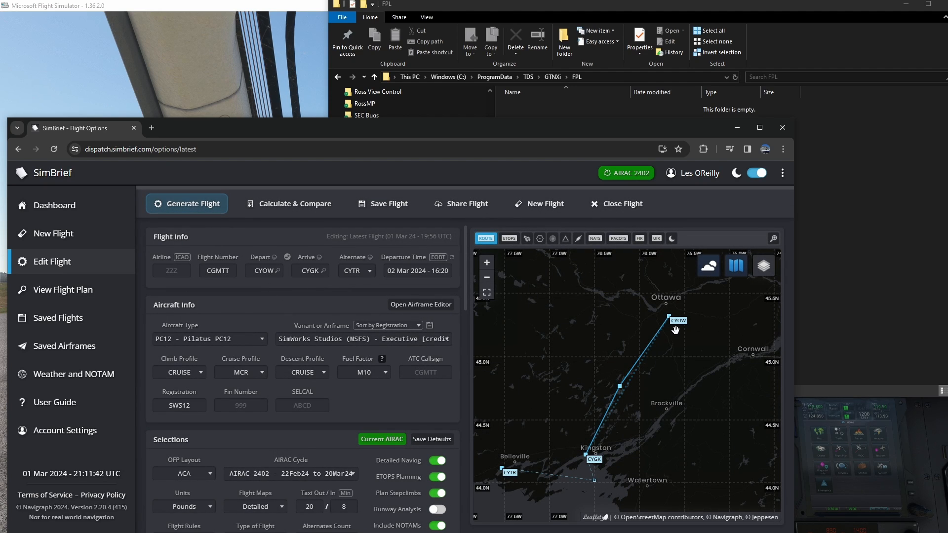
pyautogui.moveTo(661, 313)
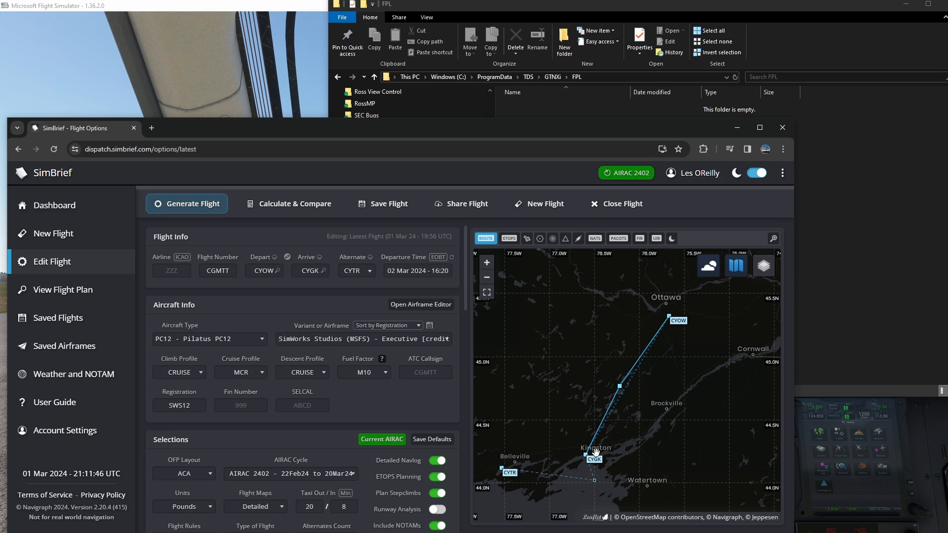
pyautogui.moveTo(596, 447)
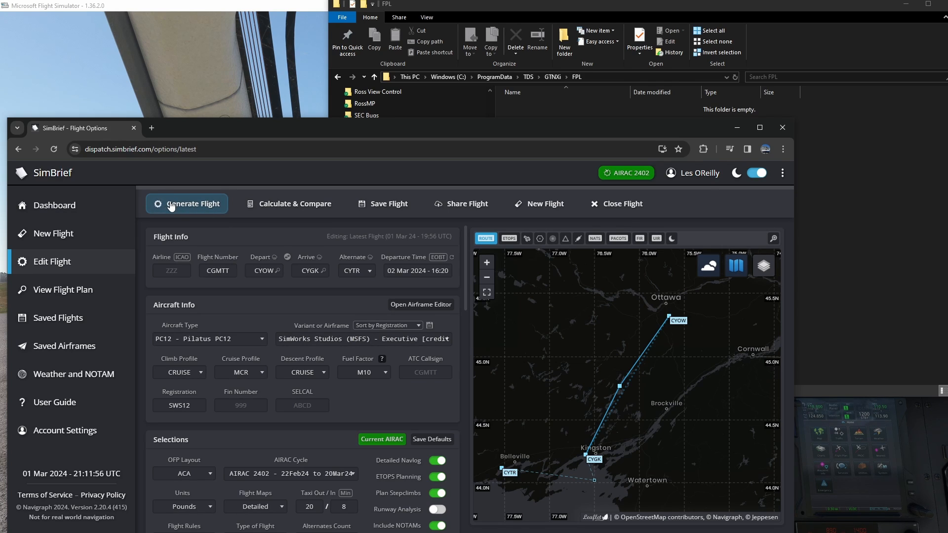
# Regenerate the CYOW–CYGK flight plan in SimBrief
pyautogui.click(193, 204)
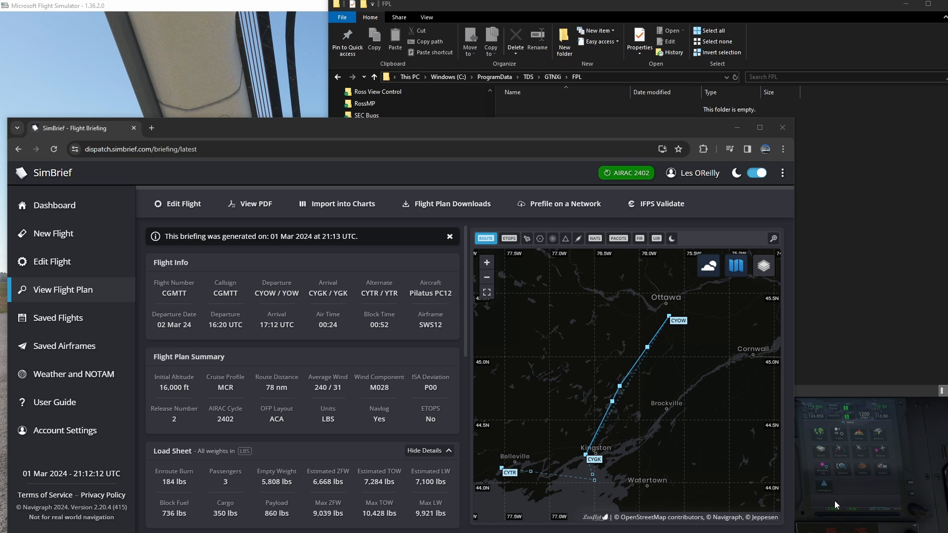
# Show the auto-saved CYOW-CYGK.gfp in the GTNXi FPL folder
pyautogui.click(452, 204)
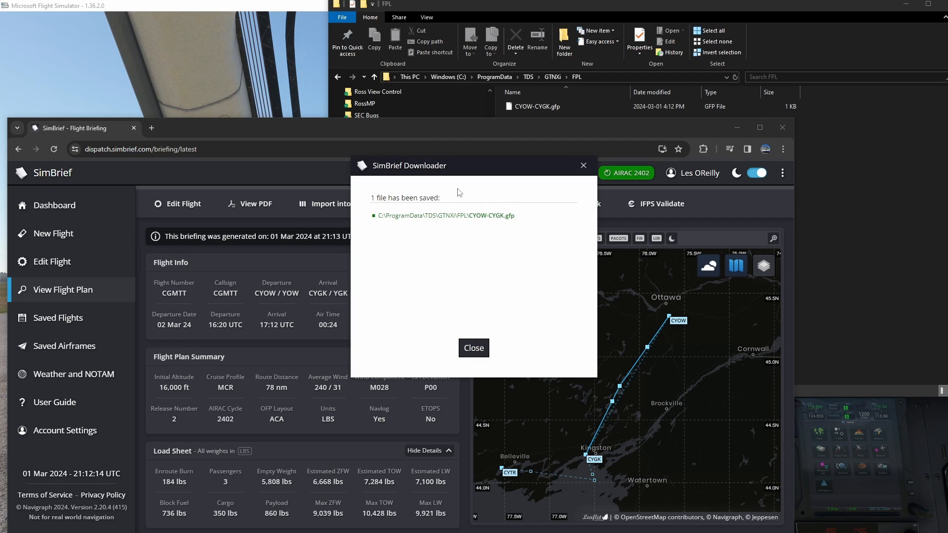
pyautogui.moveTo(446, 215)
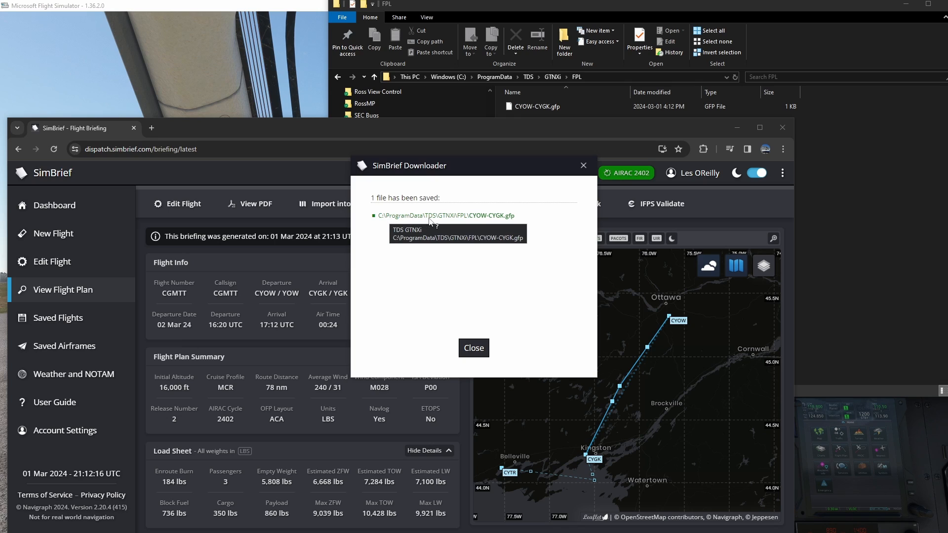
pyautogui.moveTo(501, 217)
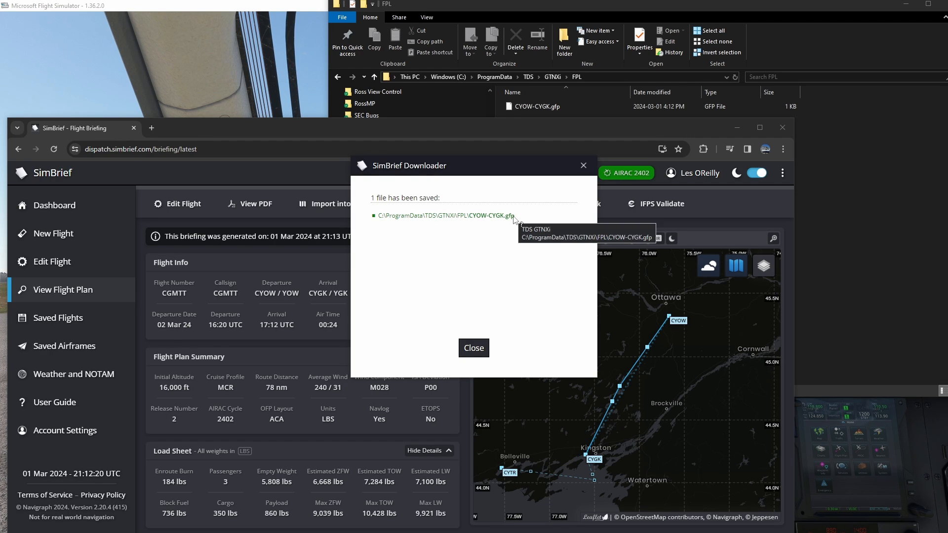
pyautogui.click(473, 347)
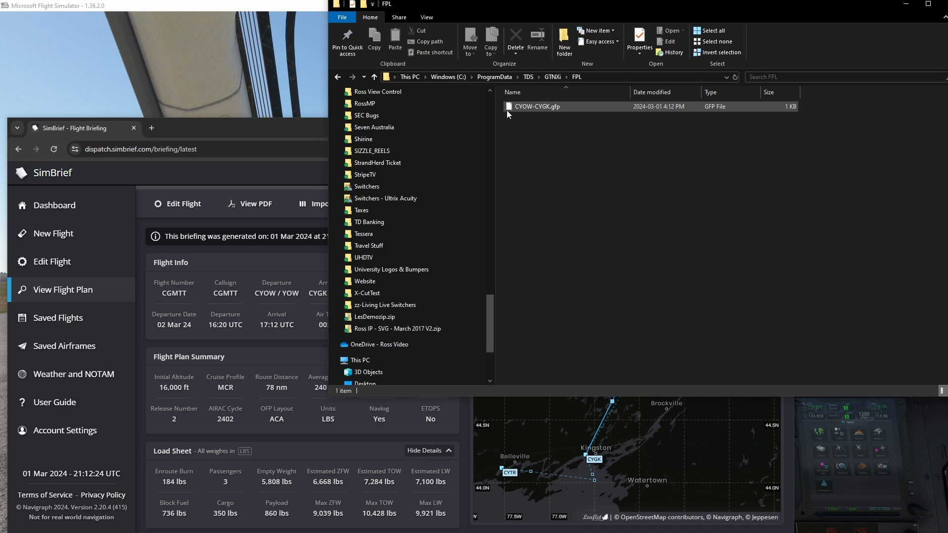
pyautogui.moveTo(540, 113)
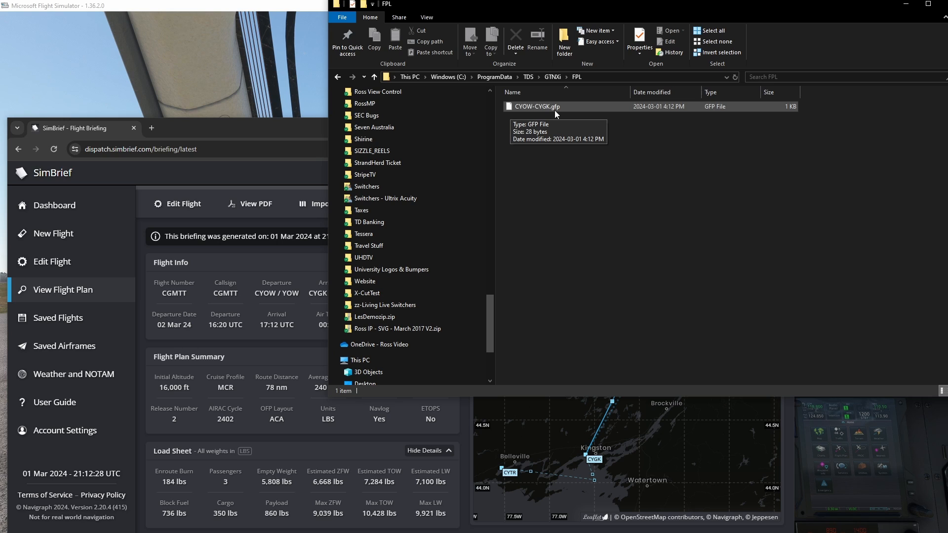
pyautogui.moveTo(550, 151)
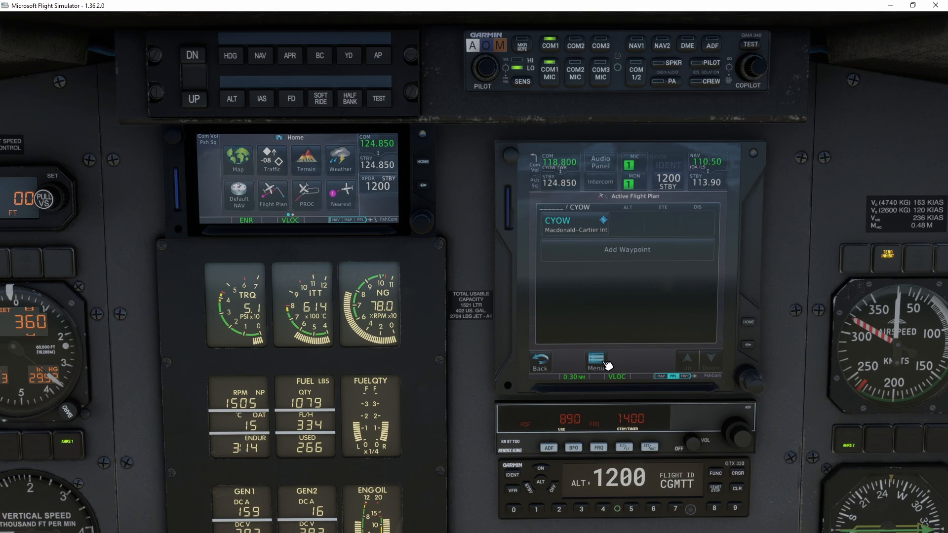
# Bring up the GTN Flight Plan Catalog menu over the stored KLGA–KBOS route
pyautogui.click(595, 363)
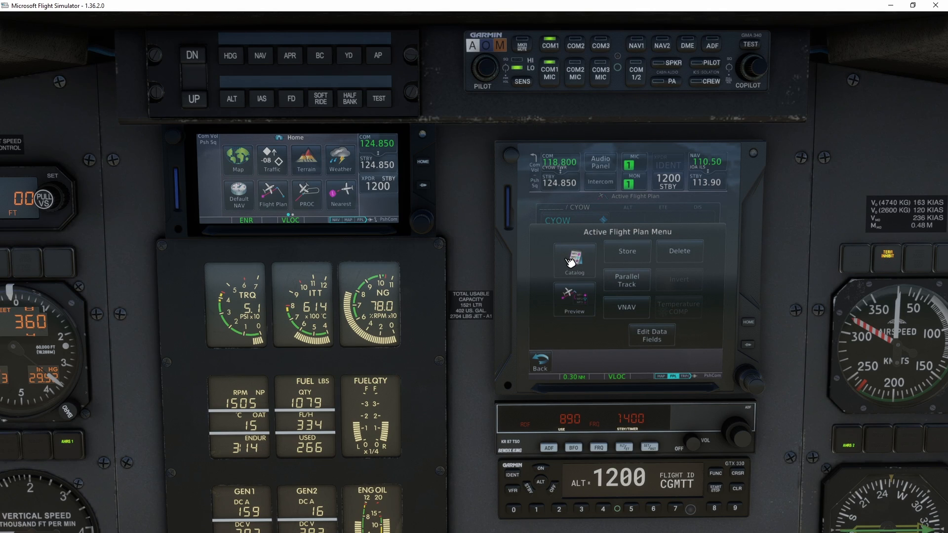
pyautogui.click(573, 260)
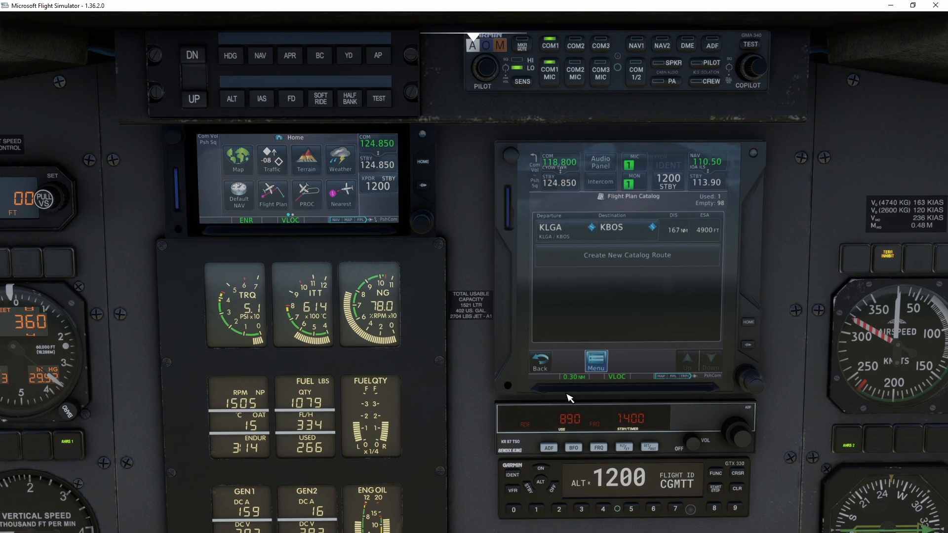
pyautogui.click(595, 362)
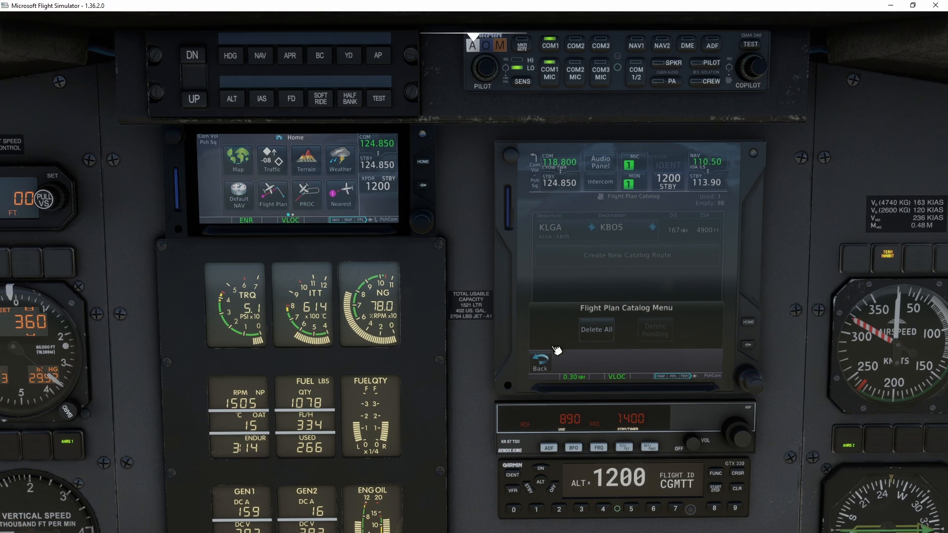
pyautogui.moveTo(551, 338)
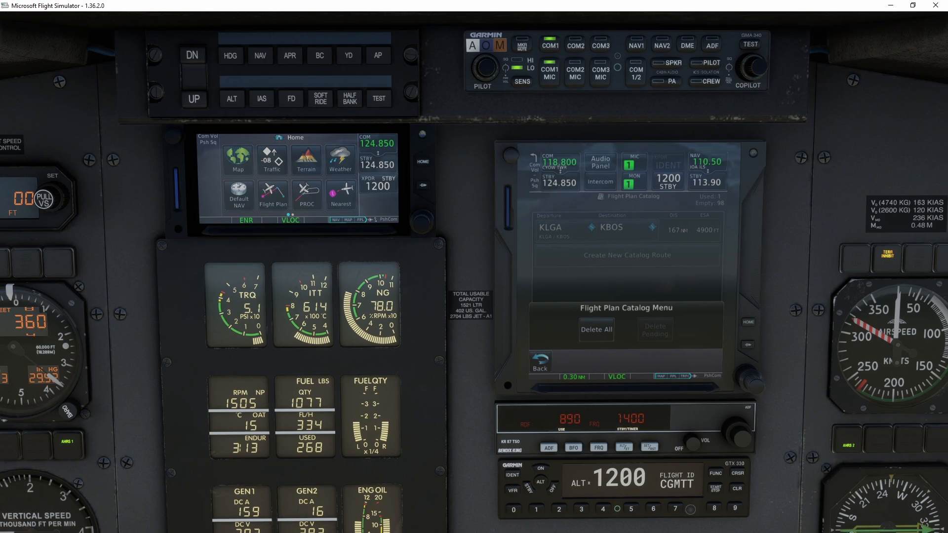
pyautogui.moveTo(484, 297)
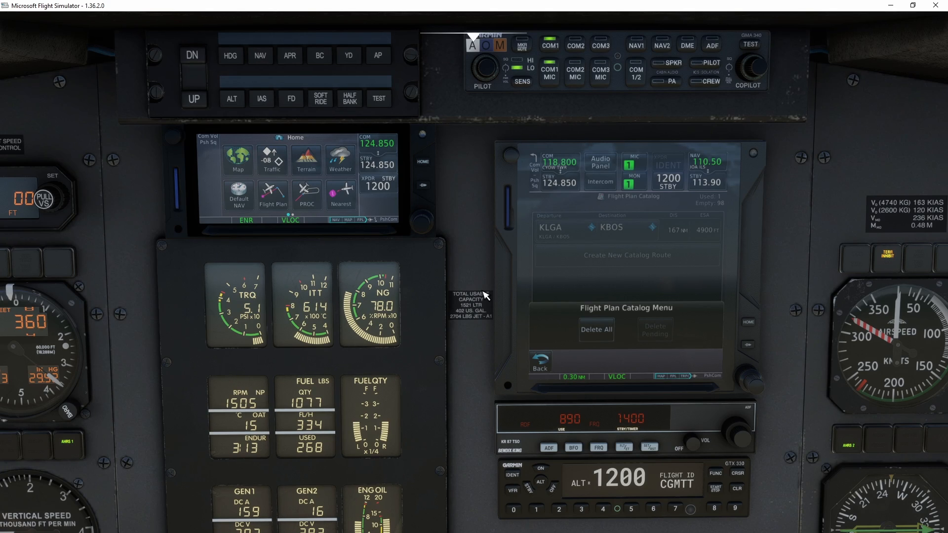
pyautogui.moveTo(569, 335)
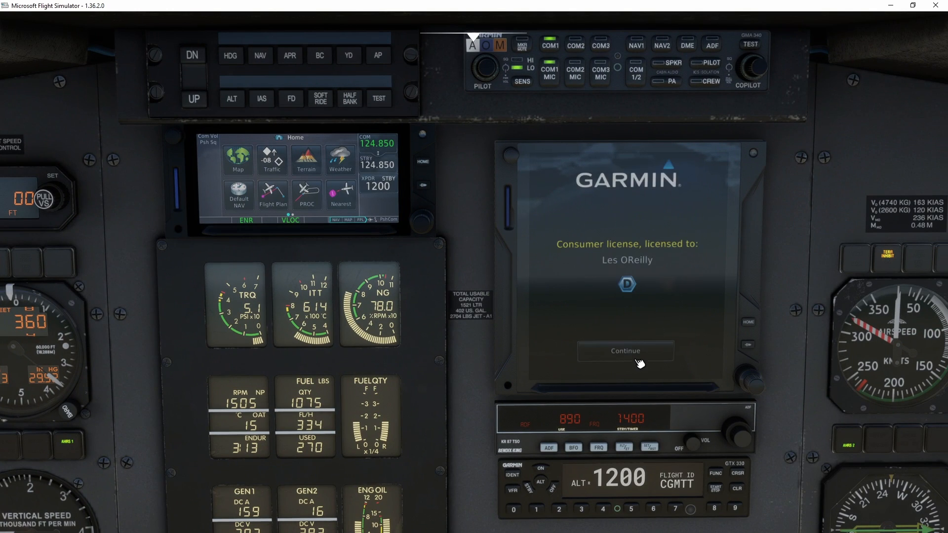
# Accept the GTN startup and database screens to reach the larger navigator's Home menu
pyautogui.click(625, 351)
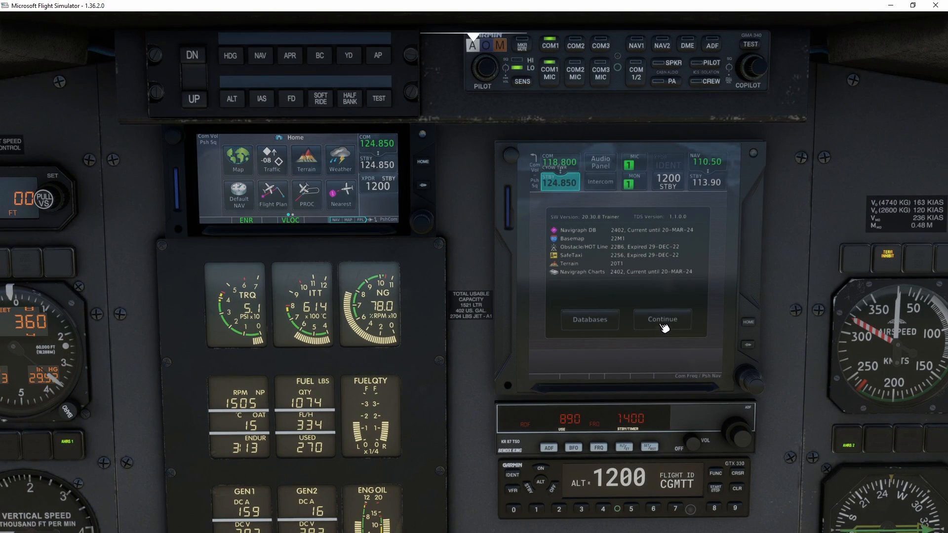
pyautogui.click(661, 319)
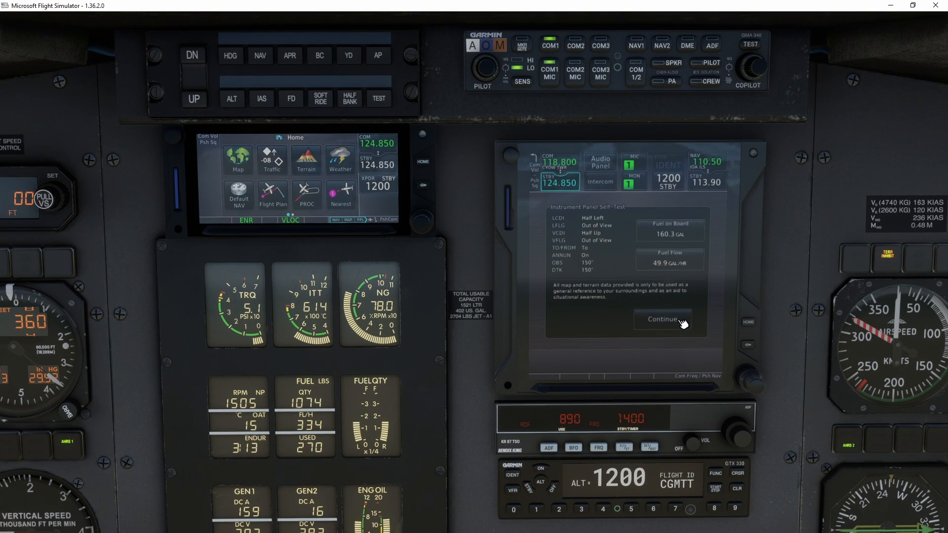
pyautogui.click(663, 319)
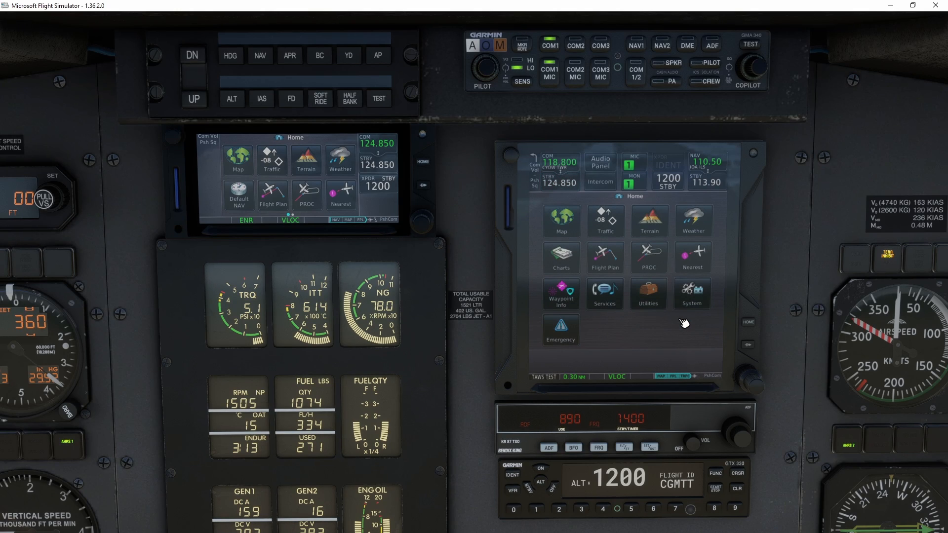
pyautogui.moveTo(605, 259)
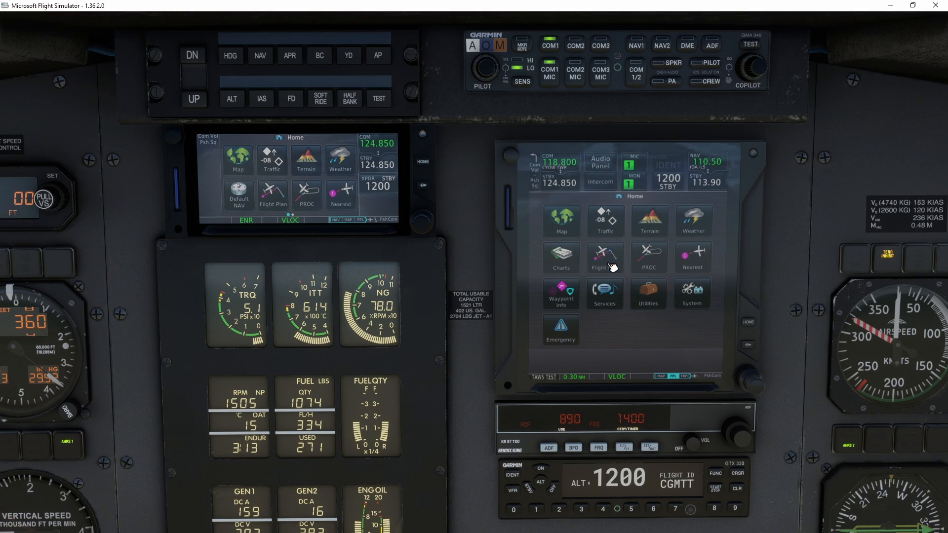
# List the flight plans available to import in the GTN catalog
pyautogui.click(604, 259)
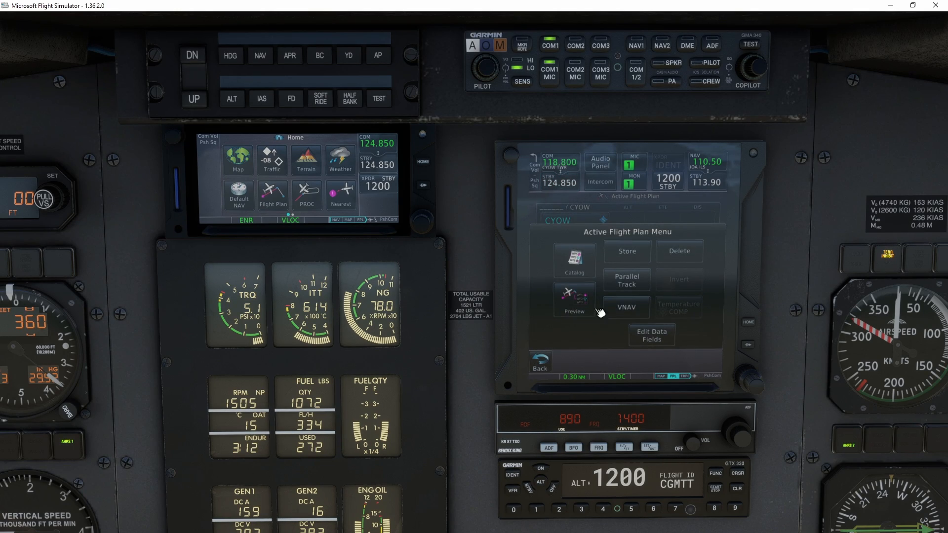
pyautogui.click(574, 260)
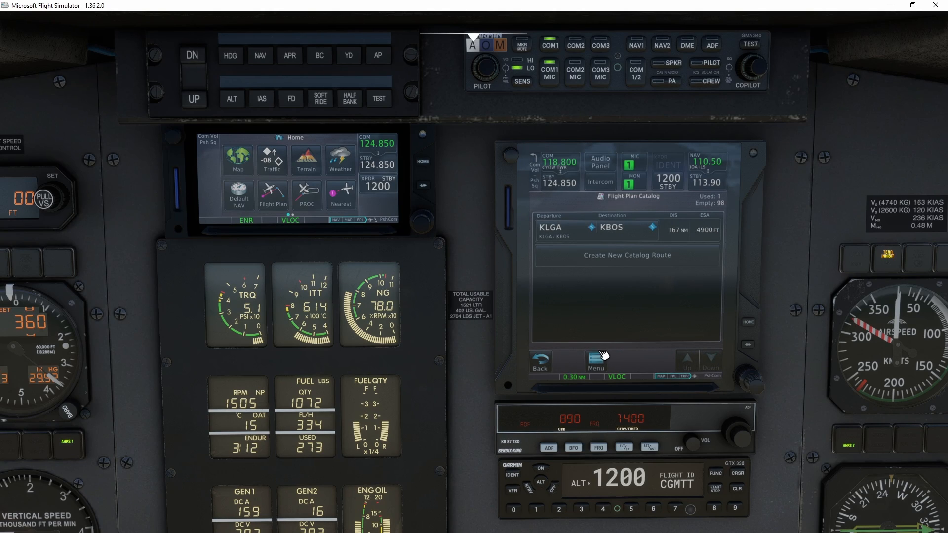
pyautogui.click(596, 361)
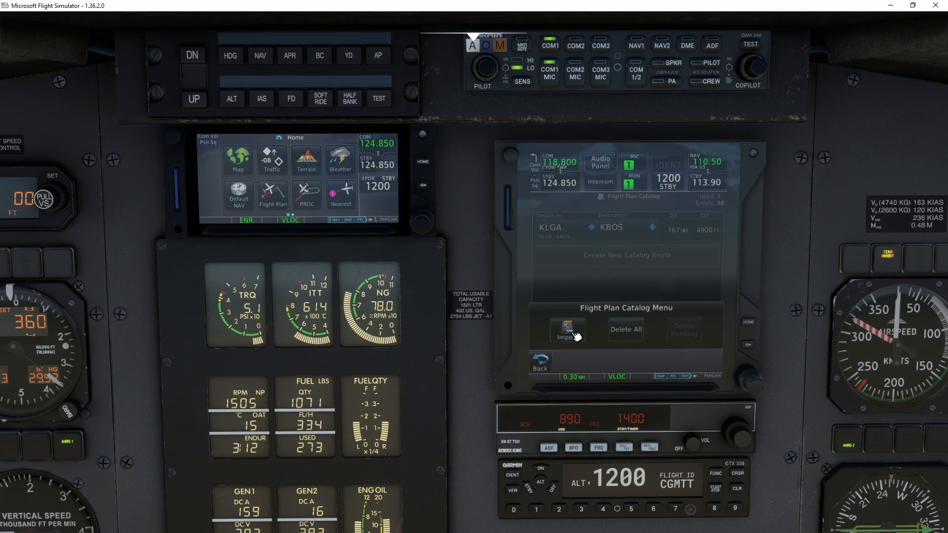
pyautogui.click(567, 332)
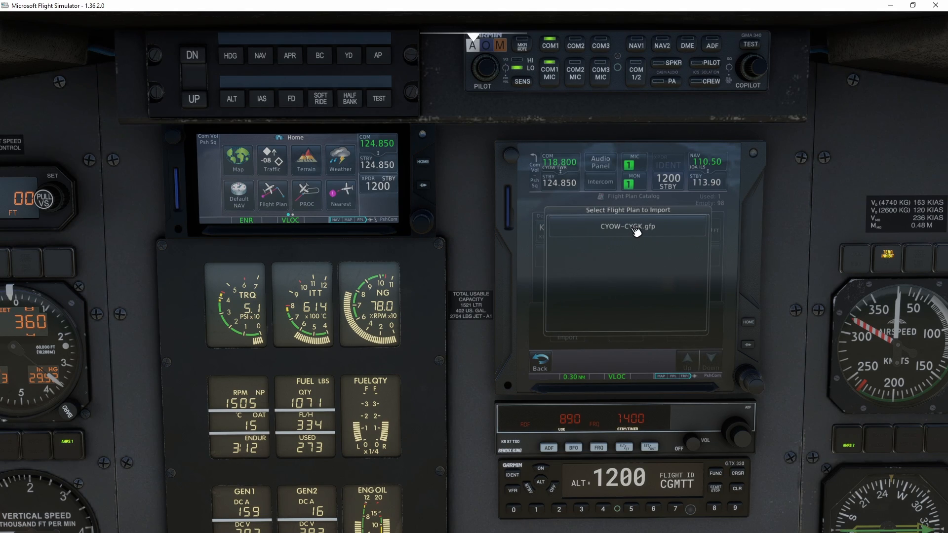
# Import CYOW-CYGK.gfp and activate it as the CYOW–LORKA–CYGK flight plan
pyautogui.click(627, 226)
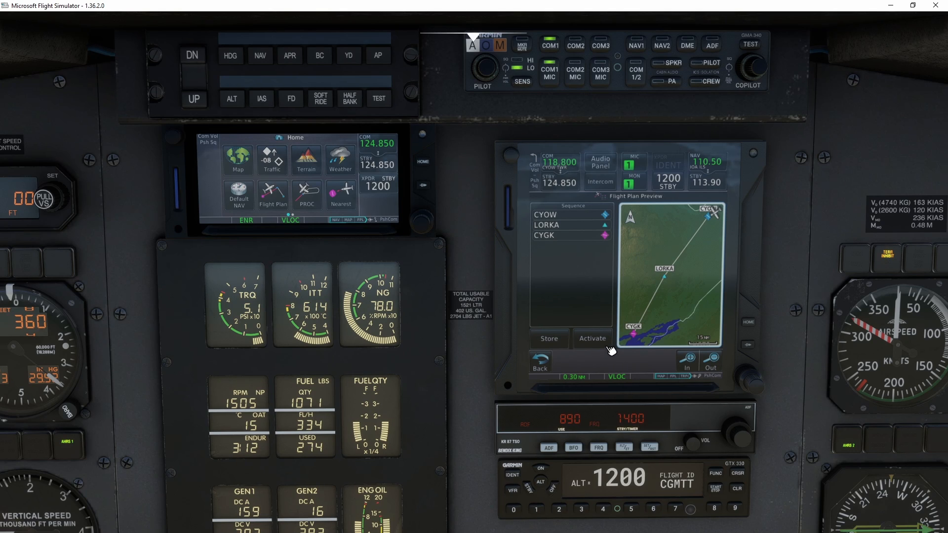
pyautogui.moveTo(550, 344)
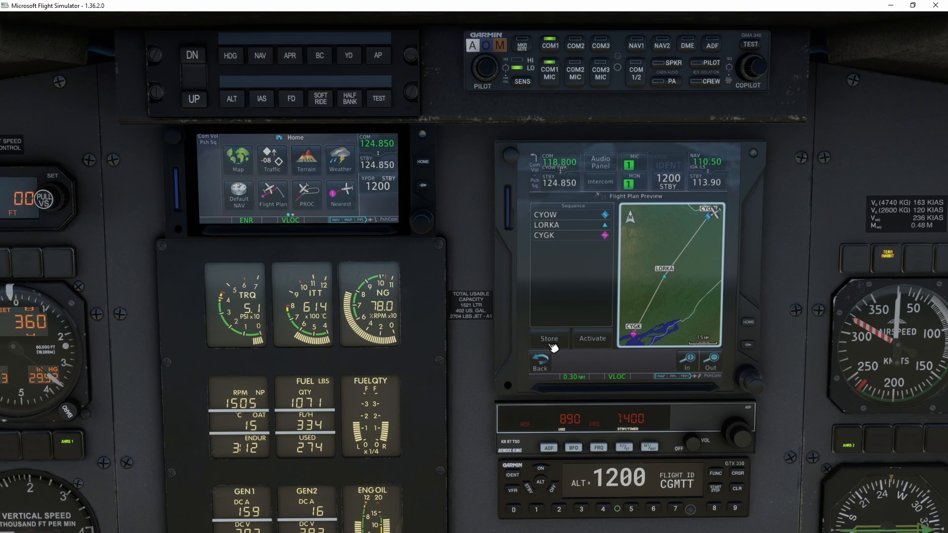
pyautogui.moveTo(592, 345)
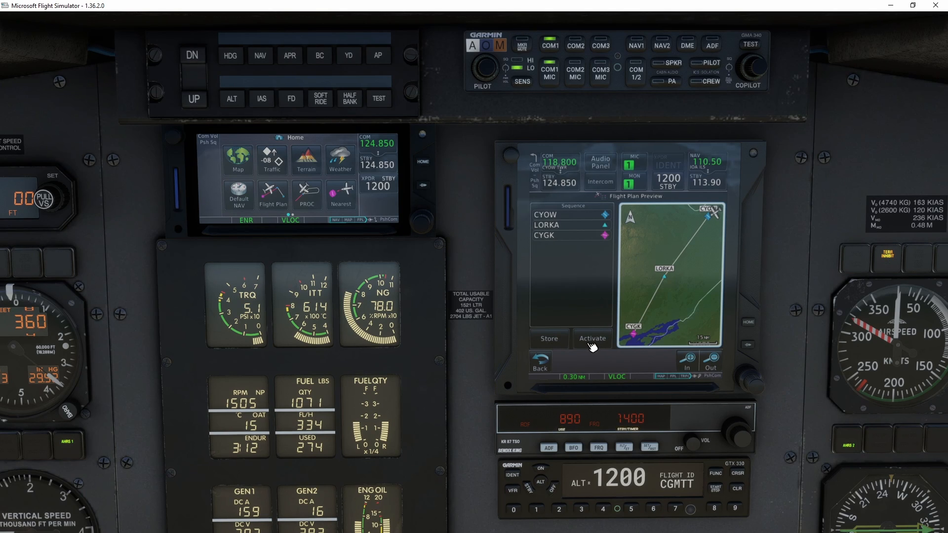
pyautogui.click(592, 338)
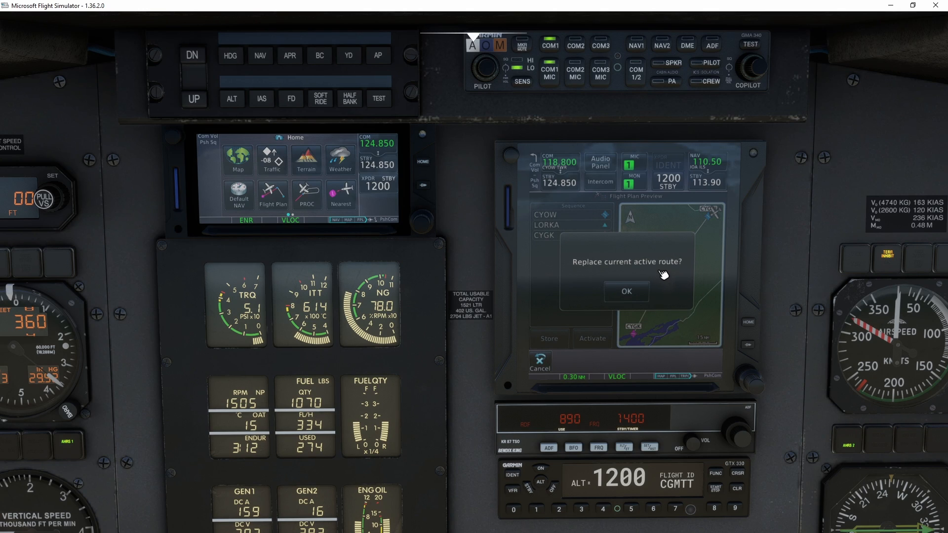
pyautogui.click(626, 291)
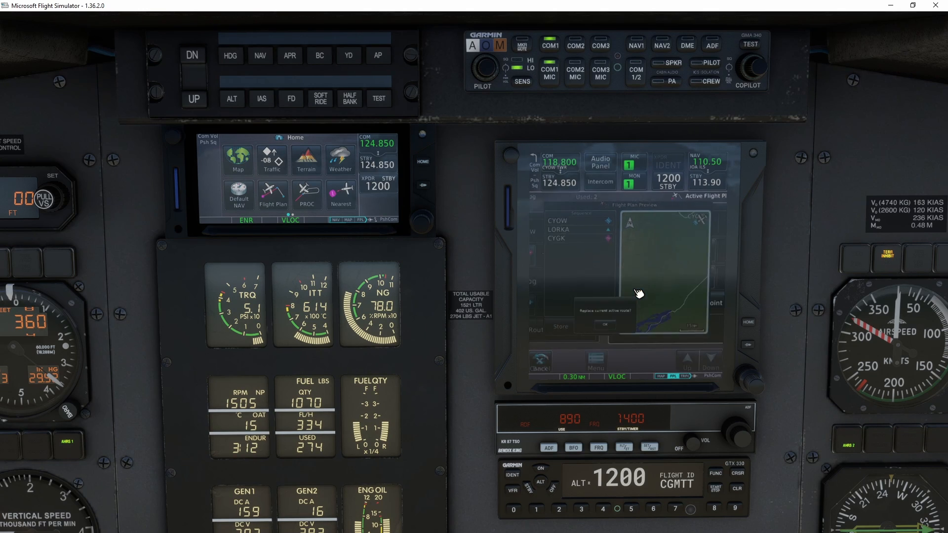
pyautogui.click(603, 325)
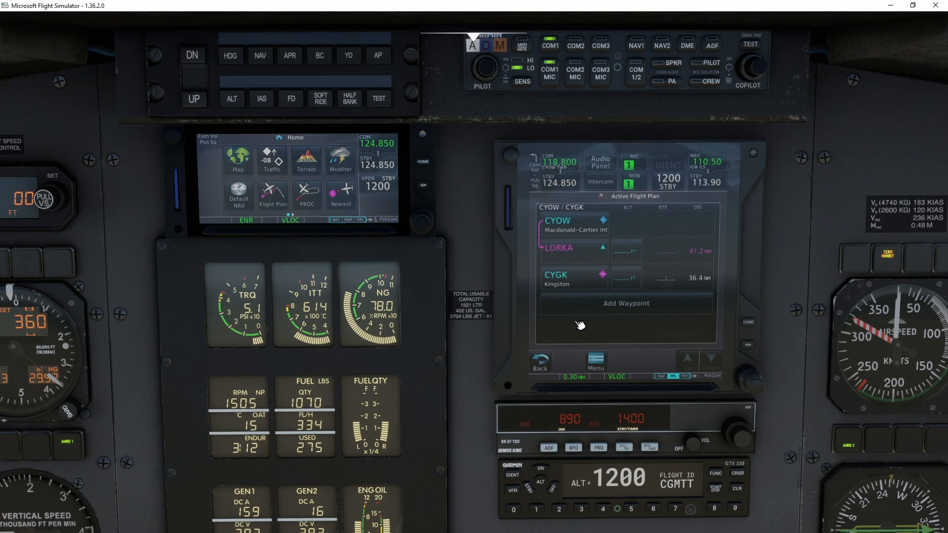
pyautogui.moveTo(585, 278)
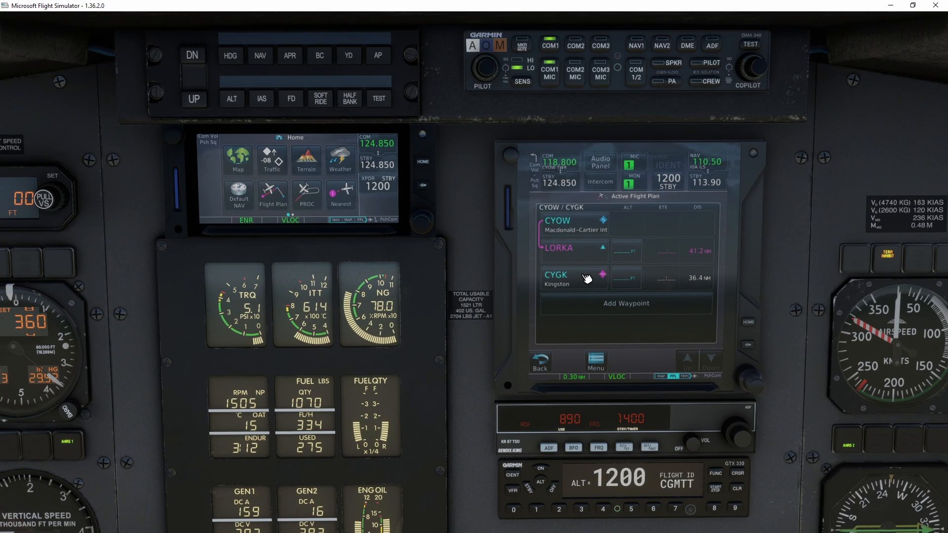
pyautogui.moveTo(408, 209)
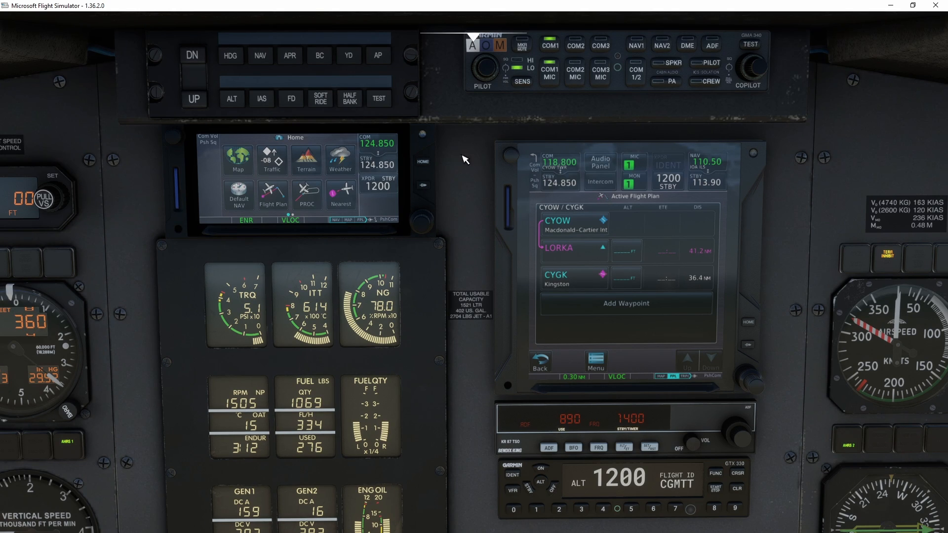
pyautogui.moveTo(565, 248)
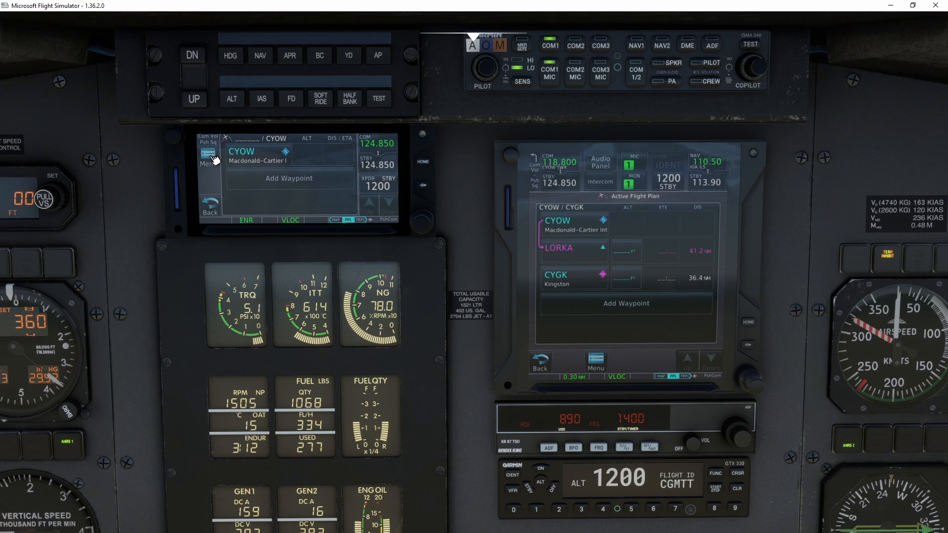
# Bring up the flight plan options menu on the smaller GTN unit
pyautogui.click(209, 158)
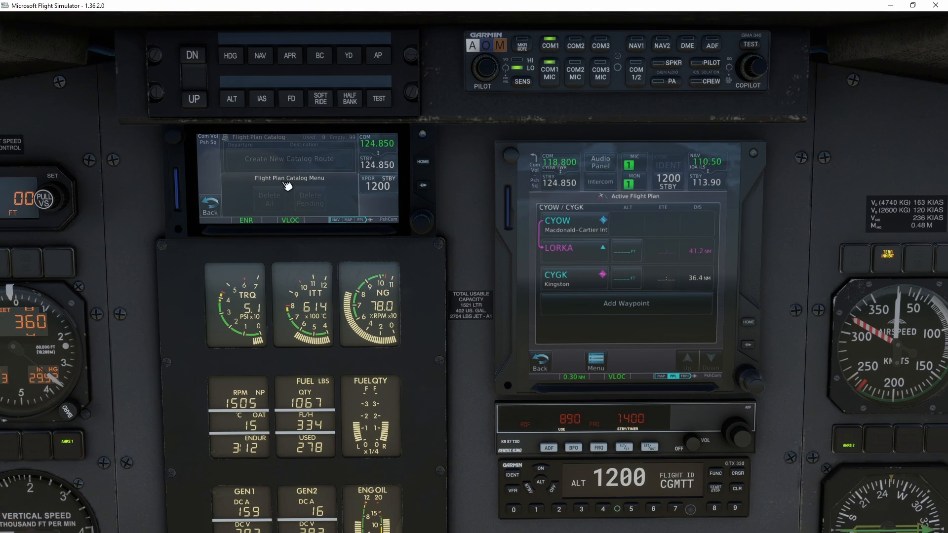
pyautogui.moveTo(236, 193)
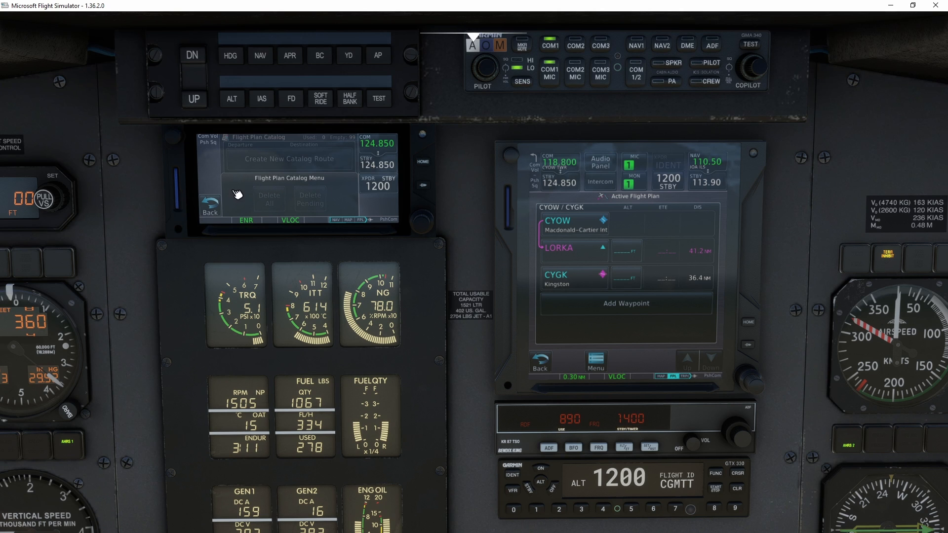
pyautogui.moveTo(259, 203)
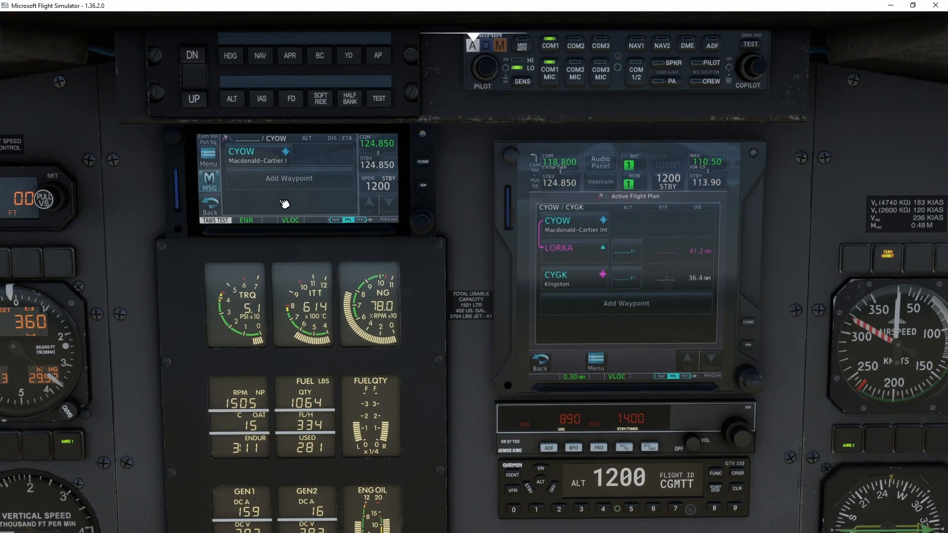
# Clear the pending message and list the importable flight plans from the catalog
pyautogui.click(208, 182)
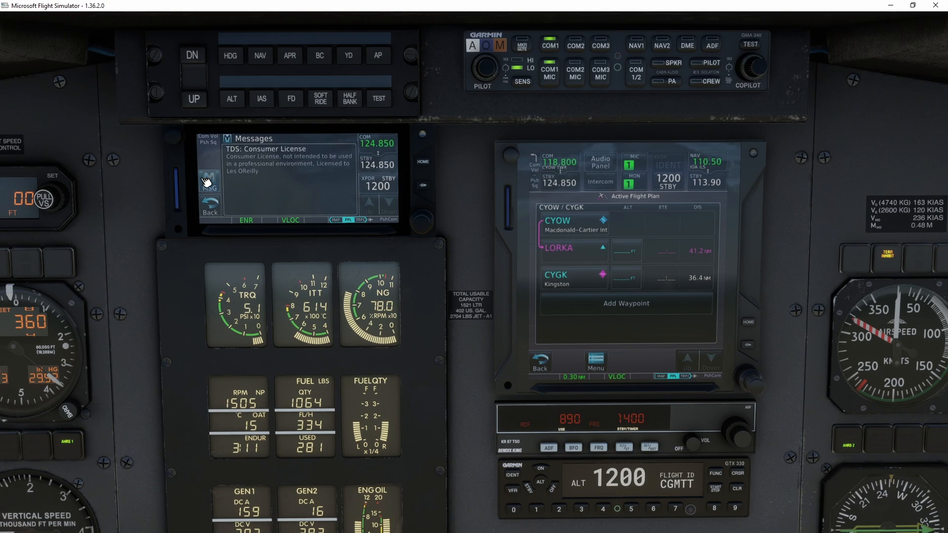
pyautogui.click(209, 182)
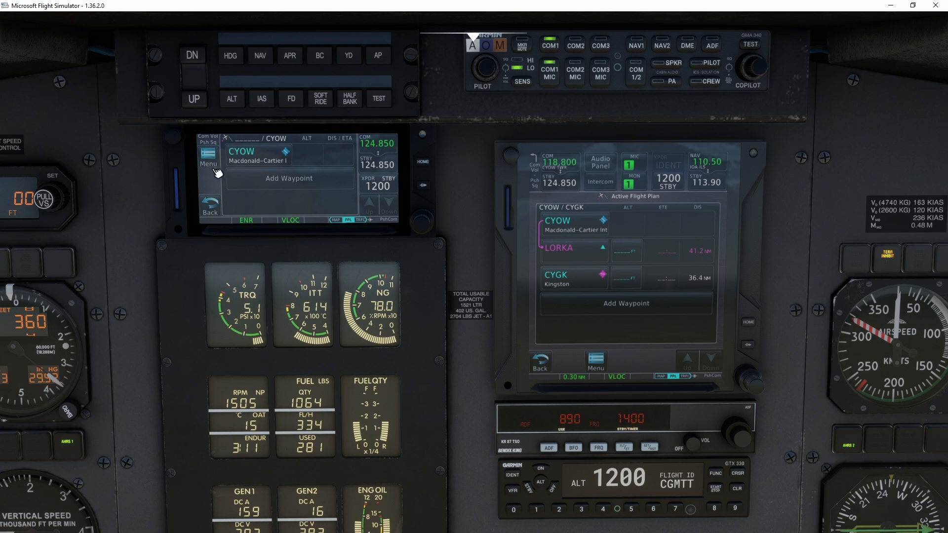
pyautogui.click(209, 163)
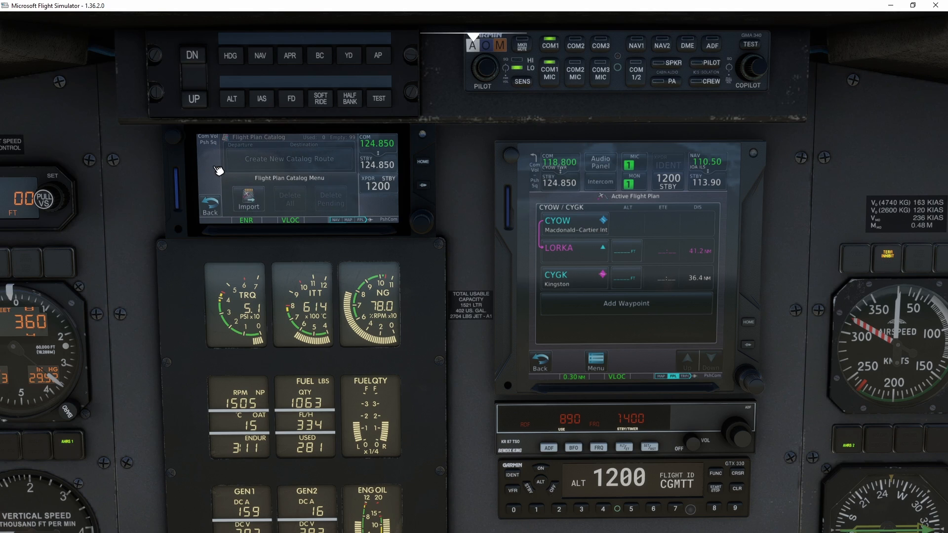
pyautogui.click(248, 206)
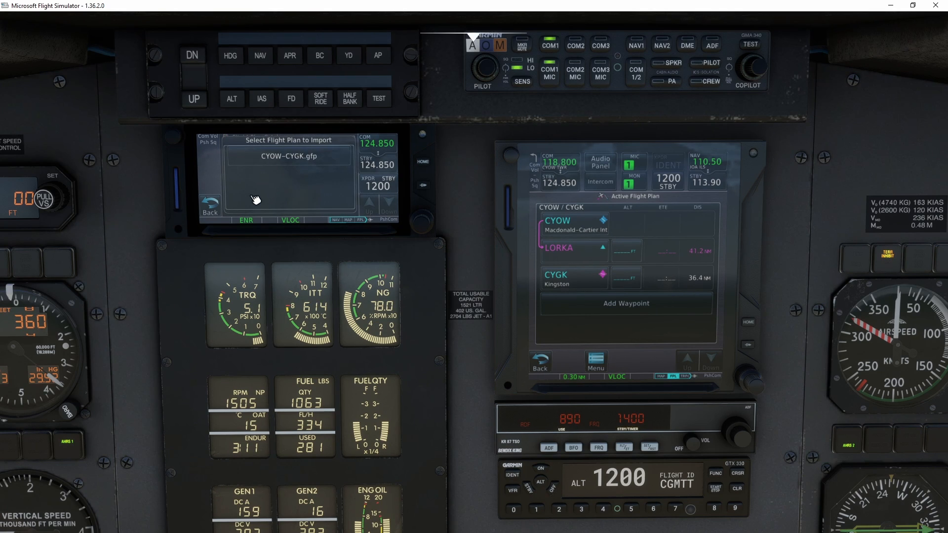
pyautogui.moveTo(293, 162)
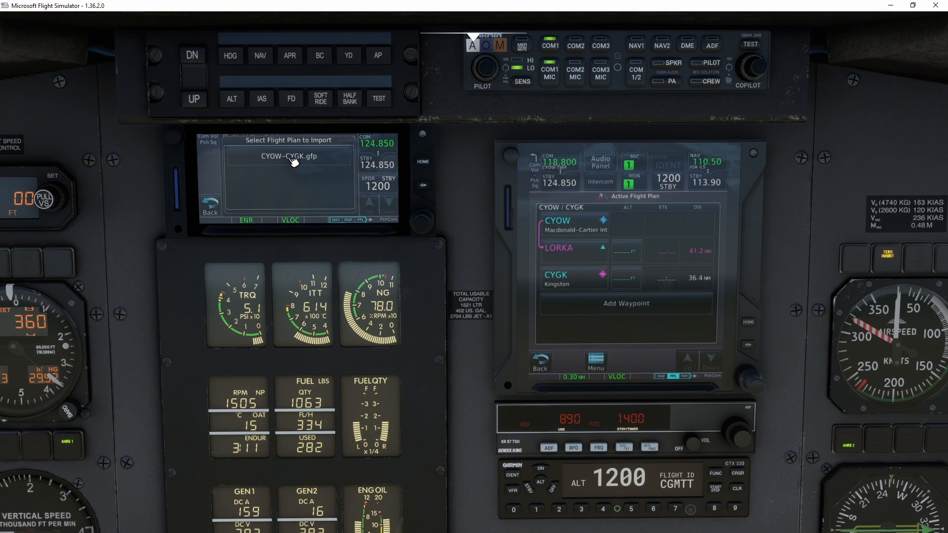
# Import CYOW-CYGK.gfp, activate it and confirm replacing the active route
pyautogui.click(291, 156)
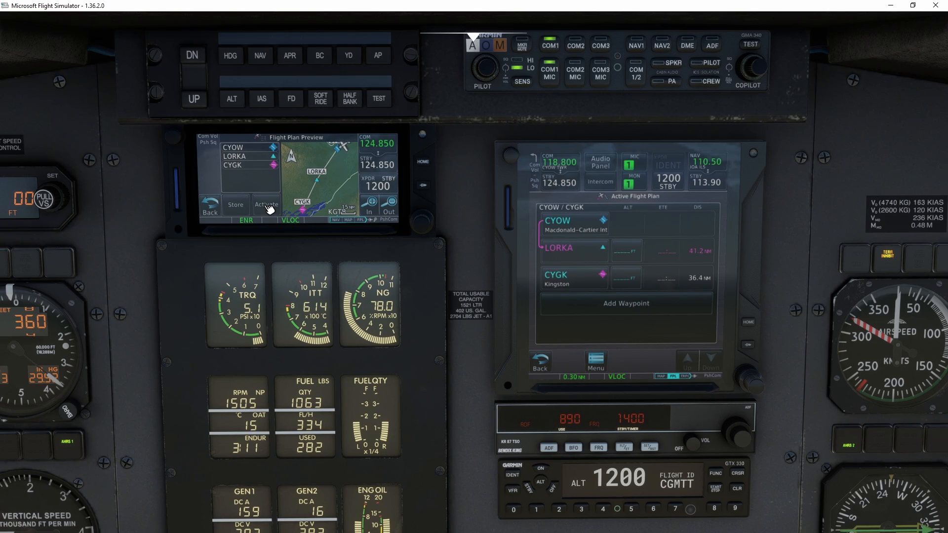
pyautogui.click(267, 205)
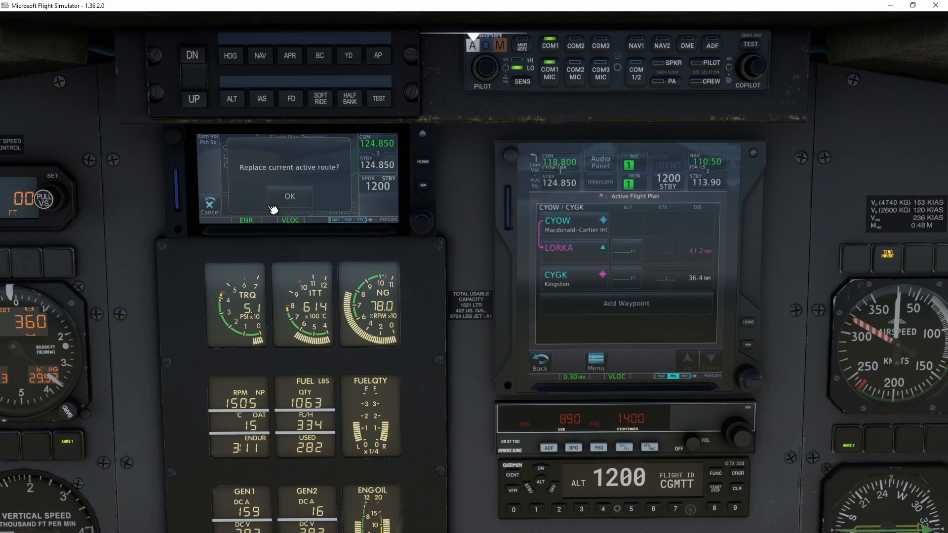
pyautogui.click(289, 196)
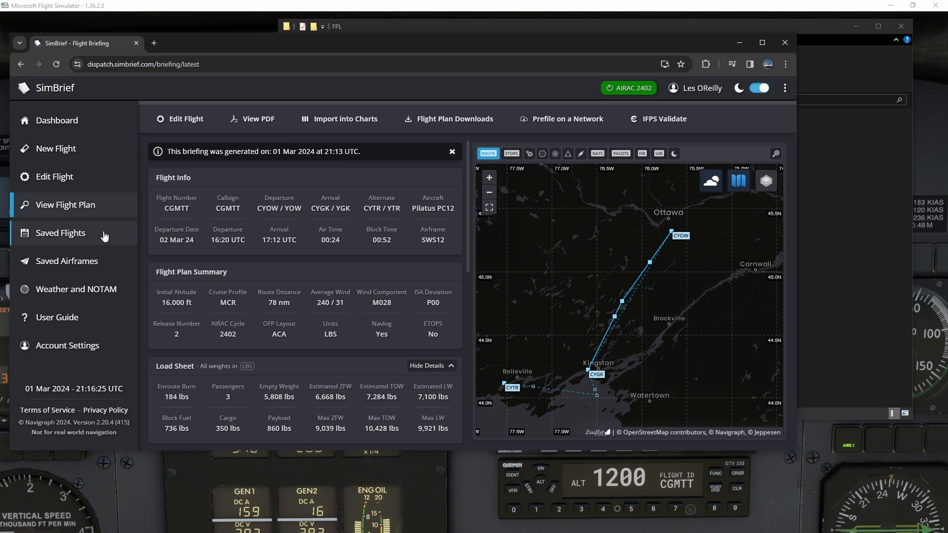
# Load the saved CYGK-CYTZ flight with its saved values for editing
pyautogui.click(60, 233)
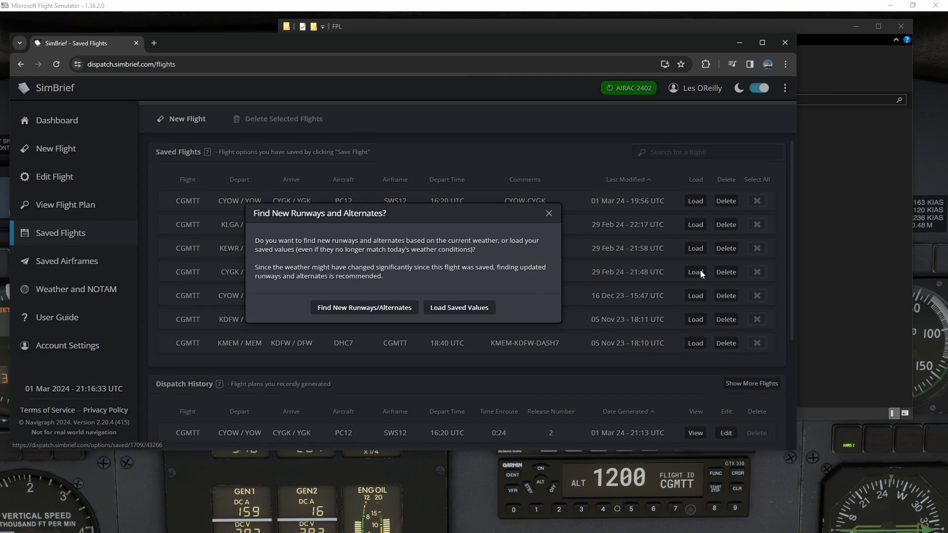
pyautogui.click(459, 308)
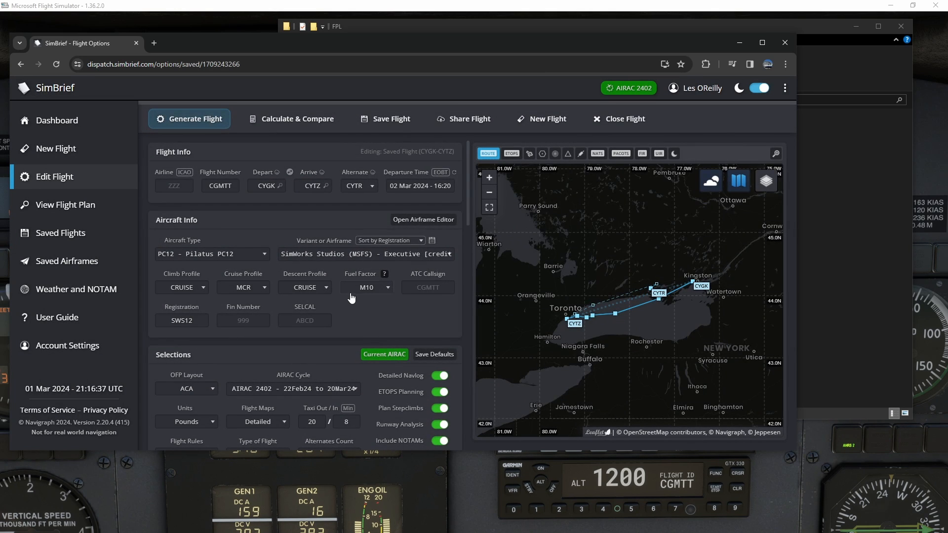
pyautogui.scroll(-3)
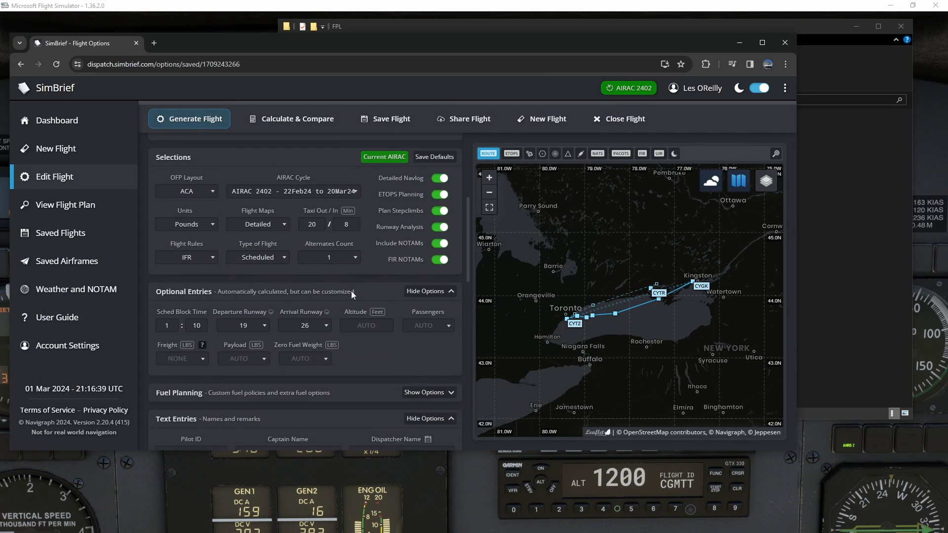
# Set the flight to carry 200 lbs of freight and 3 passengers
pyautogui.click(177, 359)
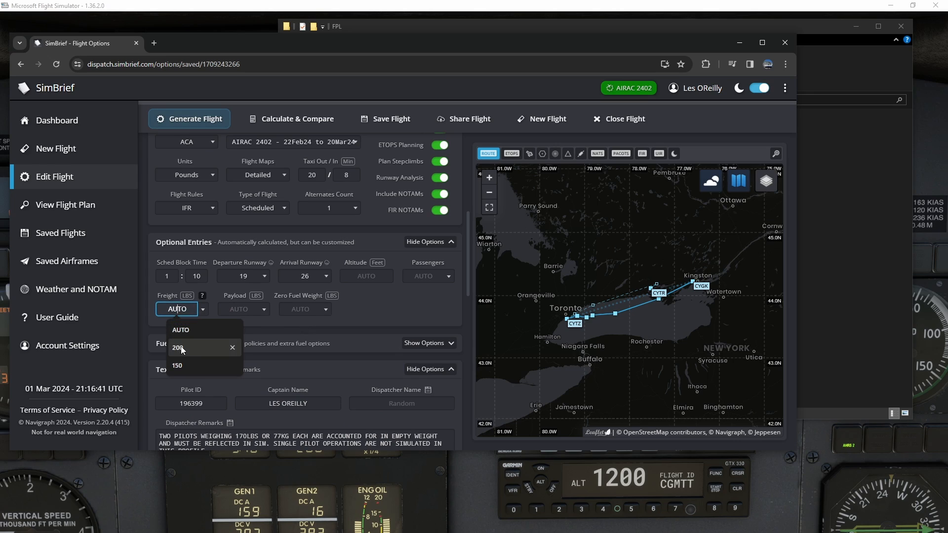
pyautogui.click(177, 347)
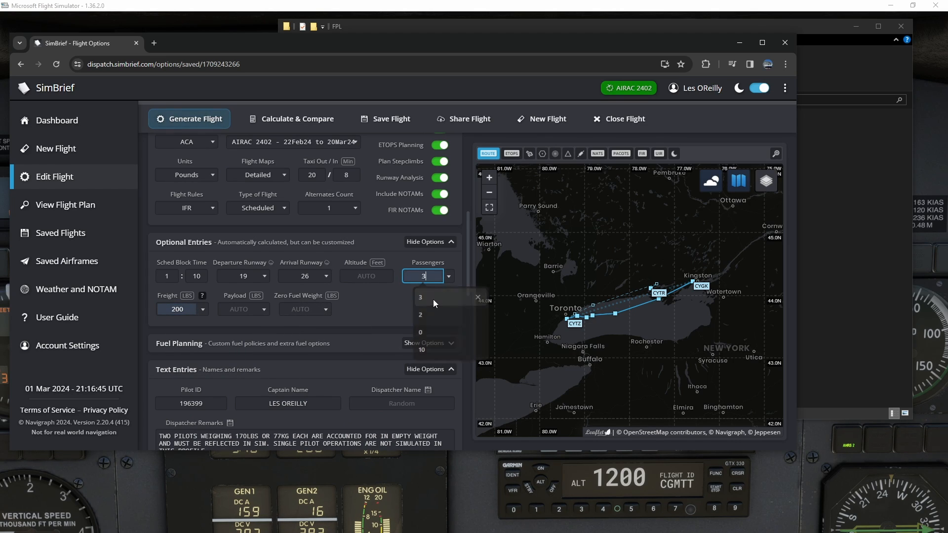
pyautogui.click(421, 298)
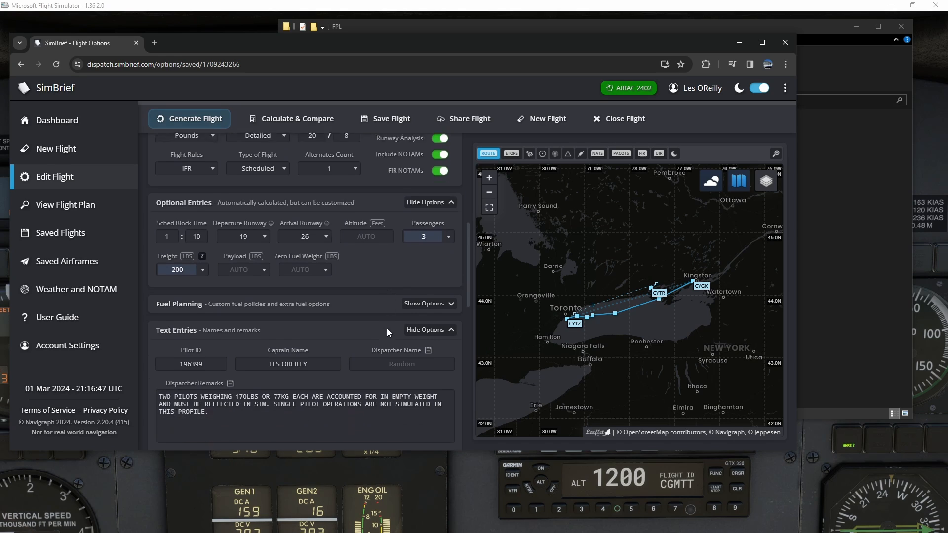
pyautogui.scroll(3)
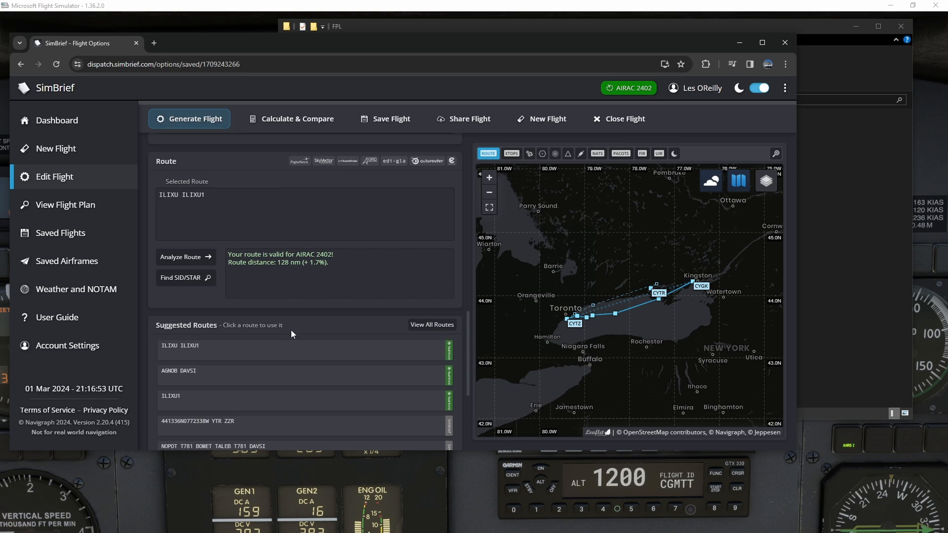
# Request generation of the CYGK-CYTZ flight plan from SimBrief
pyautogui.click(189, 119)
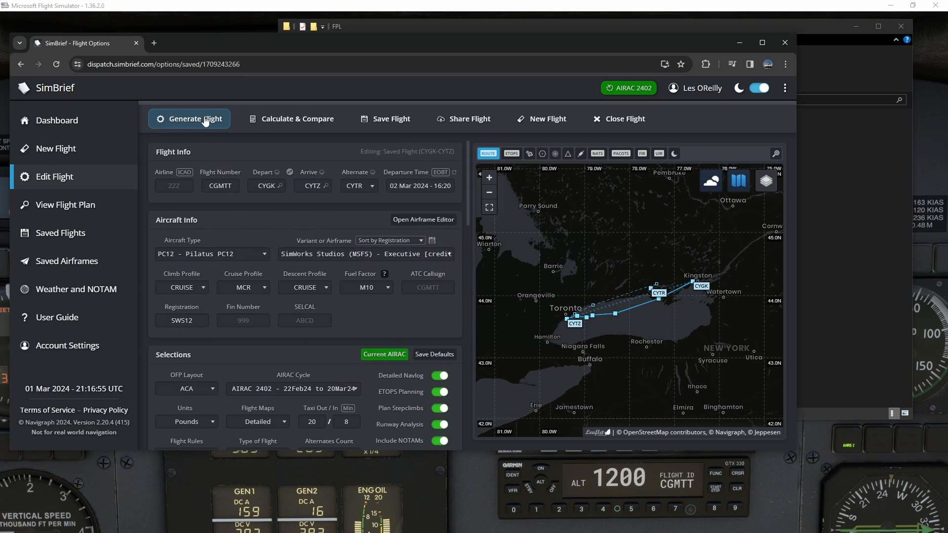
pyautogui.moveTo(397, 122)
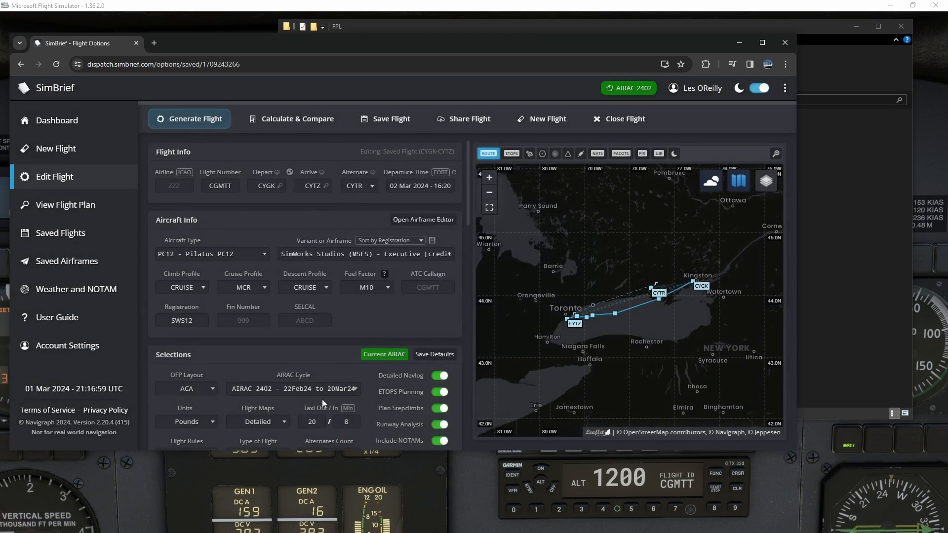
pyautogui.click(190, 118)
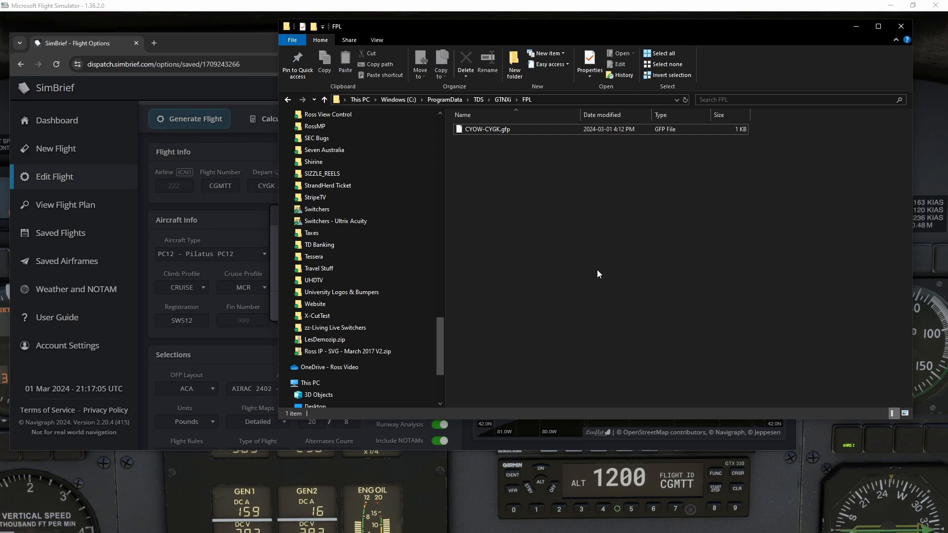
# Export the new CYGK-CYTZ.gfp into the GTNXi FPL folder and dismiss the confirmation
pyautogui.click(189, 119)
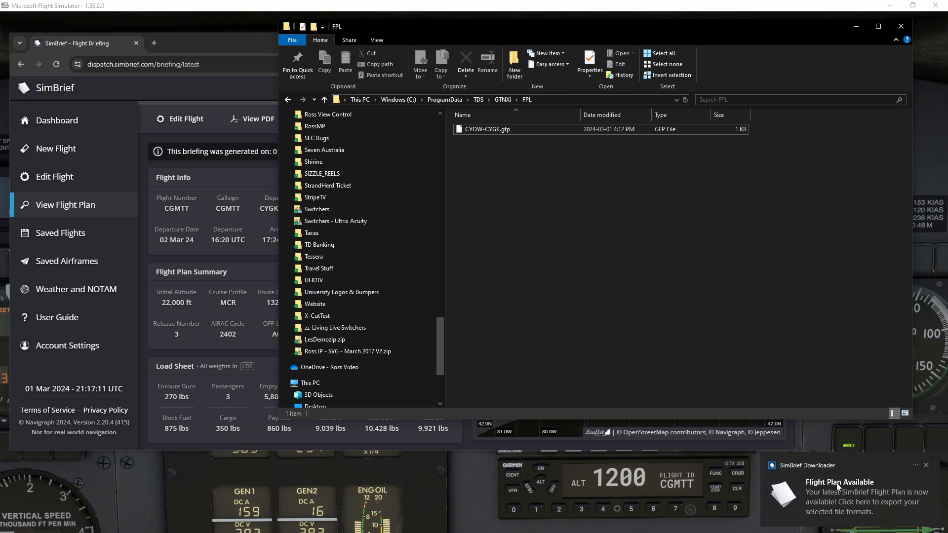
pyautogui.moveTo(852, 506)
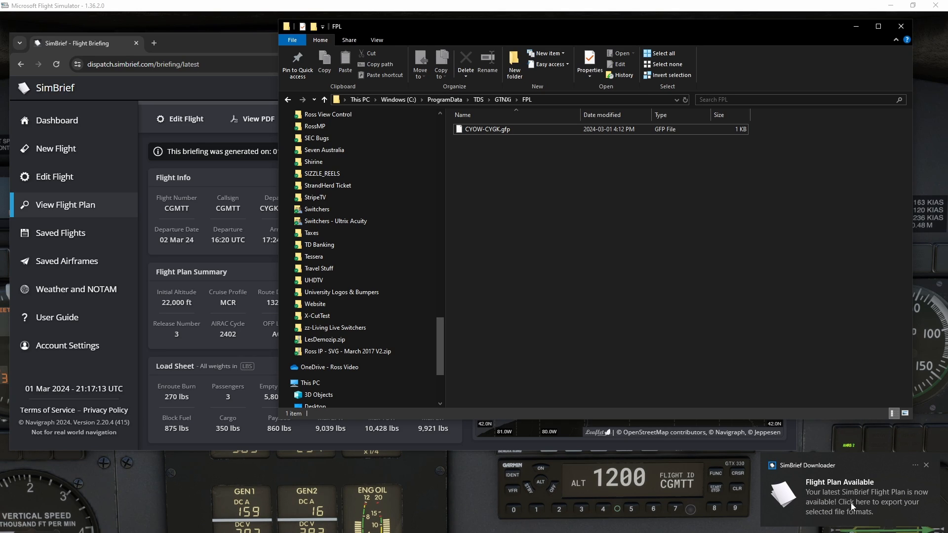
pyautogui.click(852, 501)
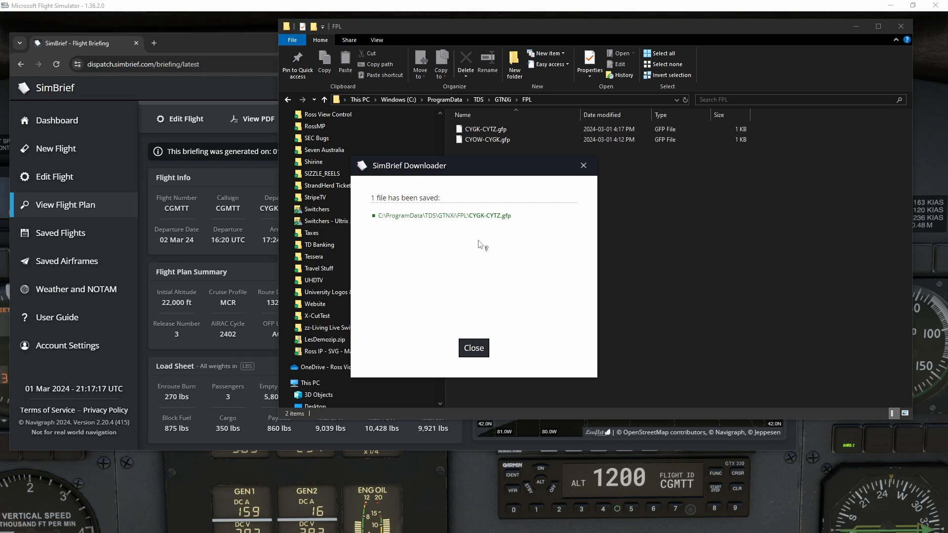
pyautogui.click(473, 348)
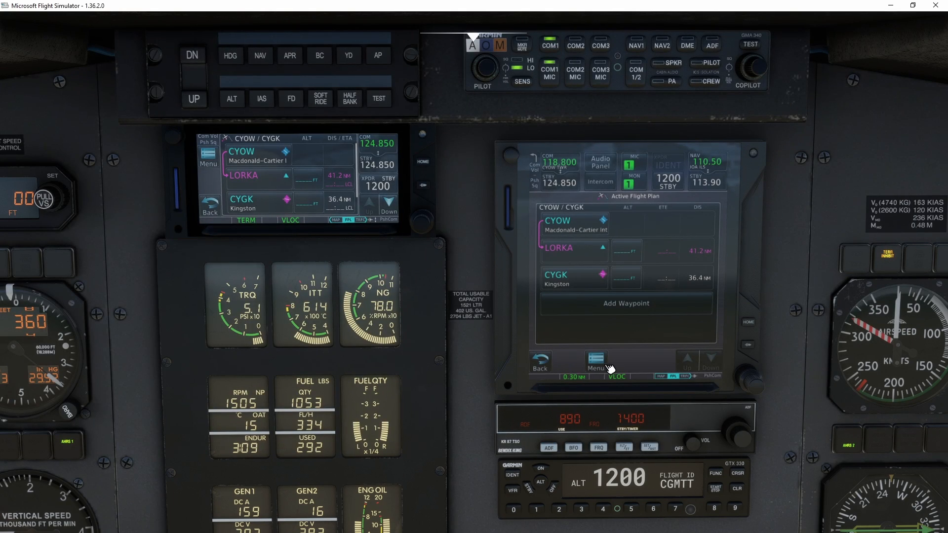
# Show the importable flight plans, now including CYGK-CYTZ.gfp, on both GTN units
pyautogui.click(597, 362)
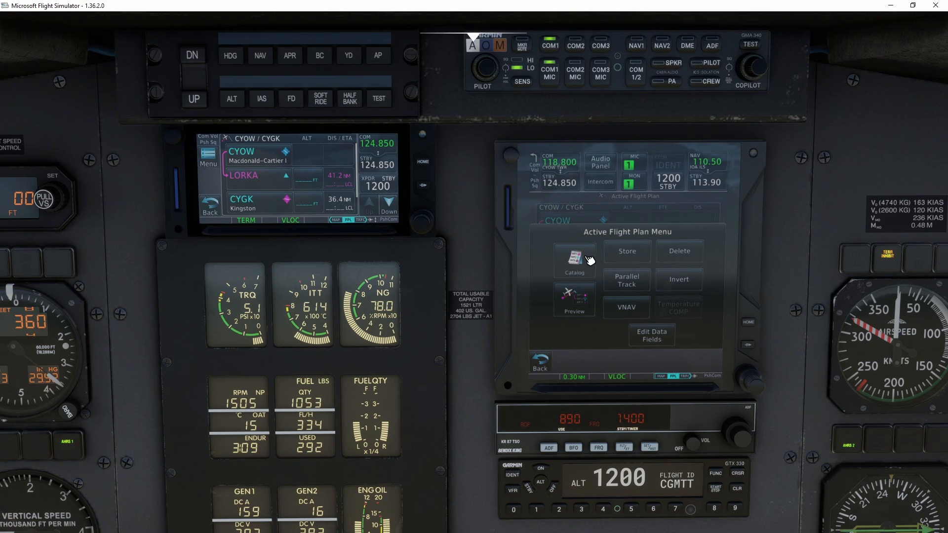
pyautogui.click(574, 260)
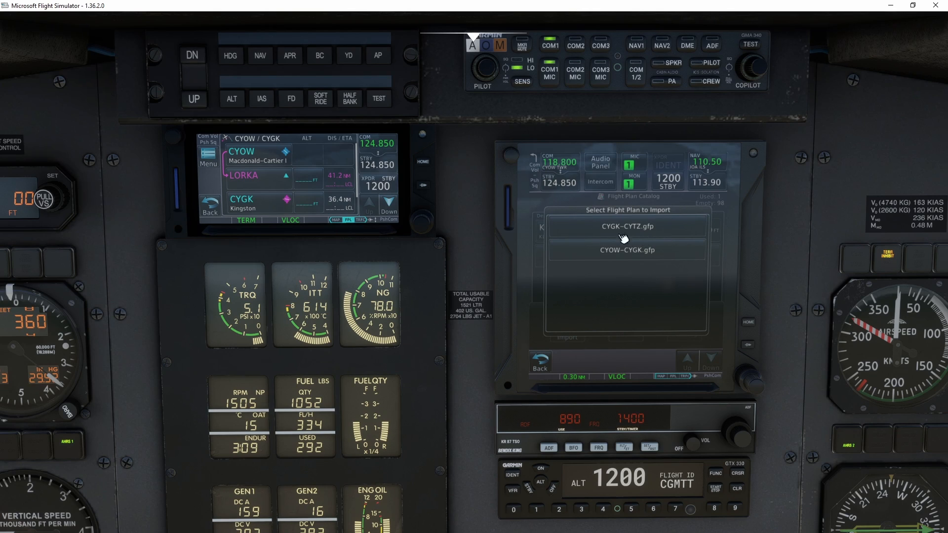
pyautogui.moveTo(629, 247)
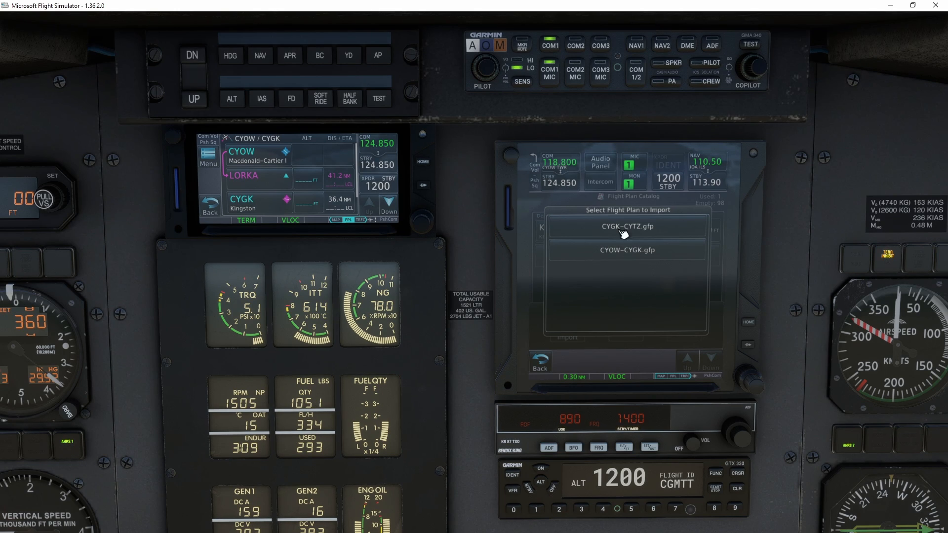
pyautogui.moveTo(602, 232)
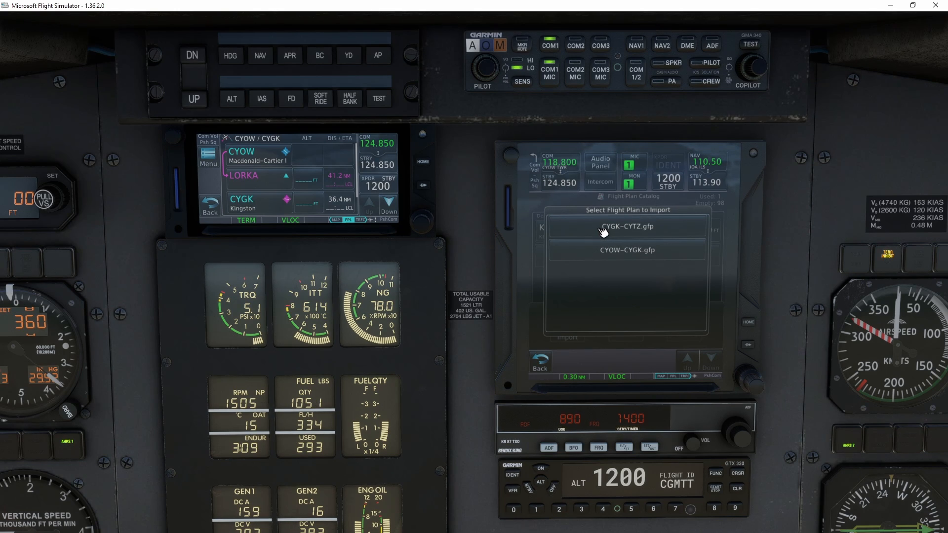
pyautogui.moveTo(647, 218)
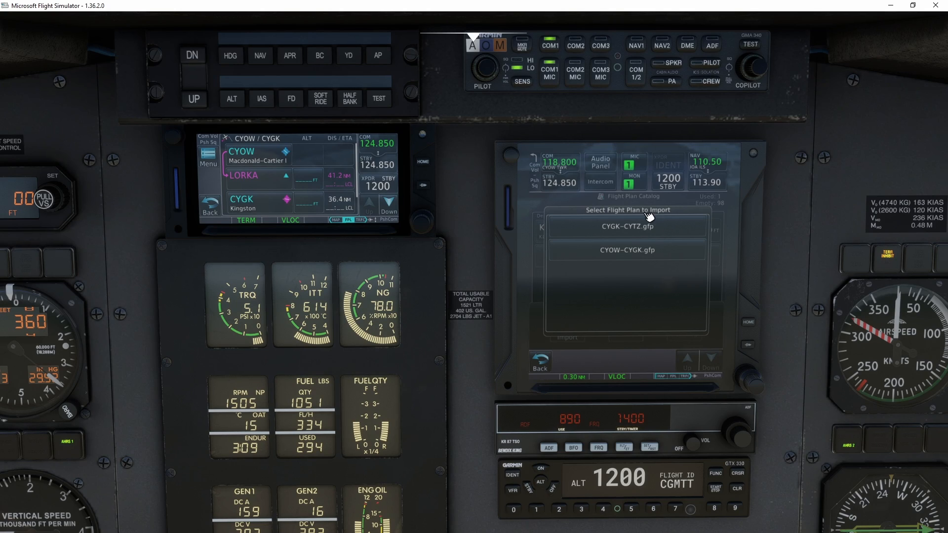
pyautogui.moveTo(236, 200)
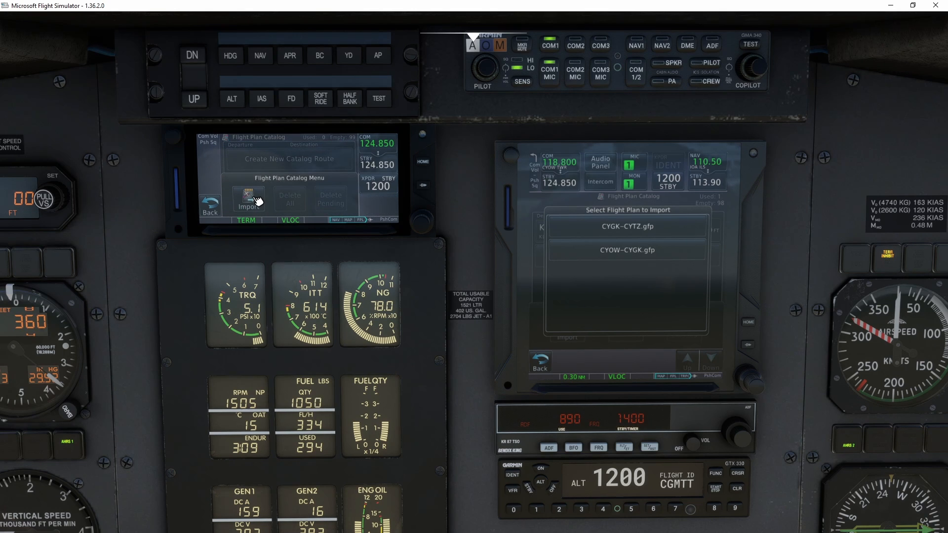
pyautogui.click(247, 202)
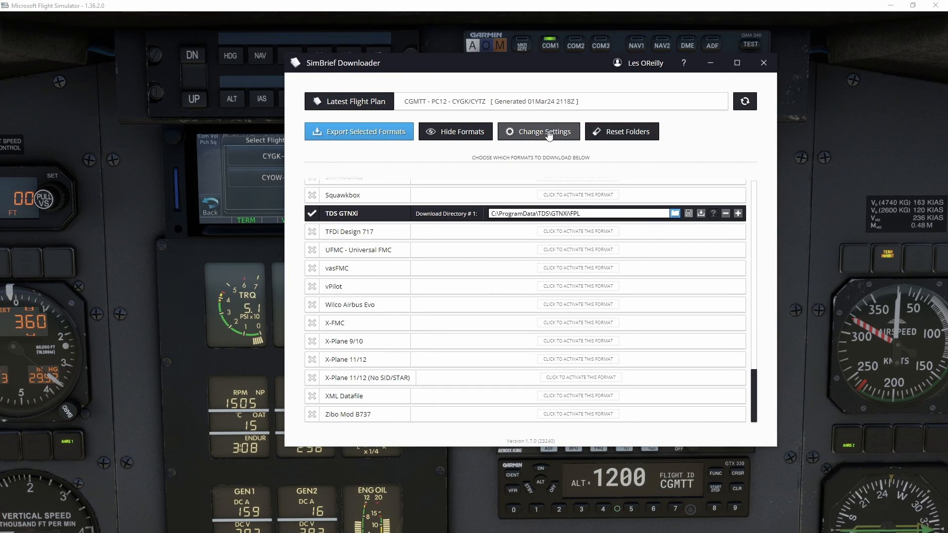
# Enable 'Always overwrite existing files' and 'Always export new flights automatically' in Program Settings
pyautogui.click(537, 131)
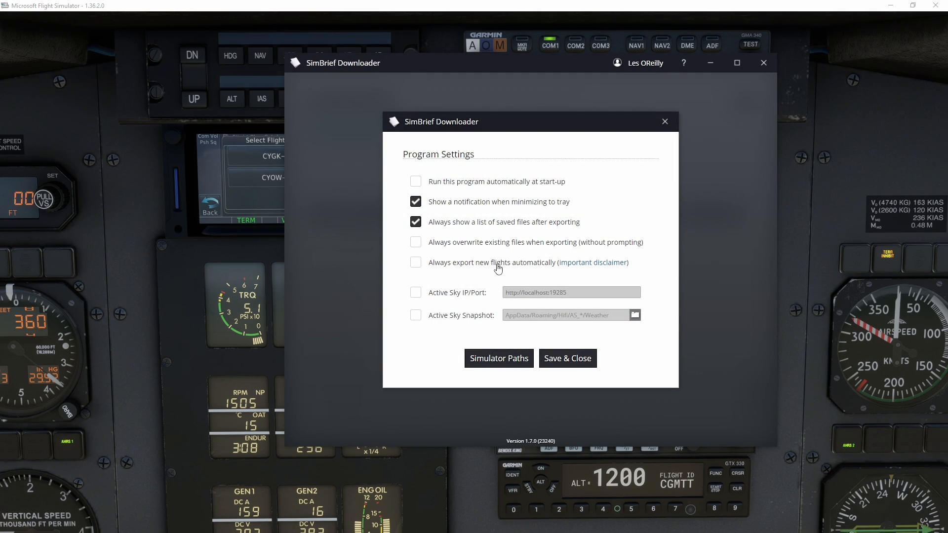
pyautogui.moveTo(473, 252)
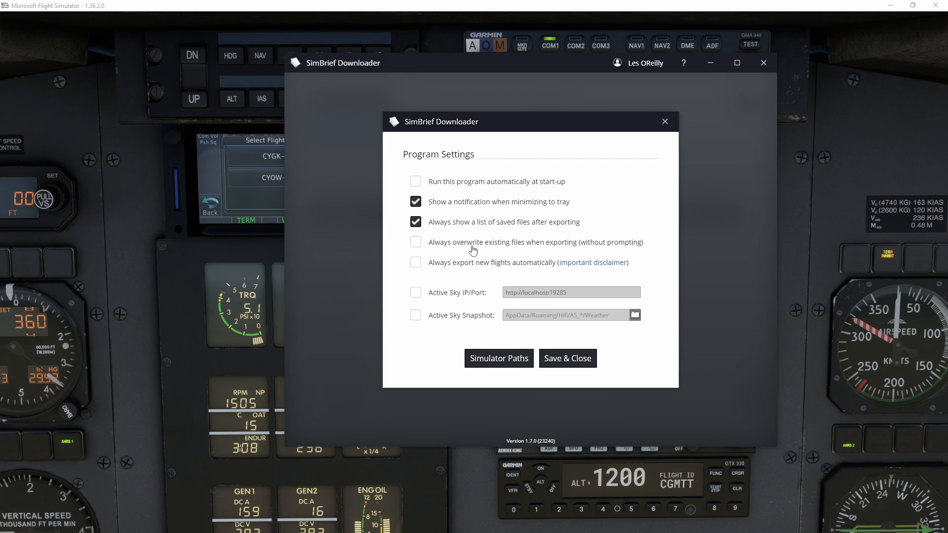
pyautogui.click(416, 242)
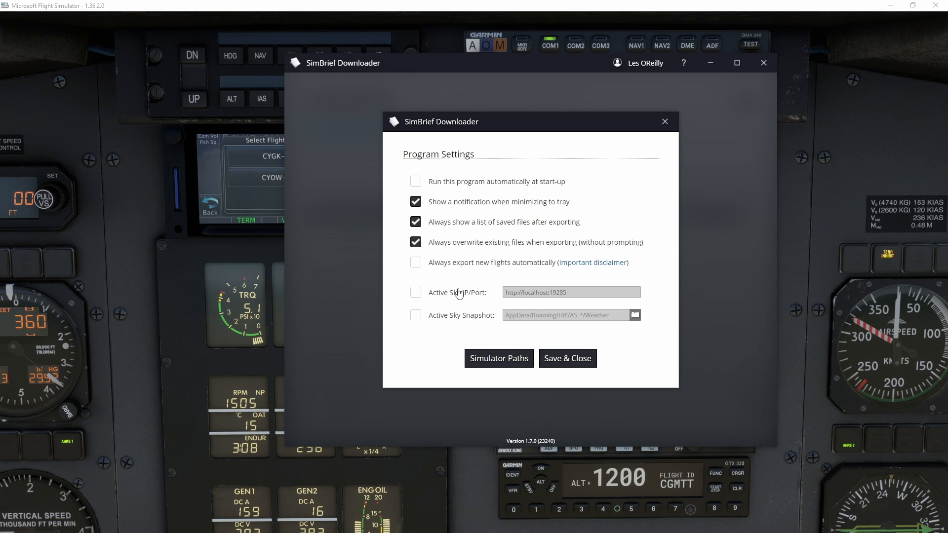
pyautogui.click(416, 261)
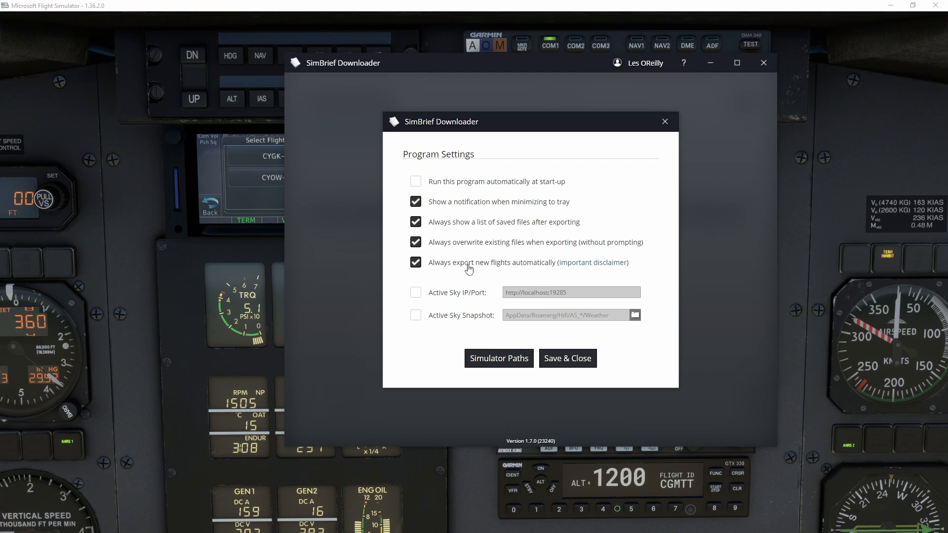
pyautogui.moveTo(495, 271)
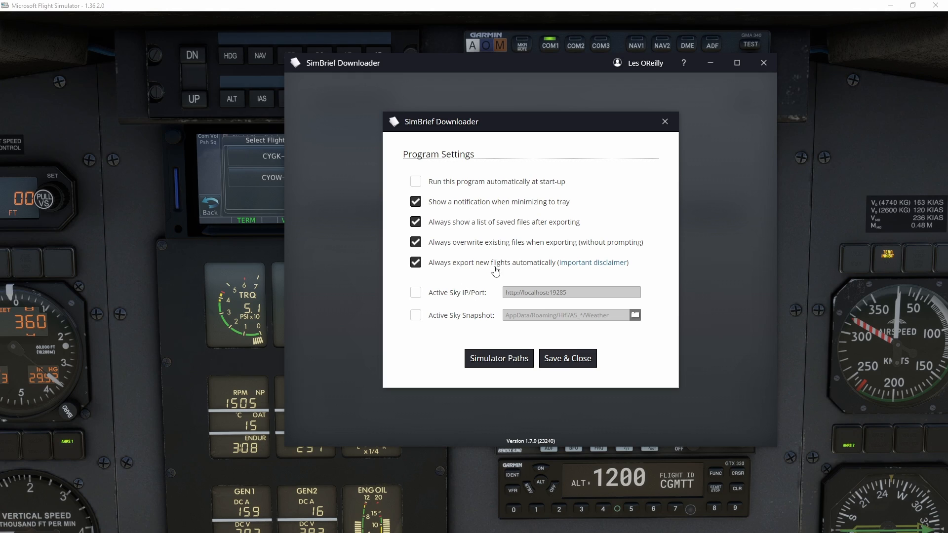
pyautogui.moveTo(560, 357)
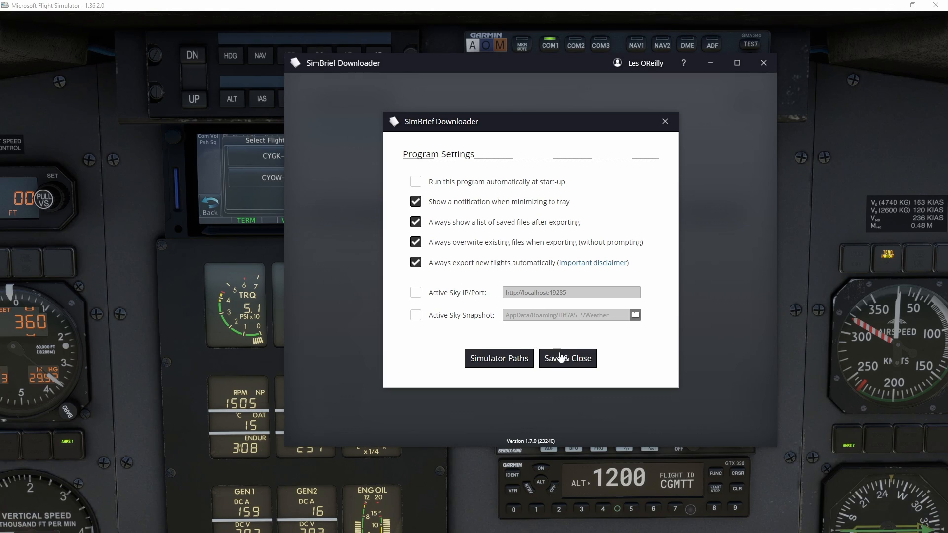
pyautogui.moveTo(608, 362)
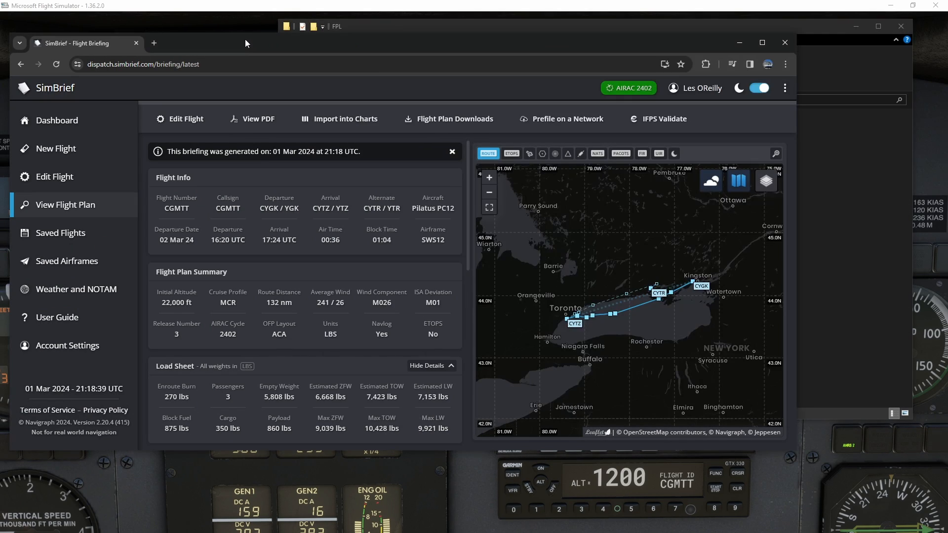
# Review the saved flights list, then begin a new SimBrief flight
pyautogui.click(60, 234)
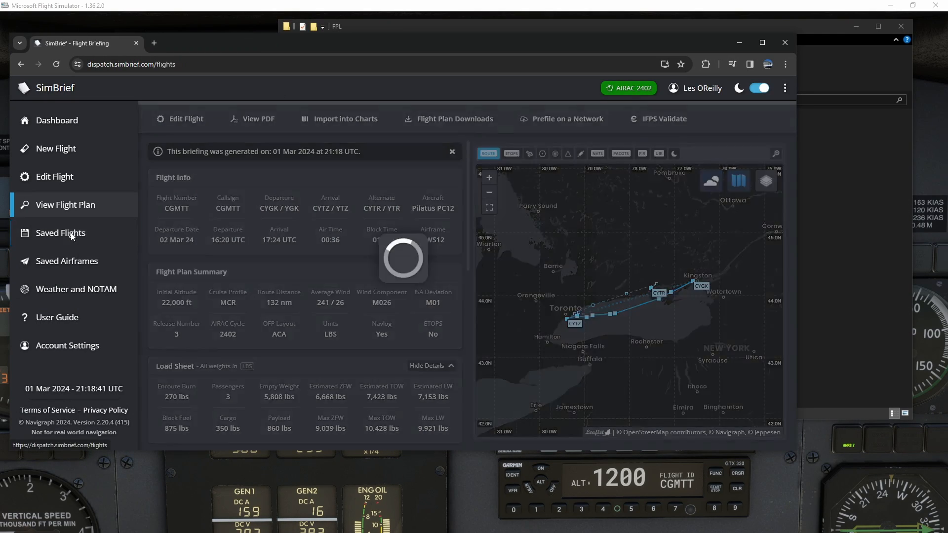
pyautogui.click(60, 233)
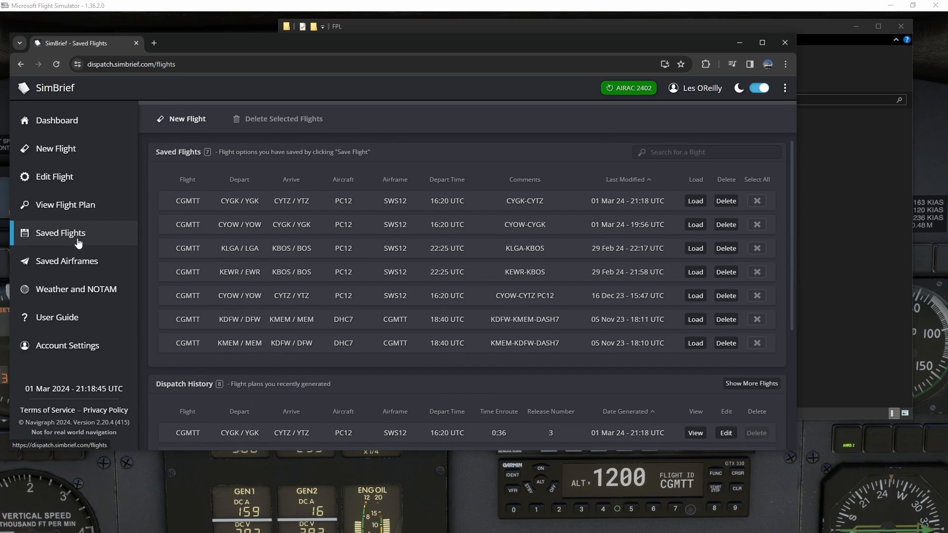
pyautogui.click(55, 148)
pyautogui.write('CYTZ')
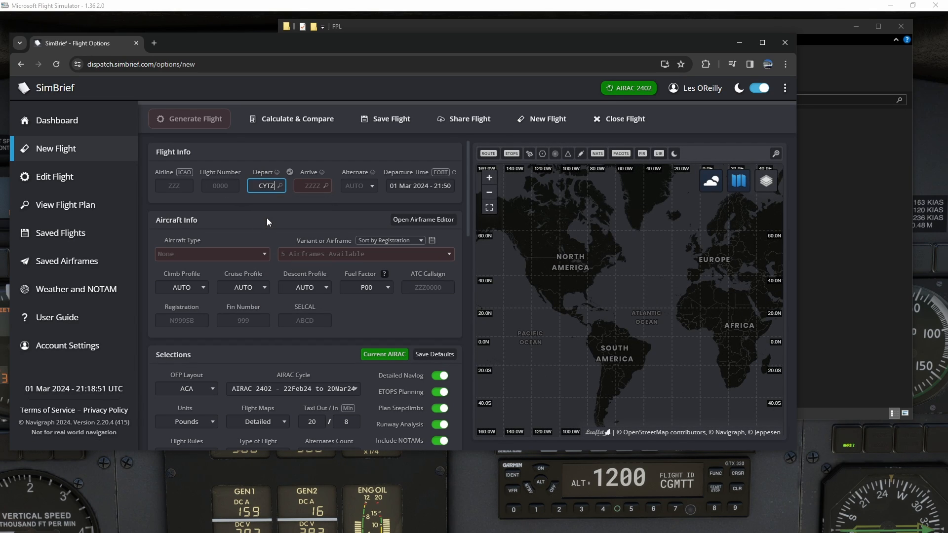
# Set the CYTZ-CYOW flight's alternate to CYUL and departure date to 2 March 2024
pyautogui.click(313, 186)
pyautogui.write('CYOW')
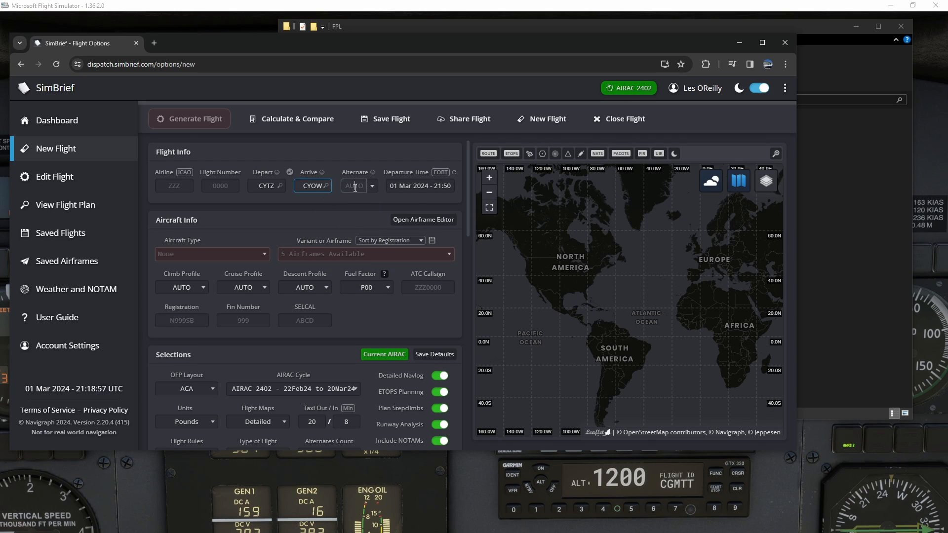
pyautogui.click(356, 186)
pyautogui.write('CY')
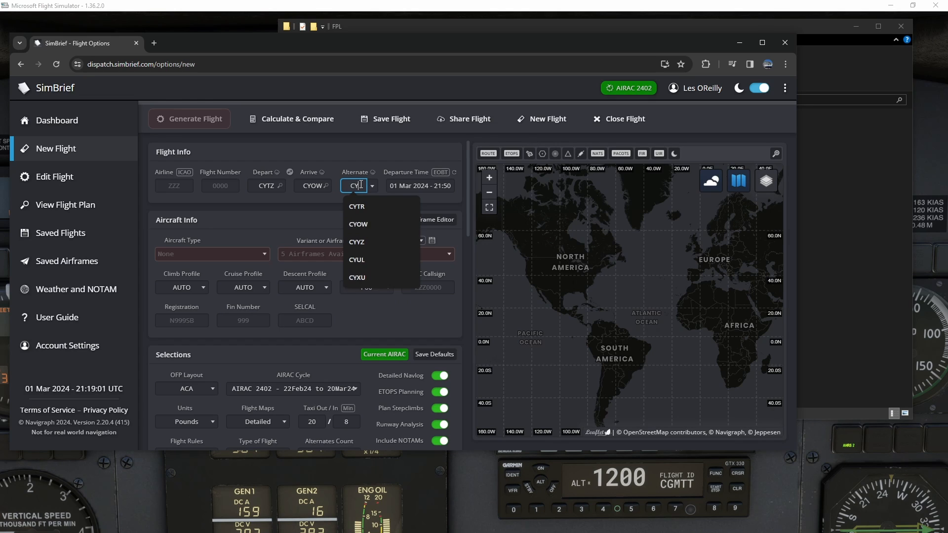
pyautogui.click(356, 259)
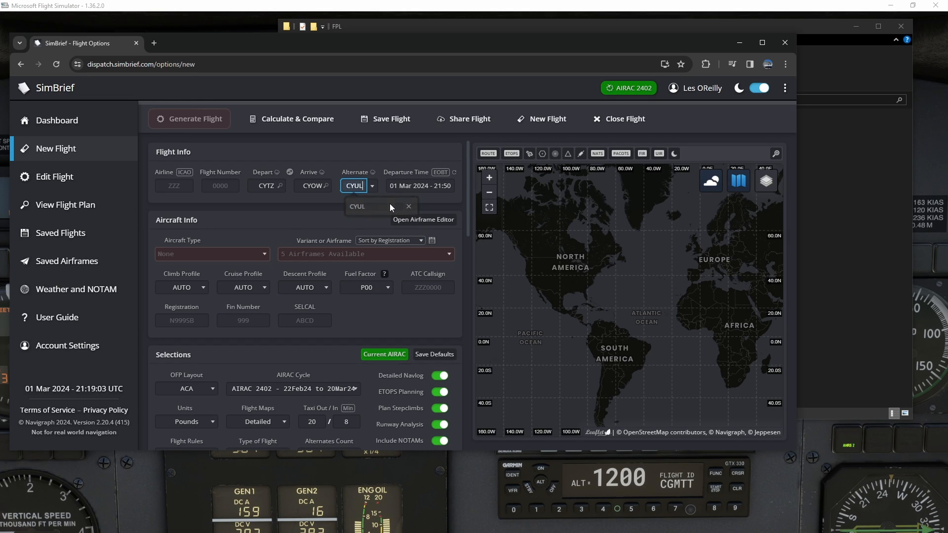
pyautogui.click(420, 185)
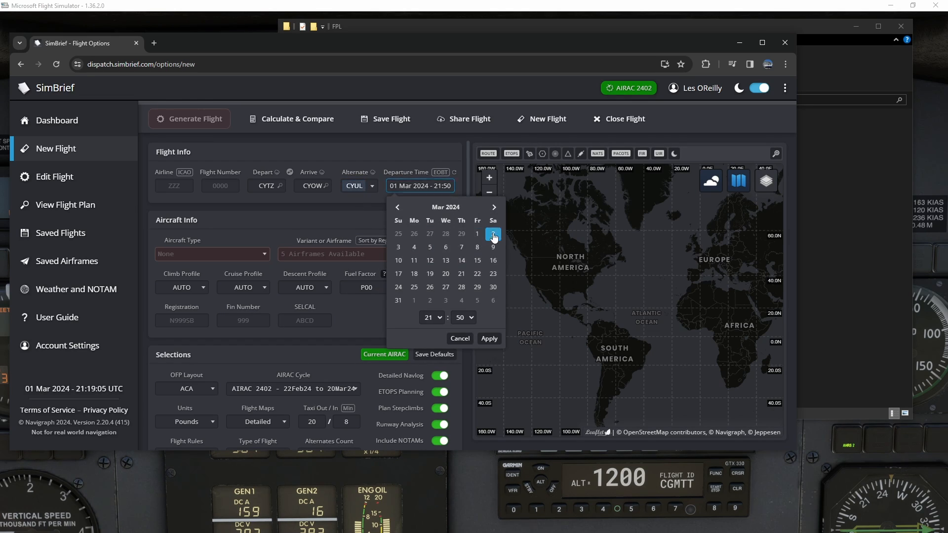
pyautogui.click(493, 234)
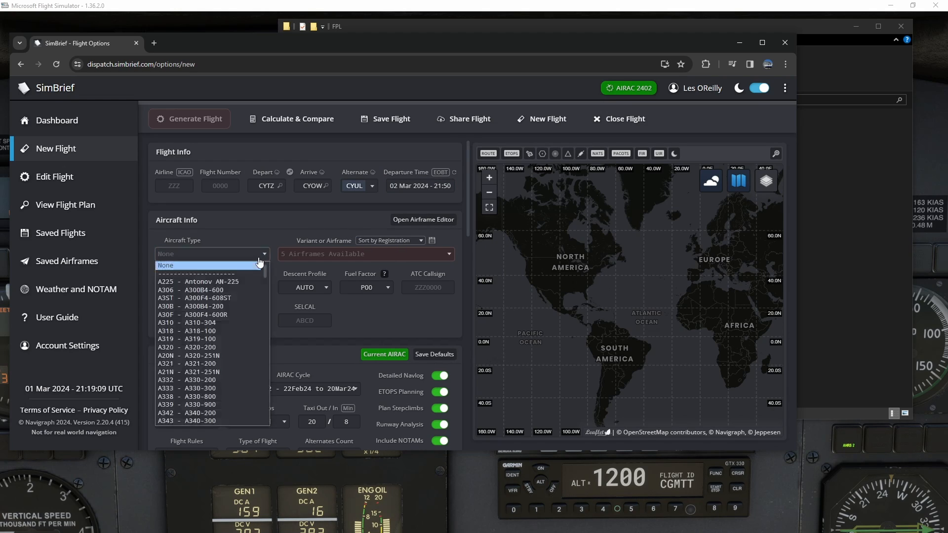
# Choose the Pilatus PC12 type with the SimWorks Studios Executive airframe
pyautogui.click(205, 421)
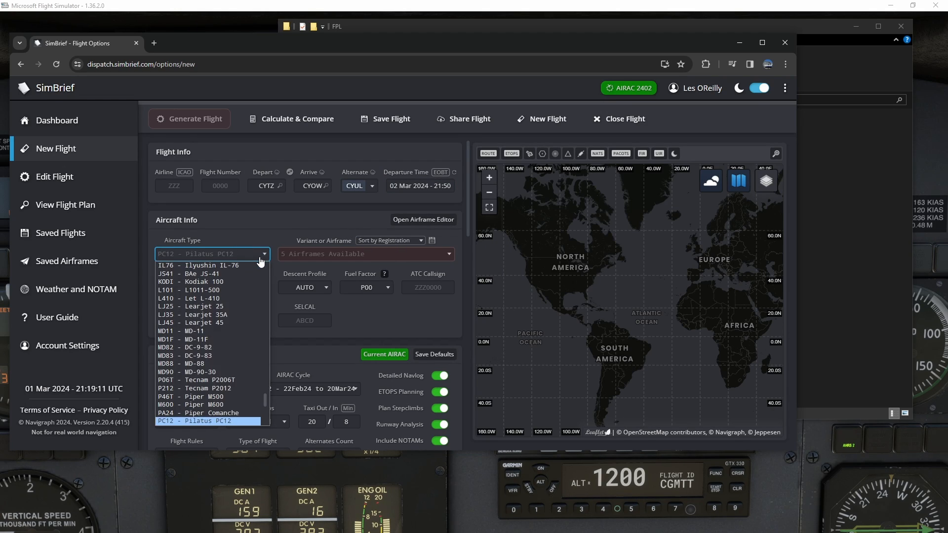
pyautogui.click(208, 421)
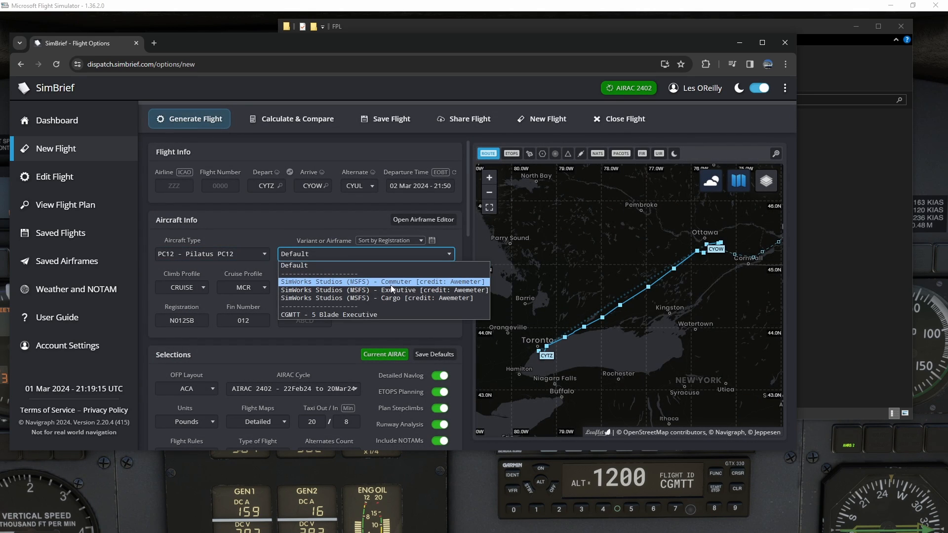
pyautogui.click(388, 290)
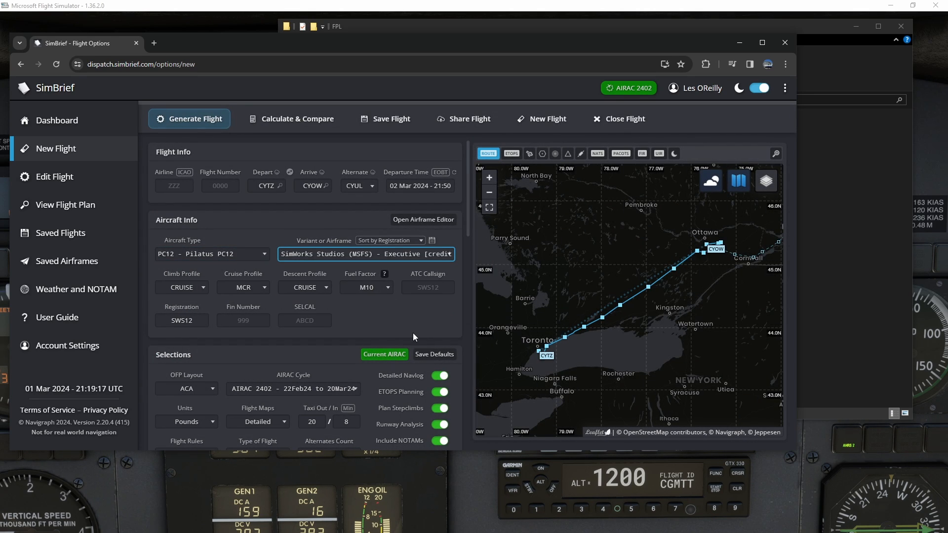
pyautogui.scroll(-3)
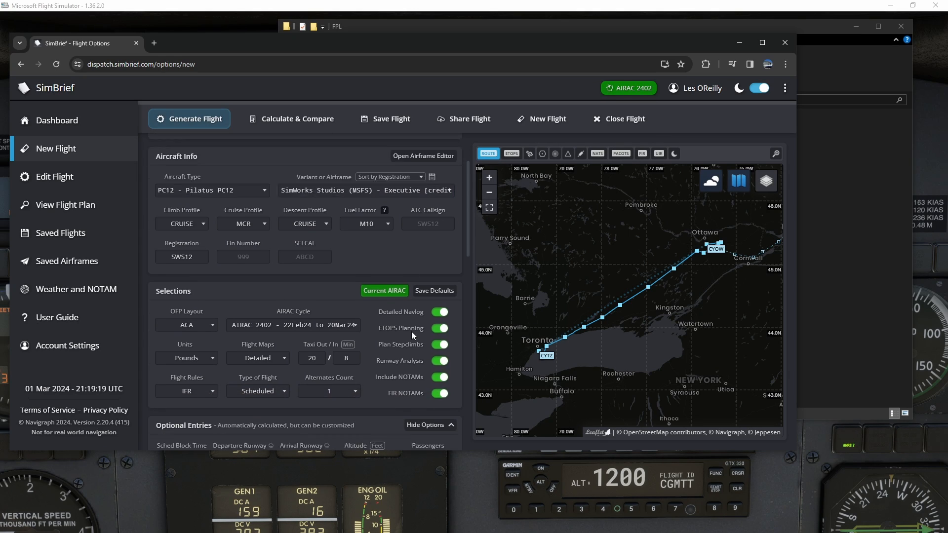
# Set freight to 150 lbs and check the route BOMET7 MIVOK CAPTL5 validates
pyautogui.scroll(-3)
pyautogui.write('2')
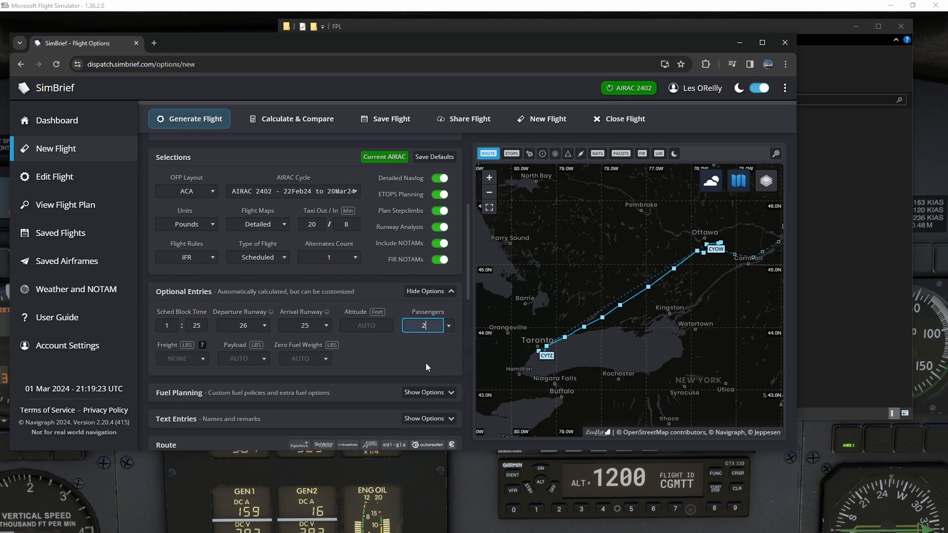
pyautogui.click(182, 359)
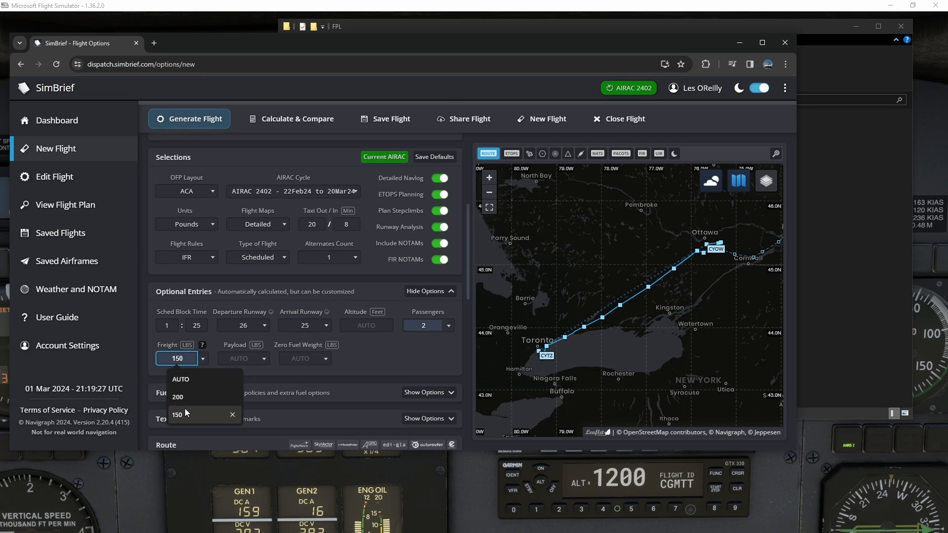
pyautogui.click(177, 415)
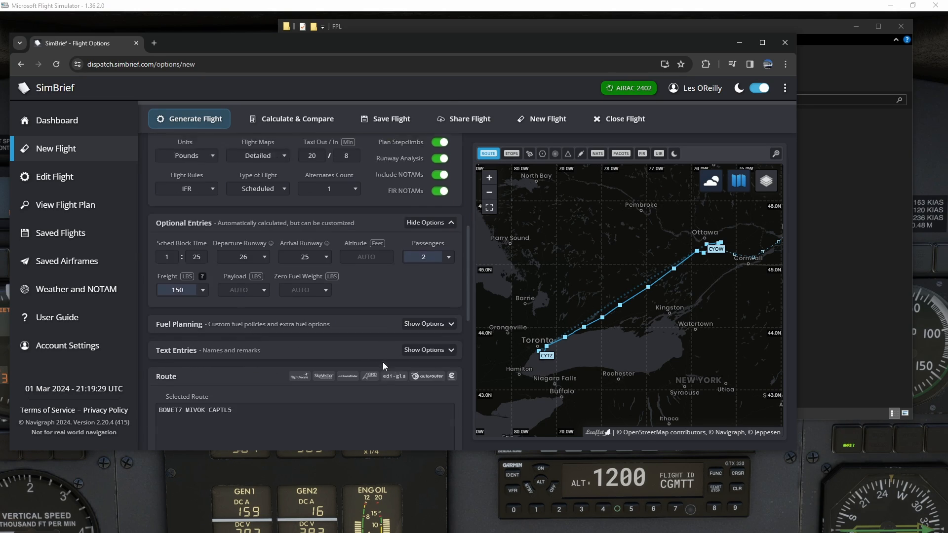
pyautogui.scroll(-3)
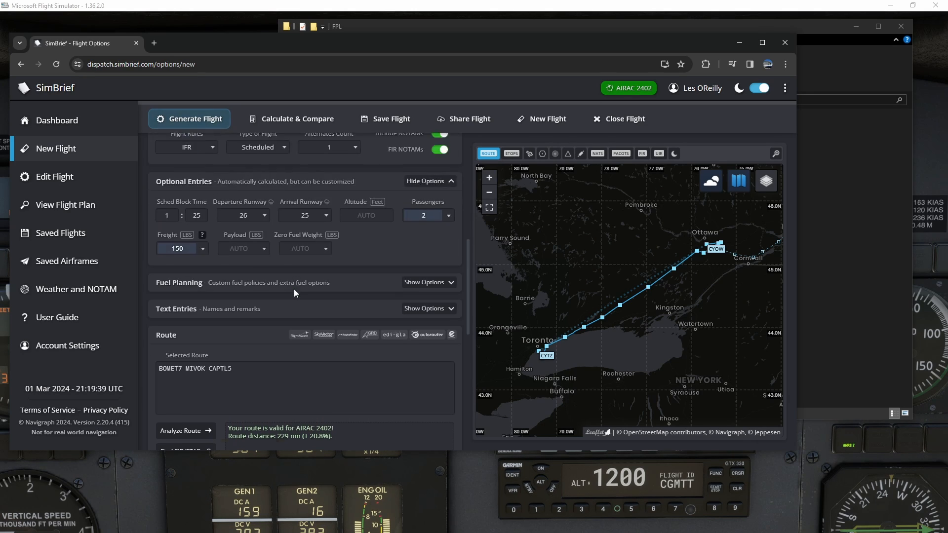
# Save the flight options as a new SimBrief flight named CYTZ-CYOW
pyautogui.click(391, 118)
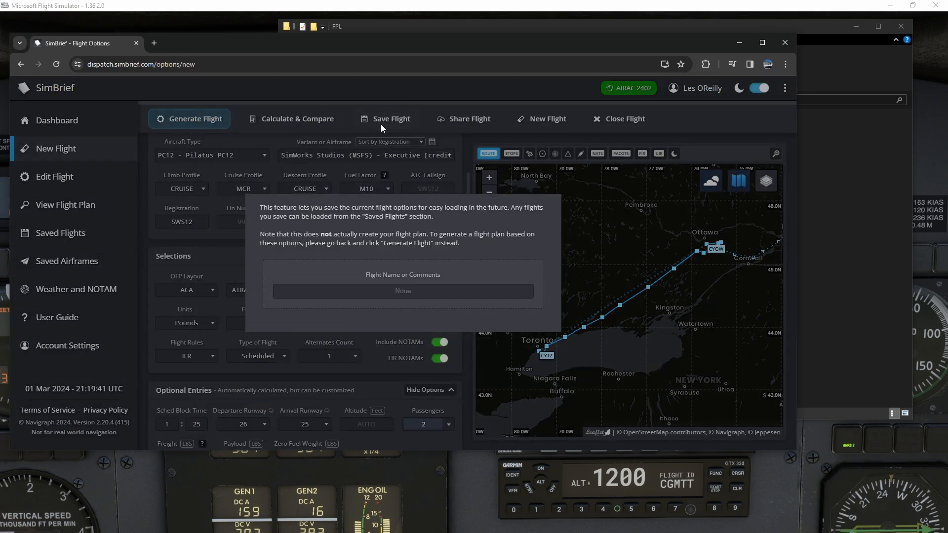
pyautogui.click(403, 290)
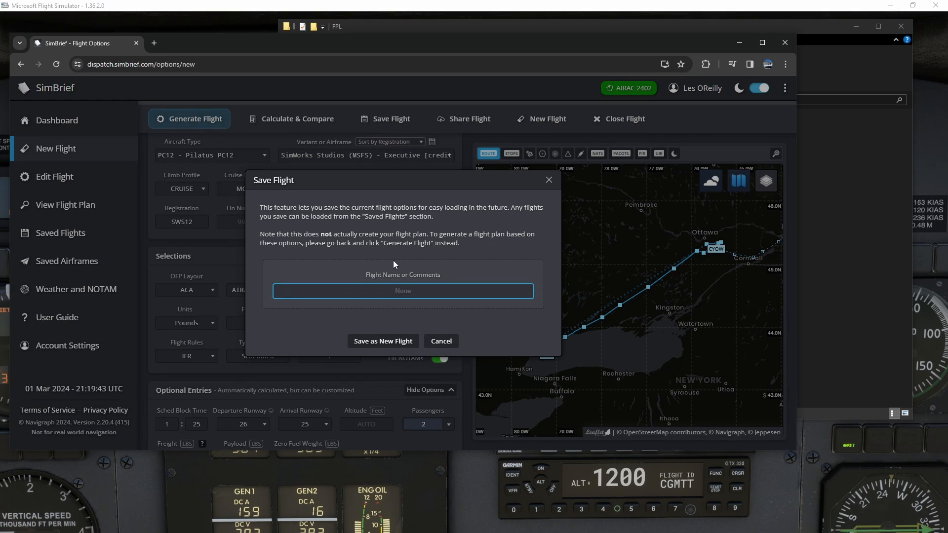
pyautogui.write('CYTZ-')
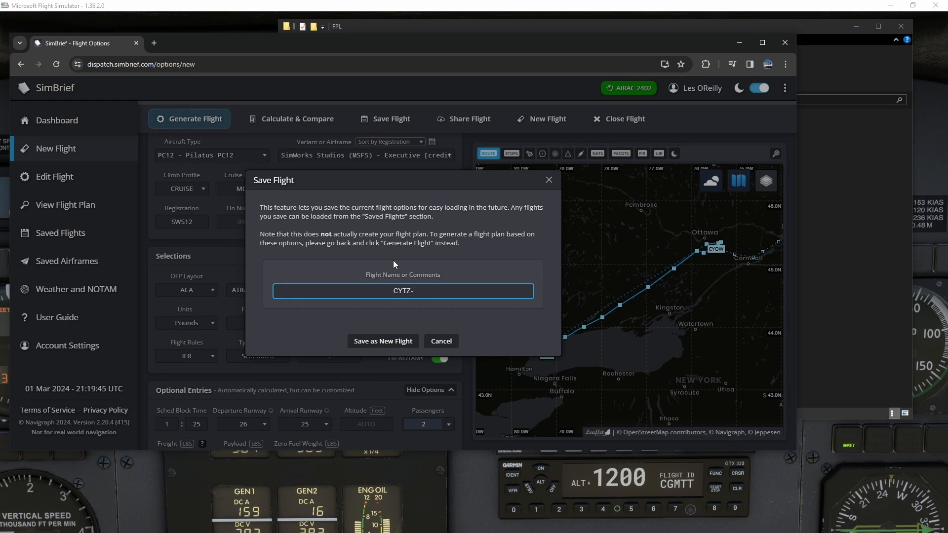
pyautogui.write('CYOW')
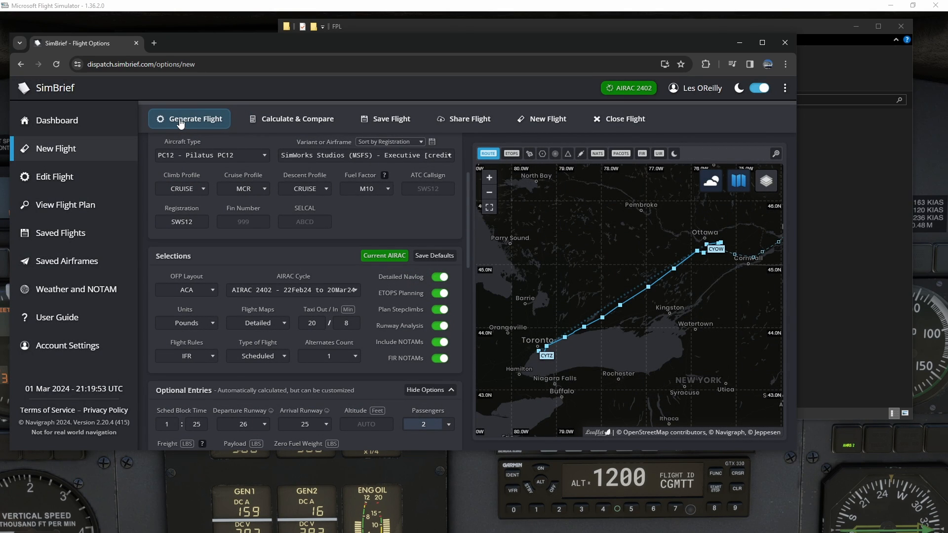
# Generate the CYTZ–CYOW flight plan and wait for its briefing
pyautogui.click(194, 118)
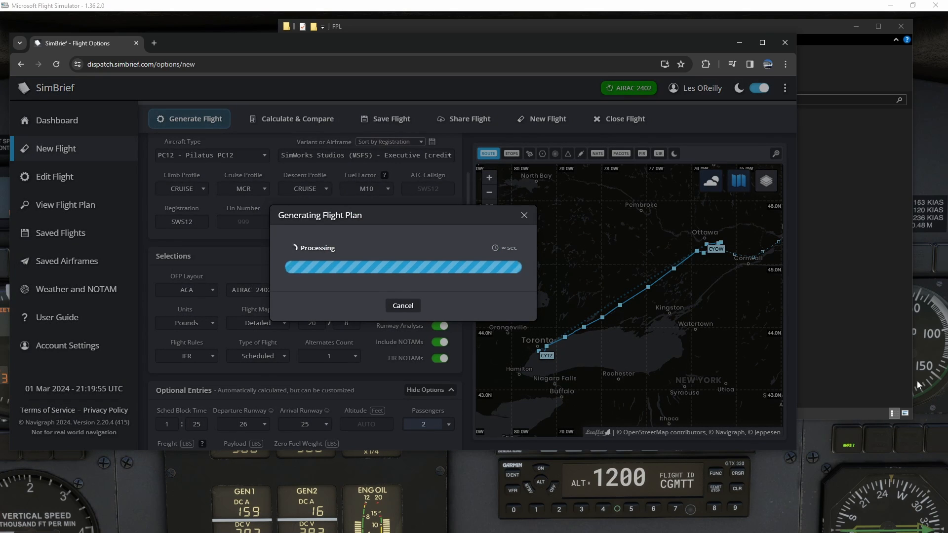
pyautogui.click(316, 26)
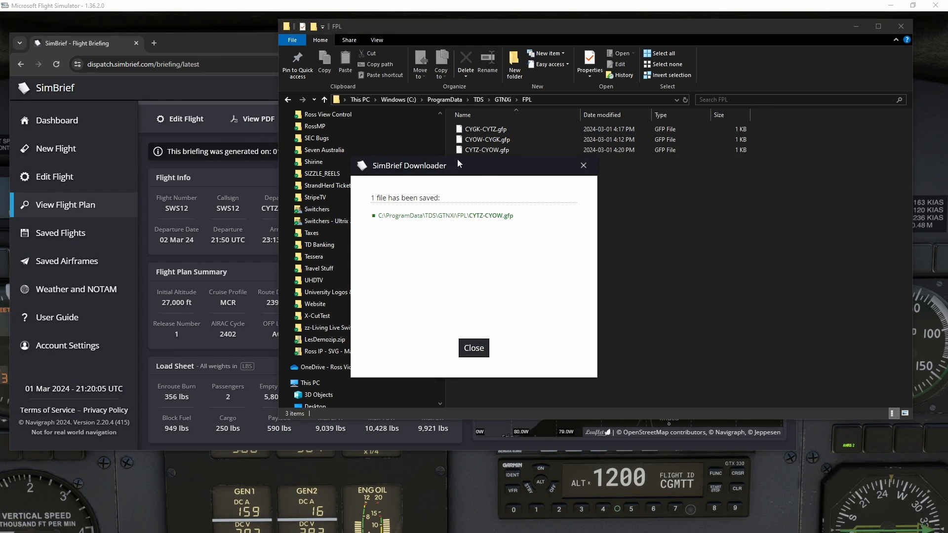
pyautogui.moveTo(453, 236)
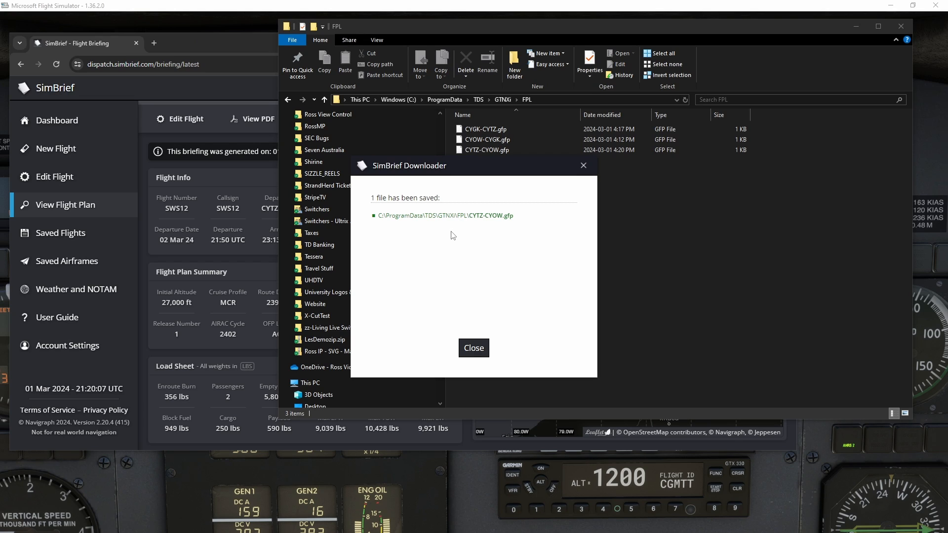
pyautogui.moveTo(703, 292)
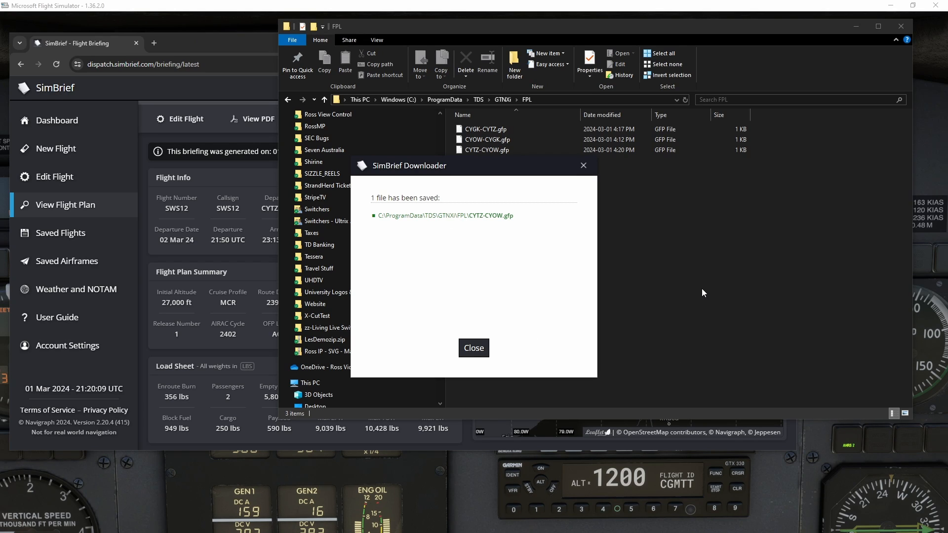
pyautogui.moveTo(424, 178)
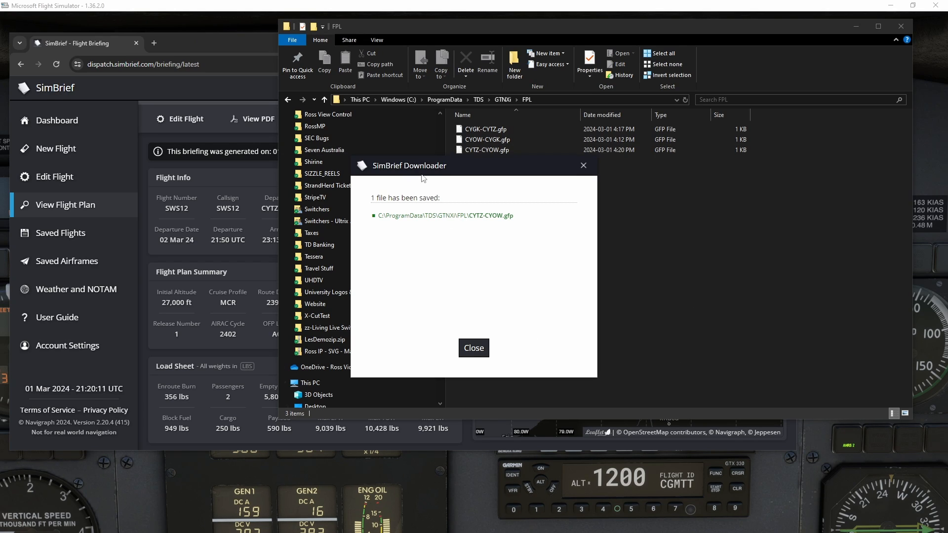
# Dismiss the downloader's saved-file notice for CYTZ-CYOW.gfp
pyautogui.click(473, 348)
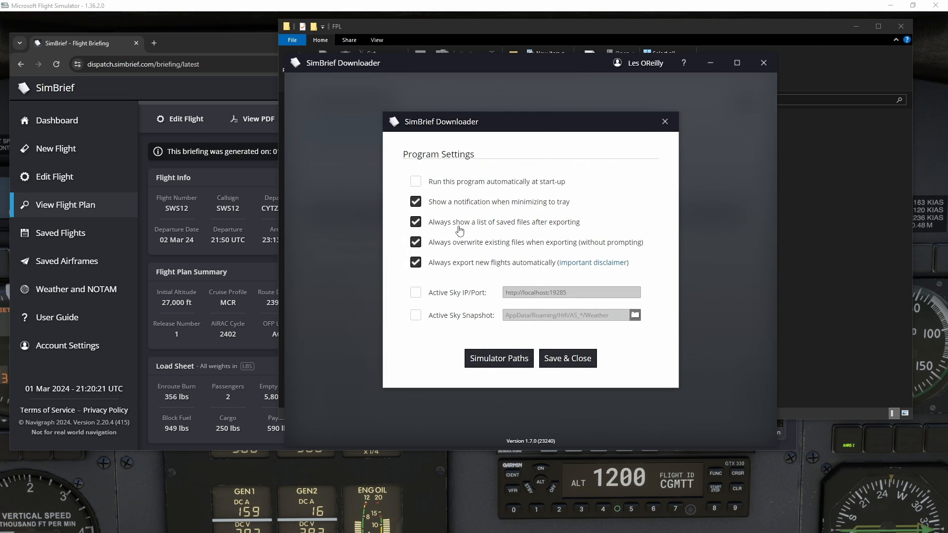
# Disable the post-export saved-files list, save the settings and close SimBrief Downloader
pyautogui.click(416, 222)
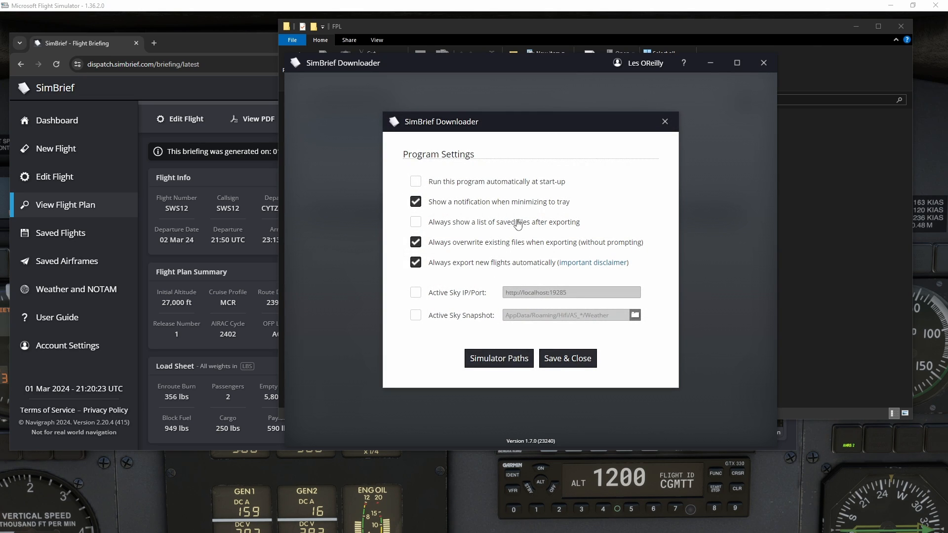
pyautogui.click(567, 357)
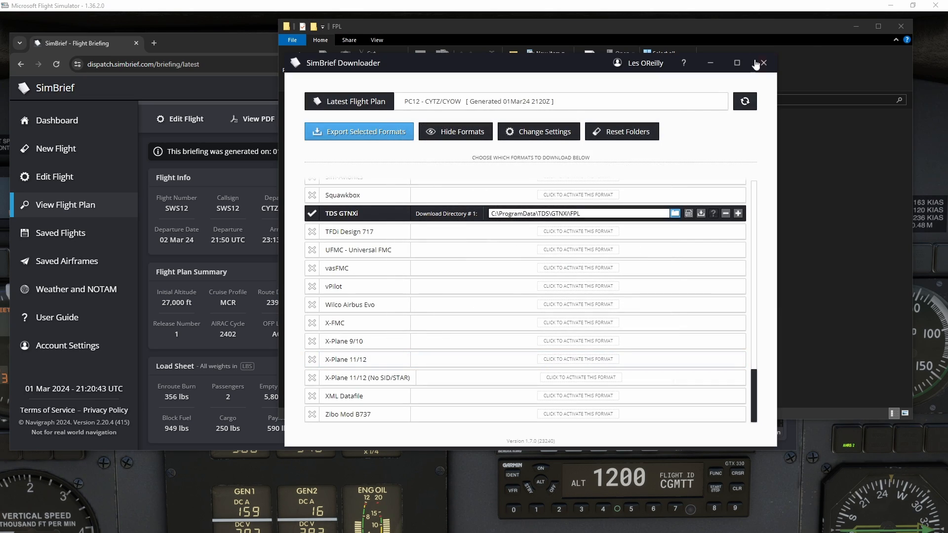
pyautogui.click(763, 63)
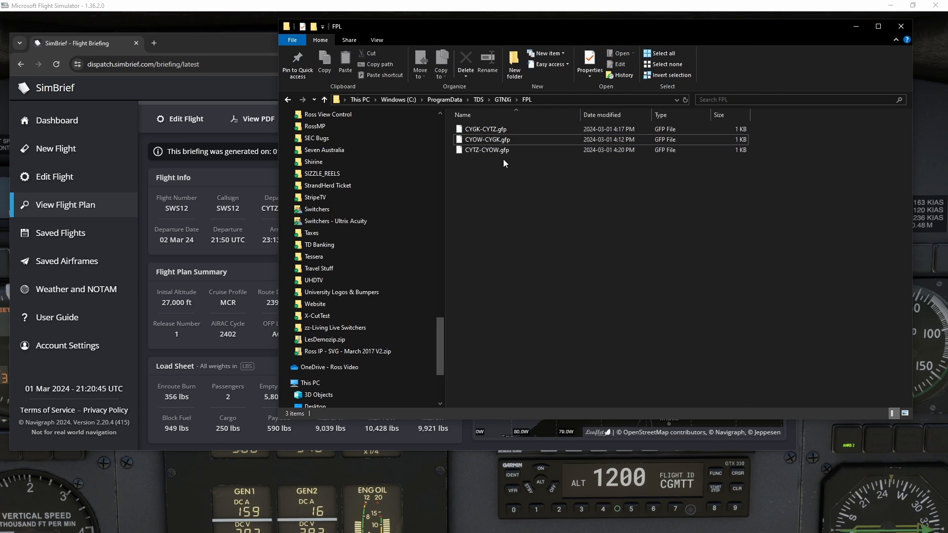
pyautogui.moveTo(459, 501)
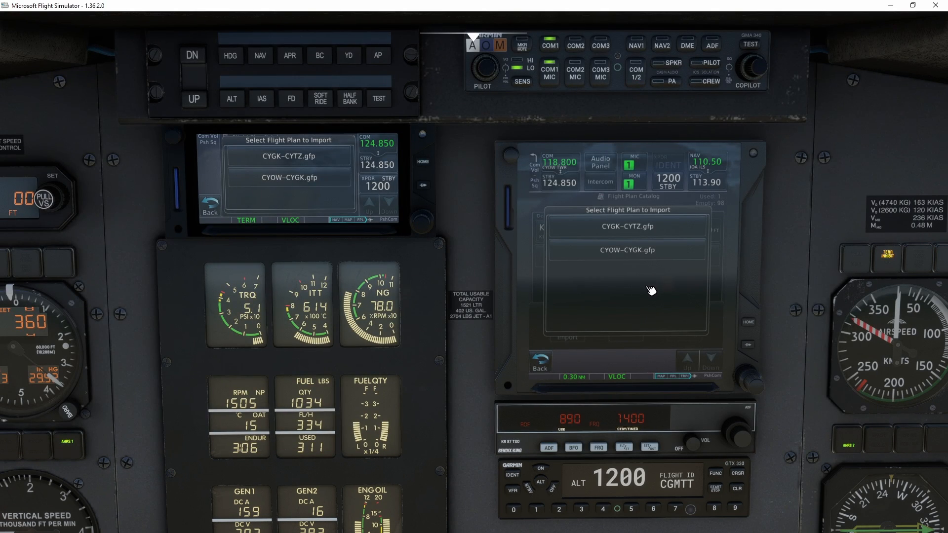
pyautogui.moveTo(541, 364)
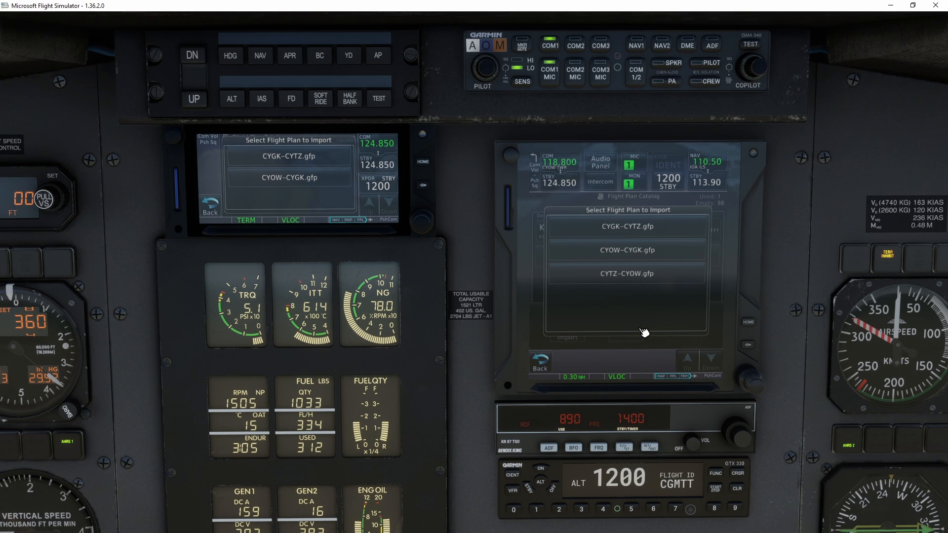
pyautogui.moveTo(567, 280)
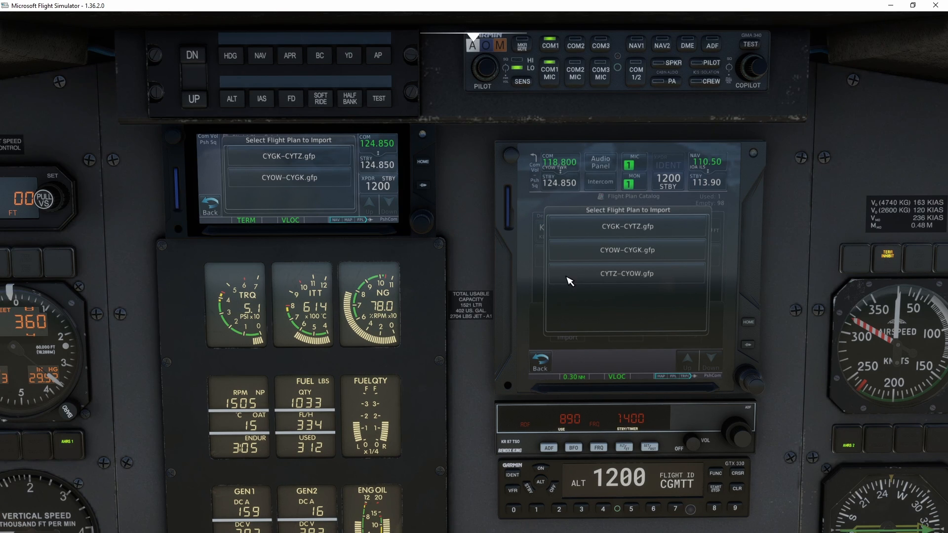